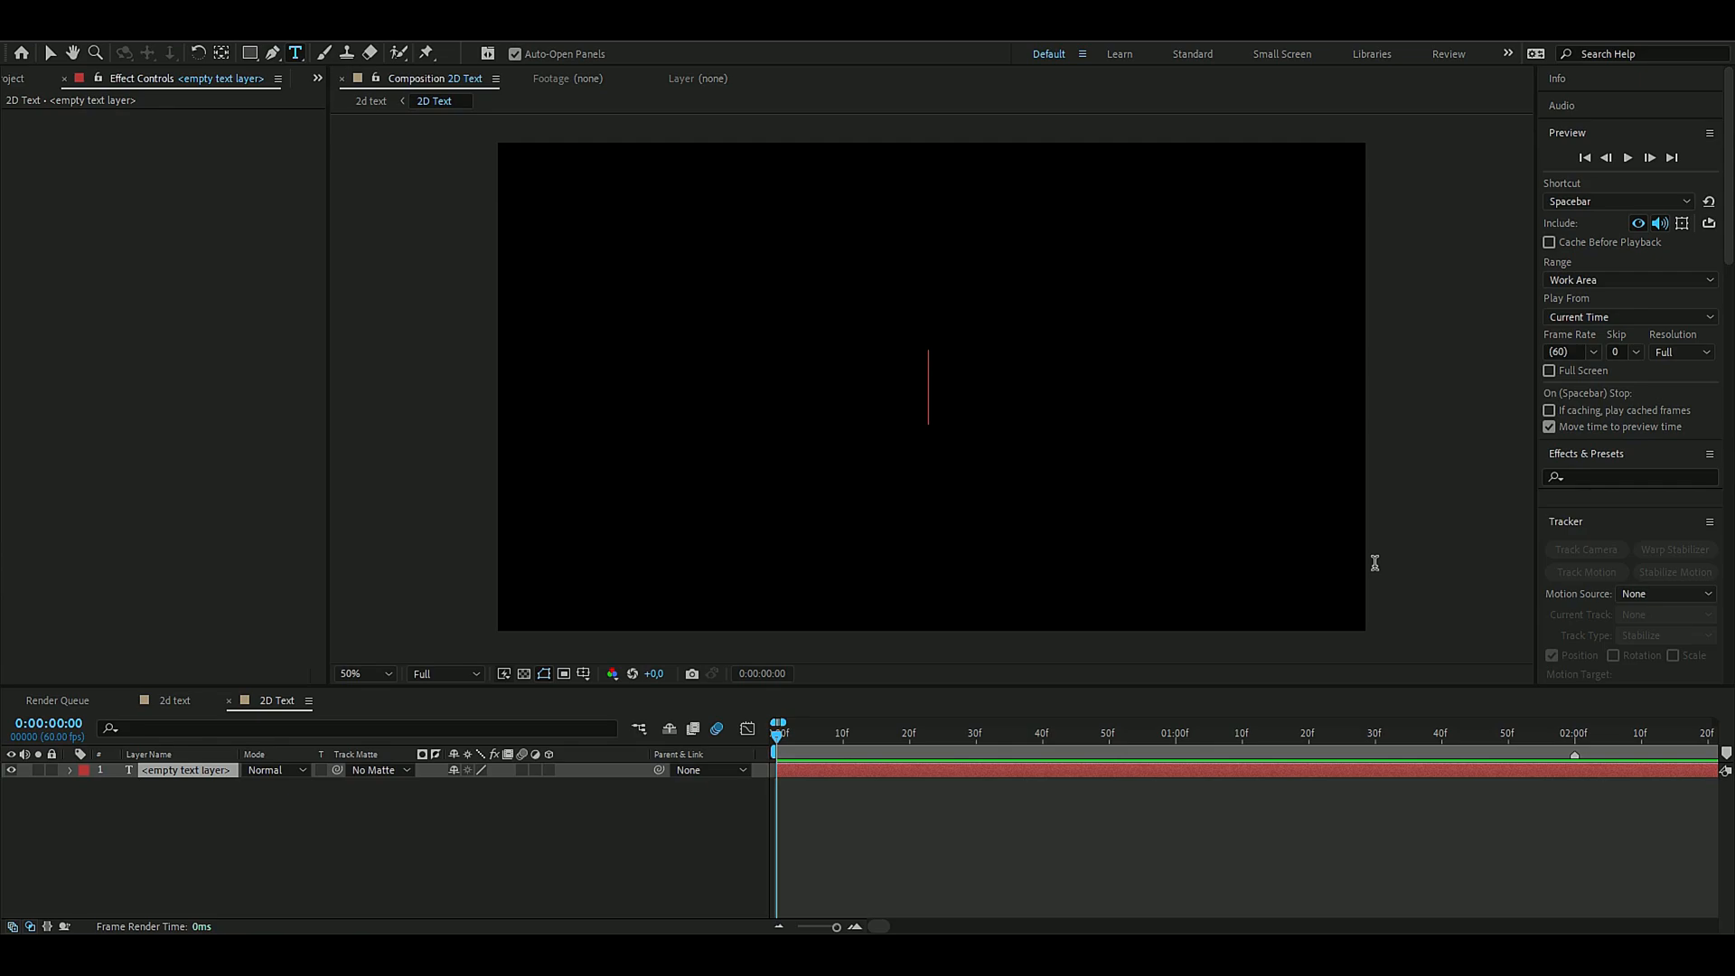
mouse_move(1339, 548)
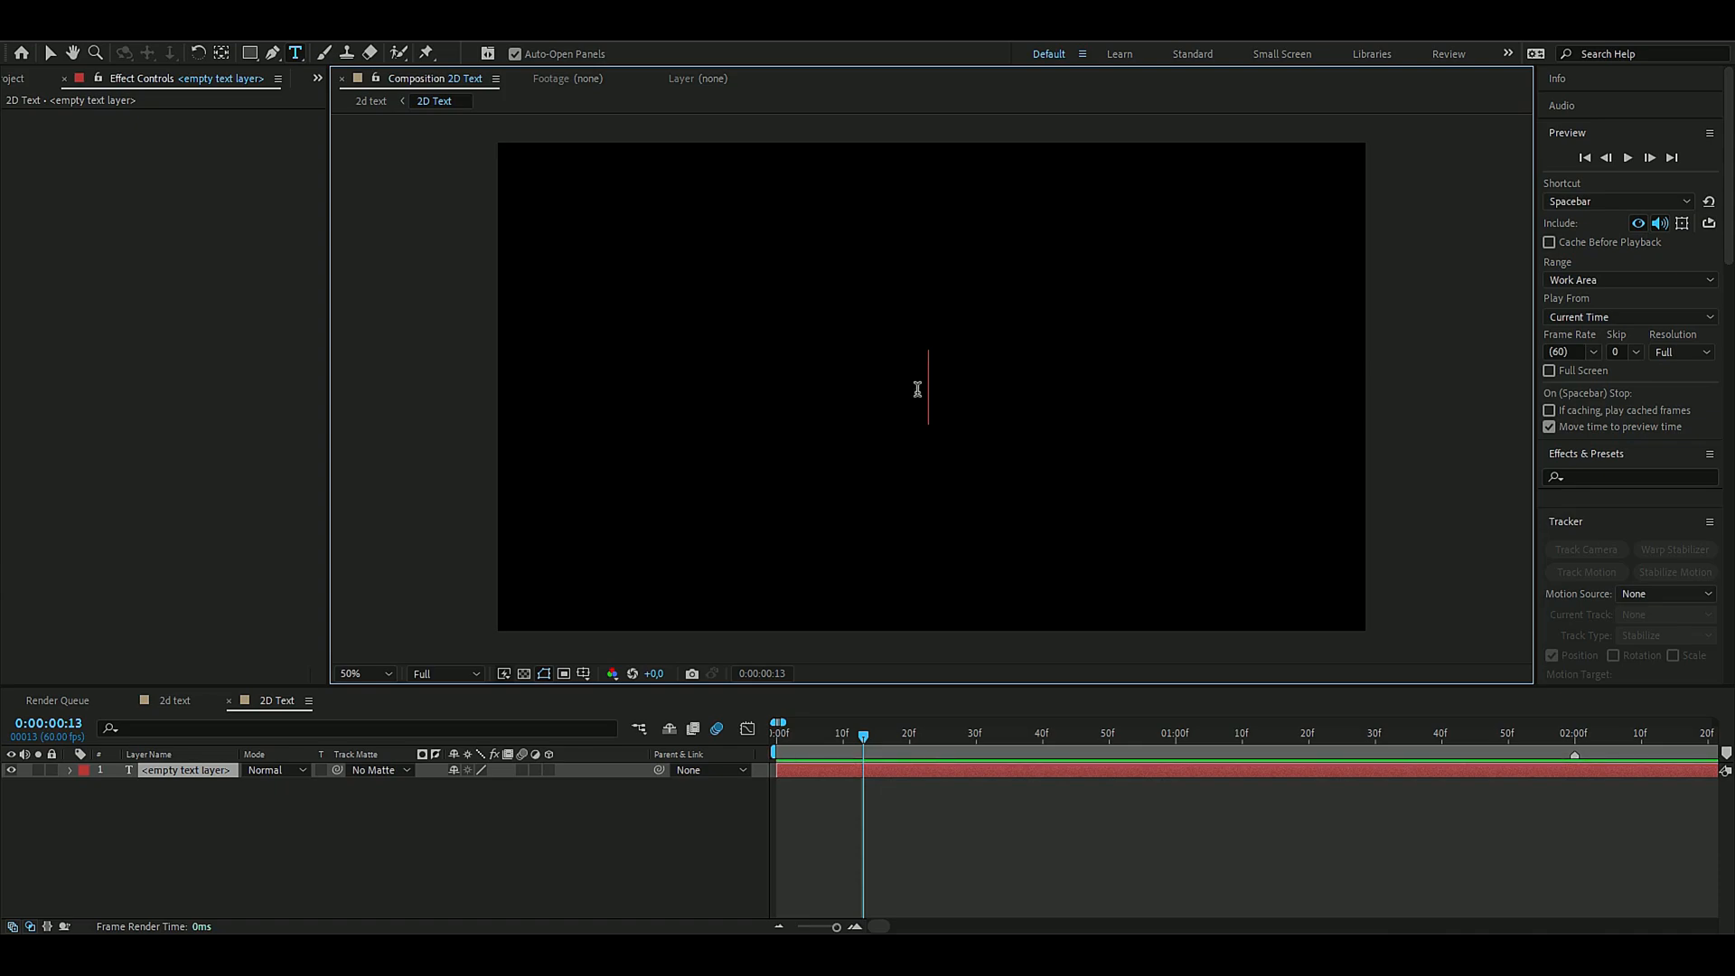
- Create a centred NAME text layer in Akira Expanded Super Bold
type("NAME")
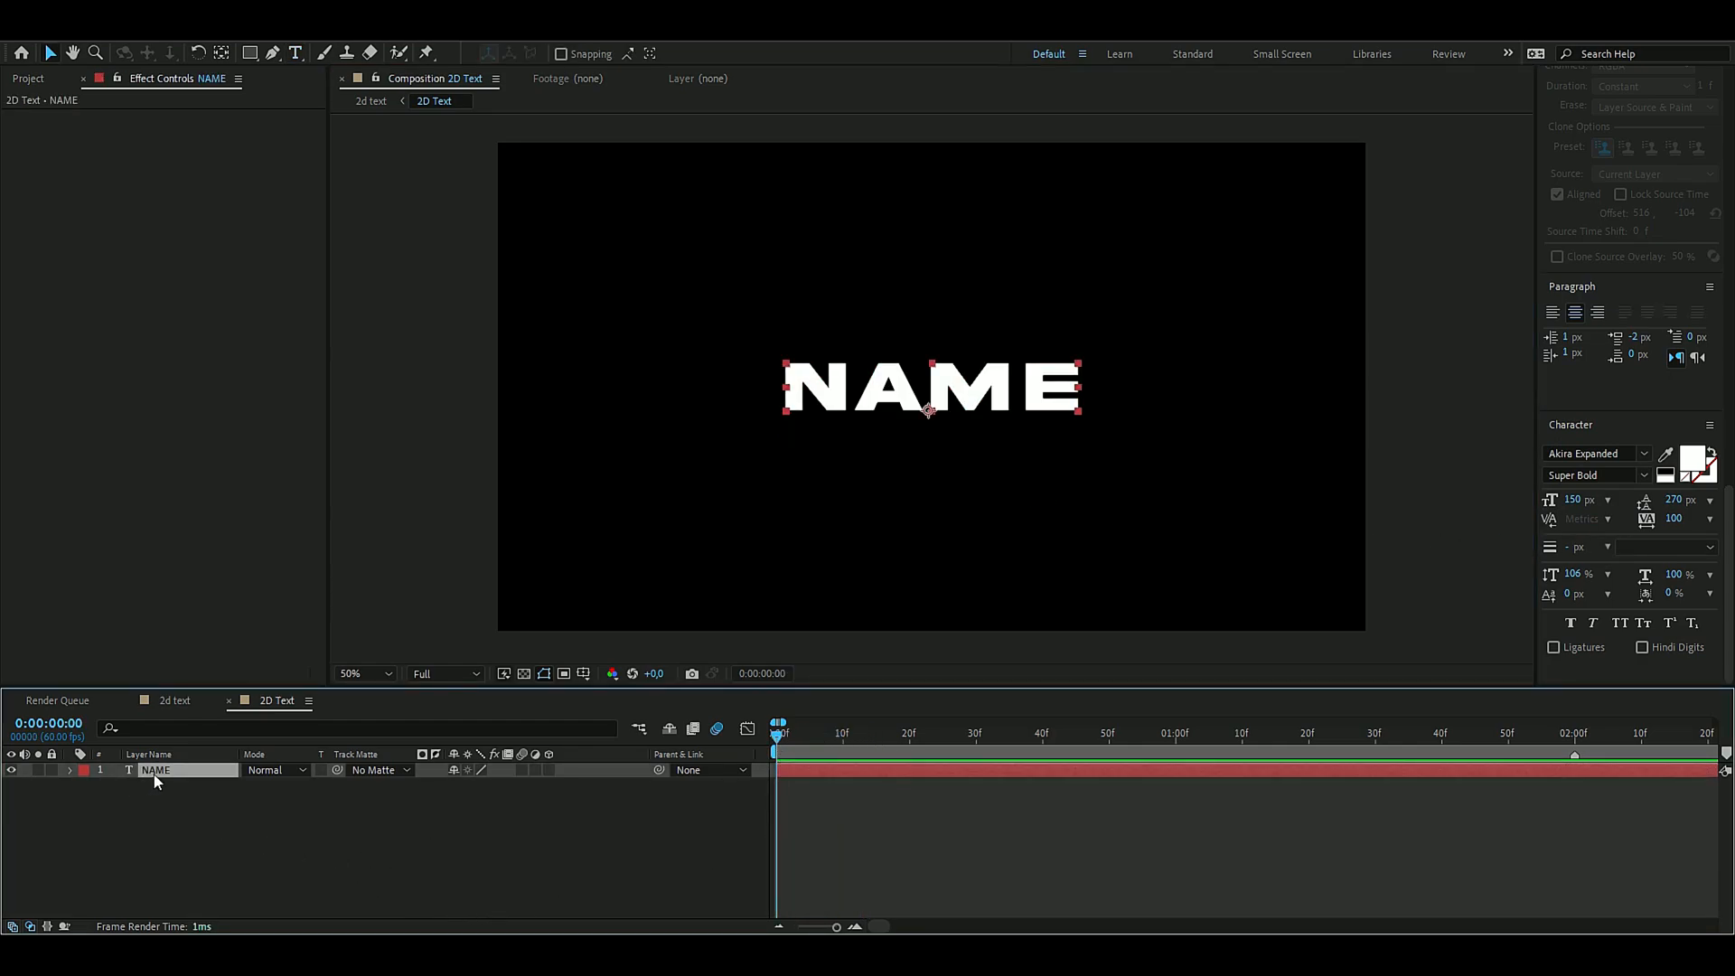
- Add an All Transform Properties animator with Rotation -90° and keyframed range offset so letters rotate upright
left_click(71, 770)
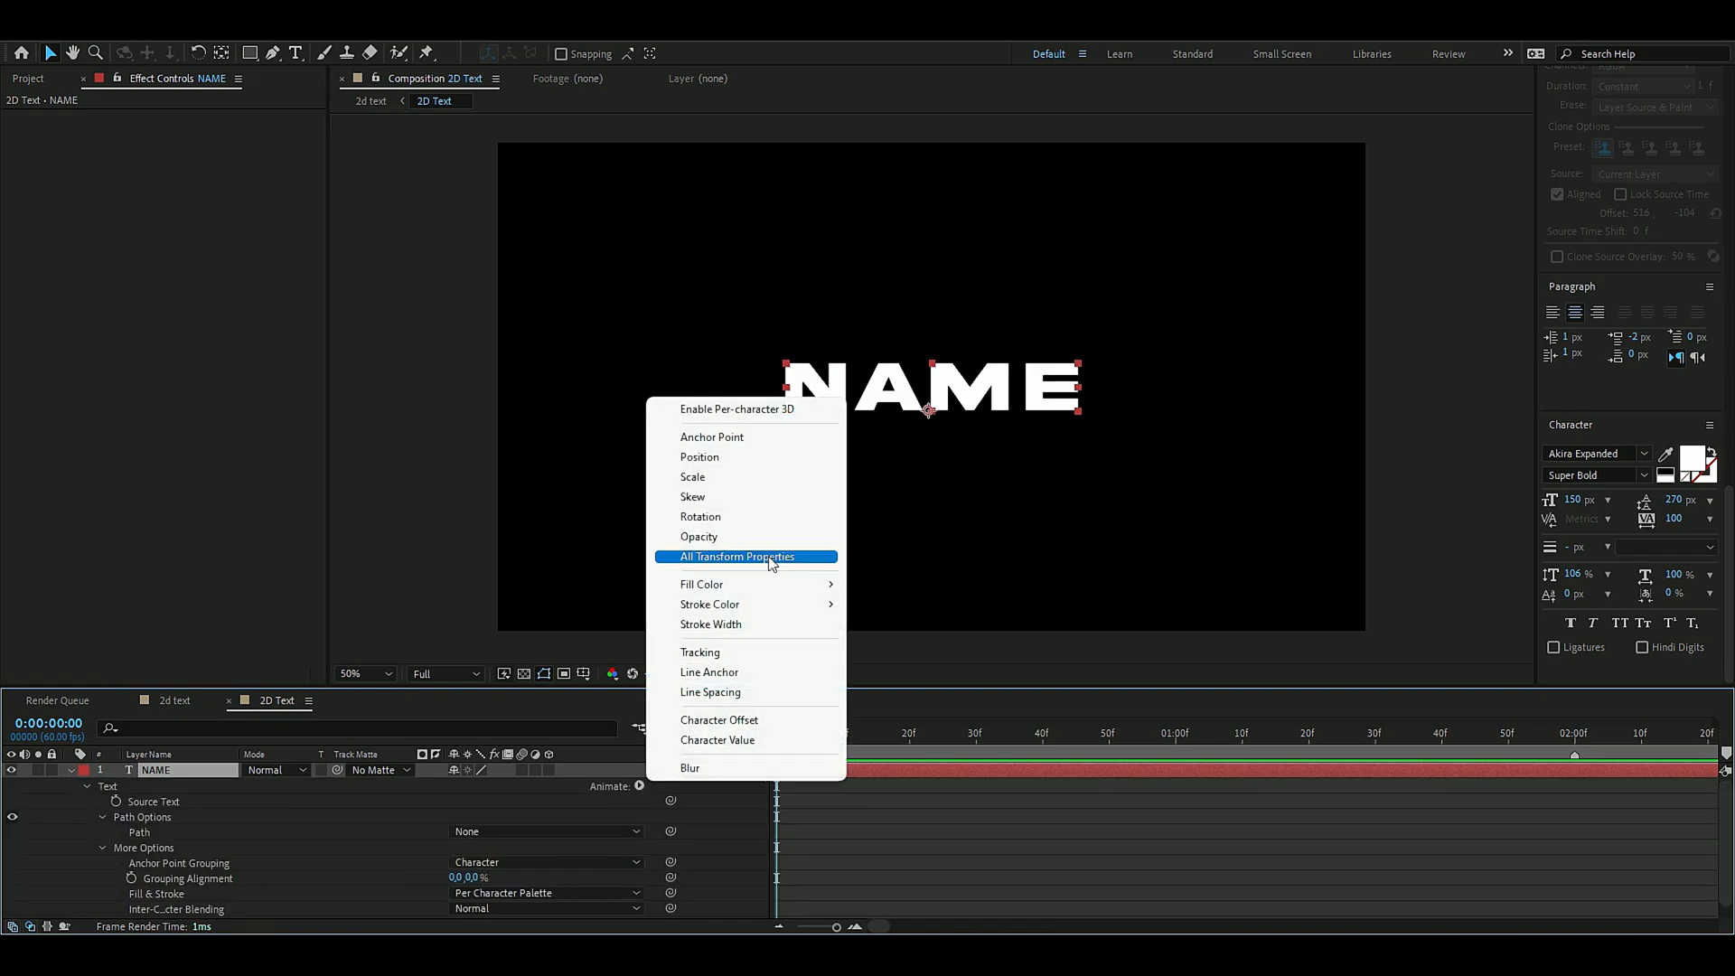
left_click(737, 557)
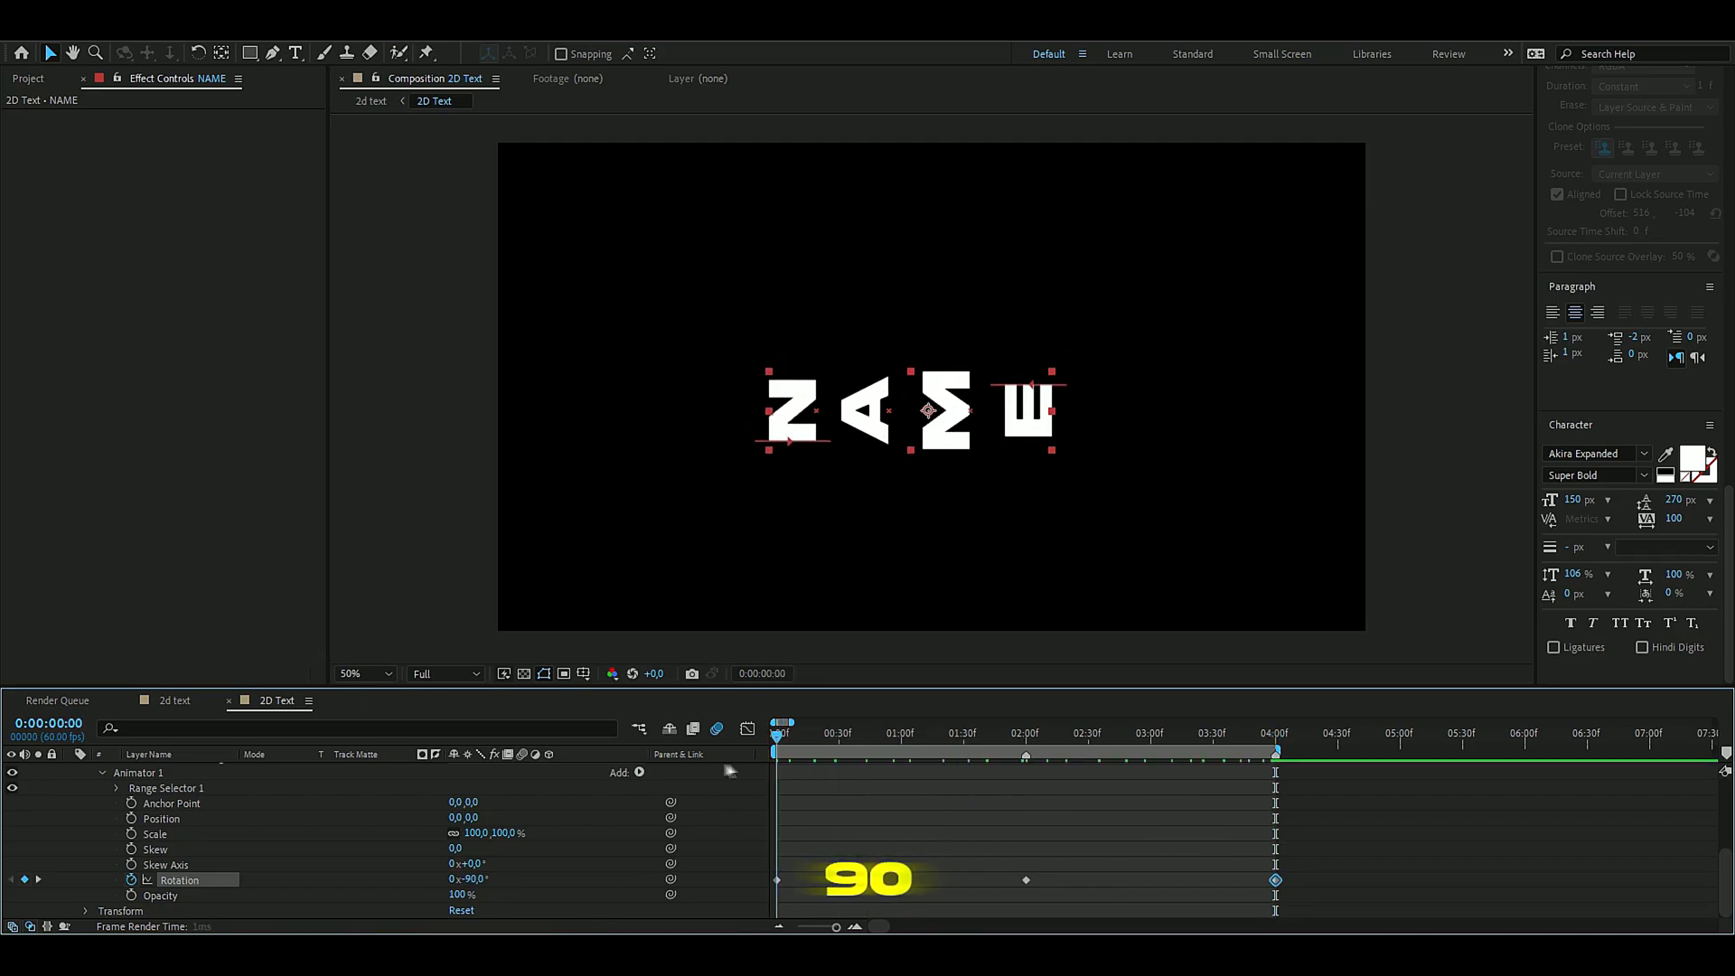
left_click(783, 728)
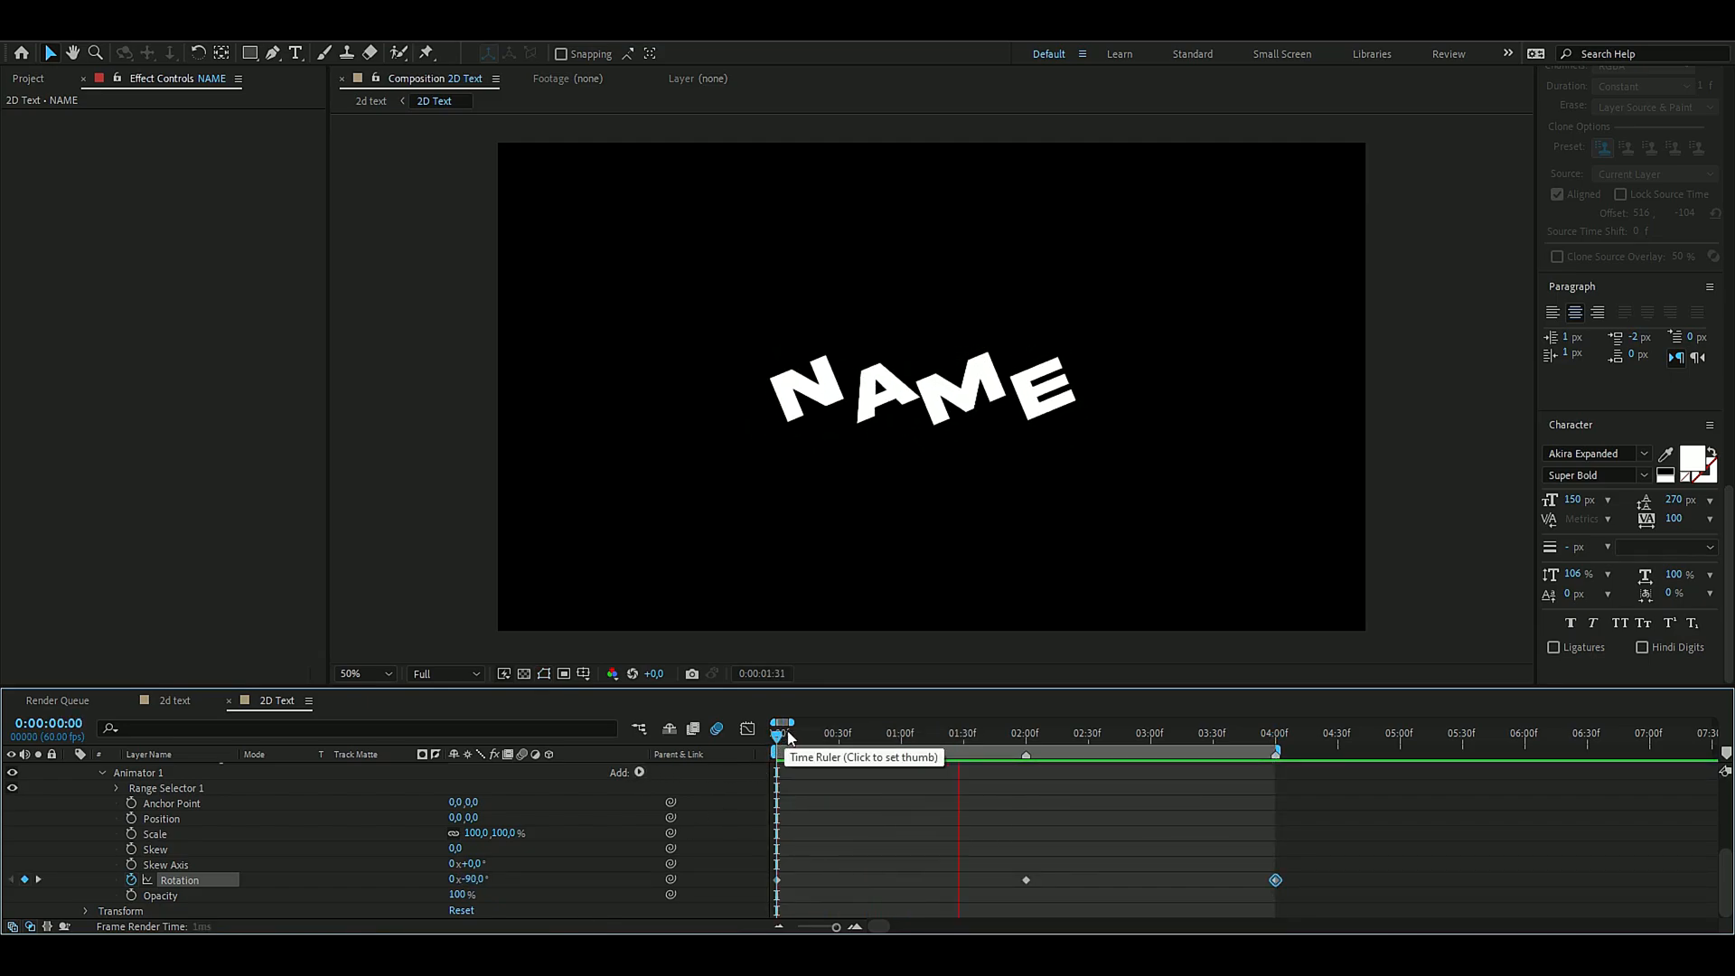
left_click(808, 732)
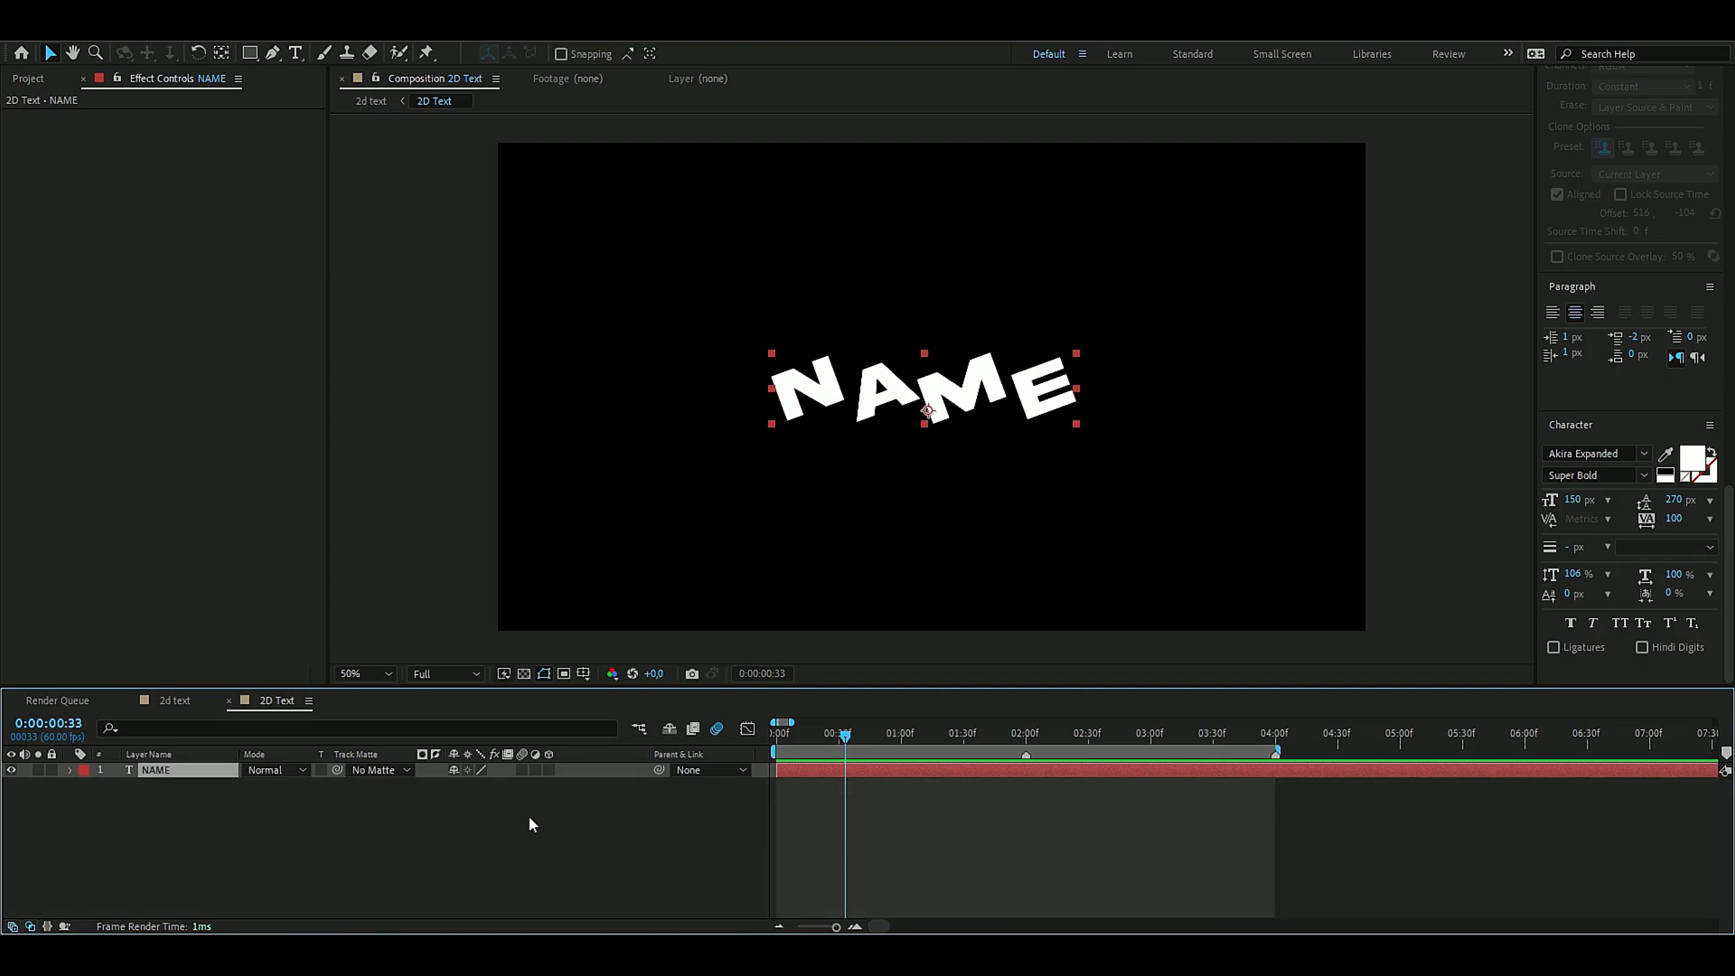
- Duplicate NAME, give NAME 2 an inverted Find Edges blended 66%, and add an adjustment layer
key("ctrl+d")
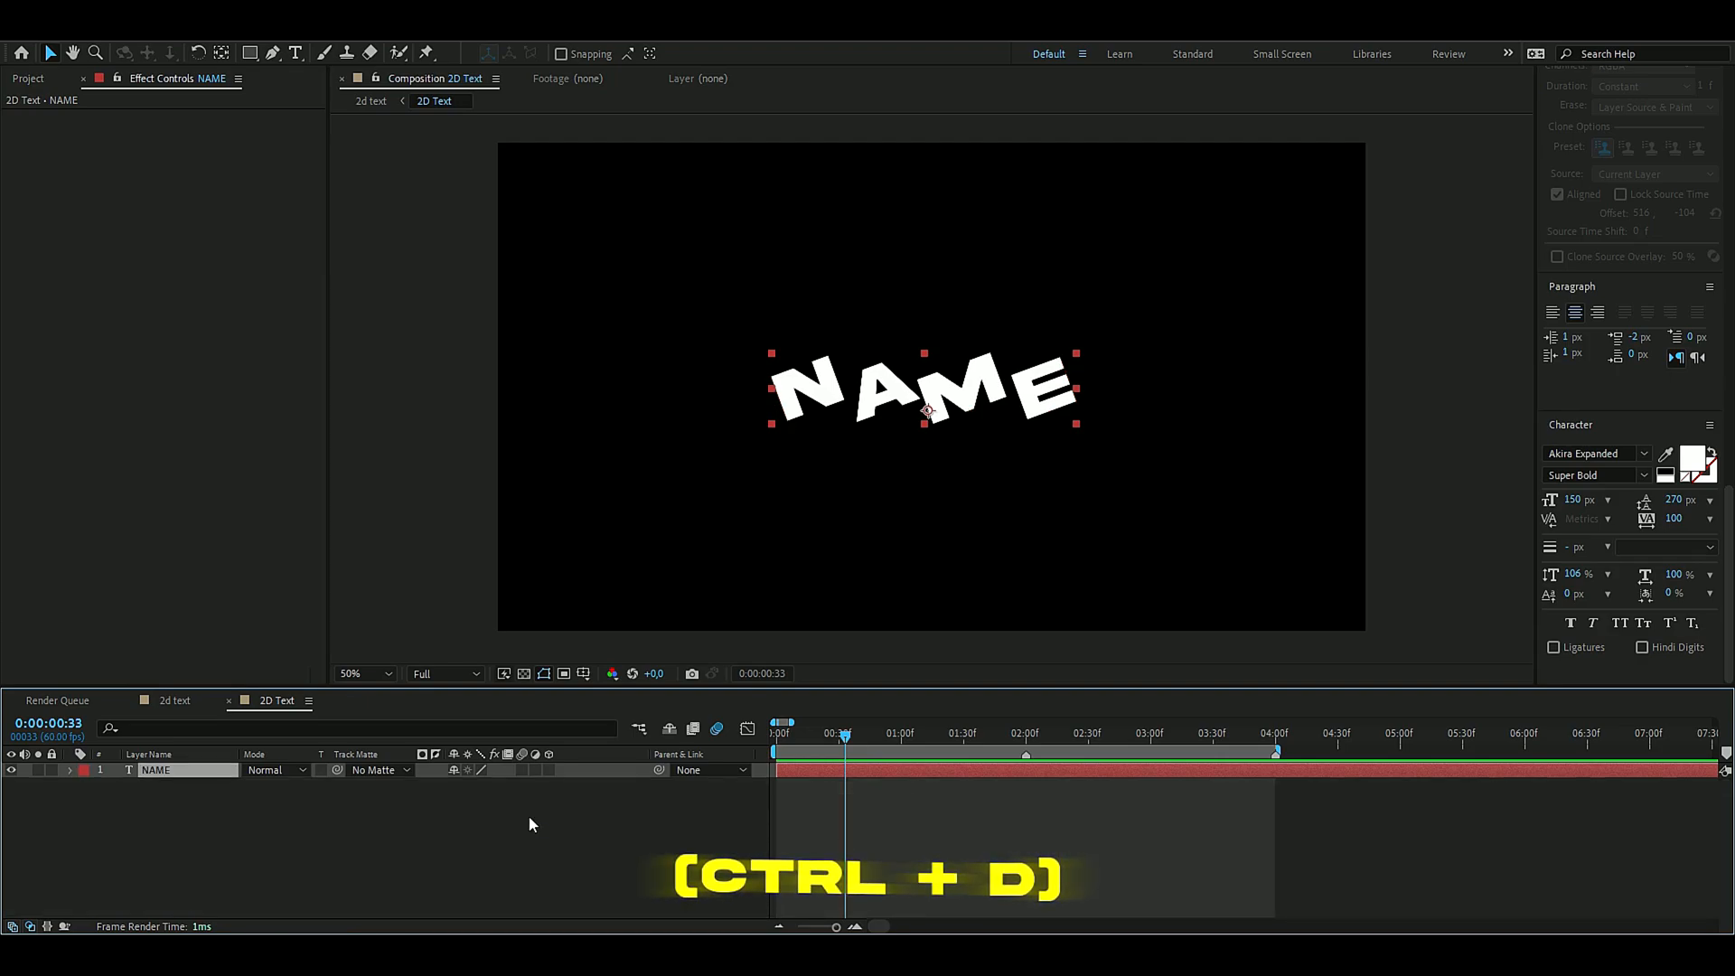
key("ctrl+d")
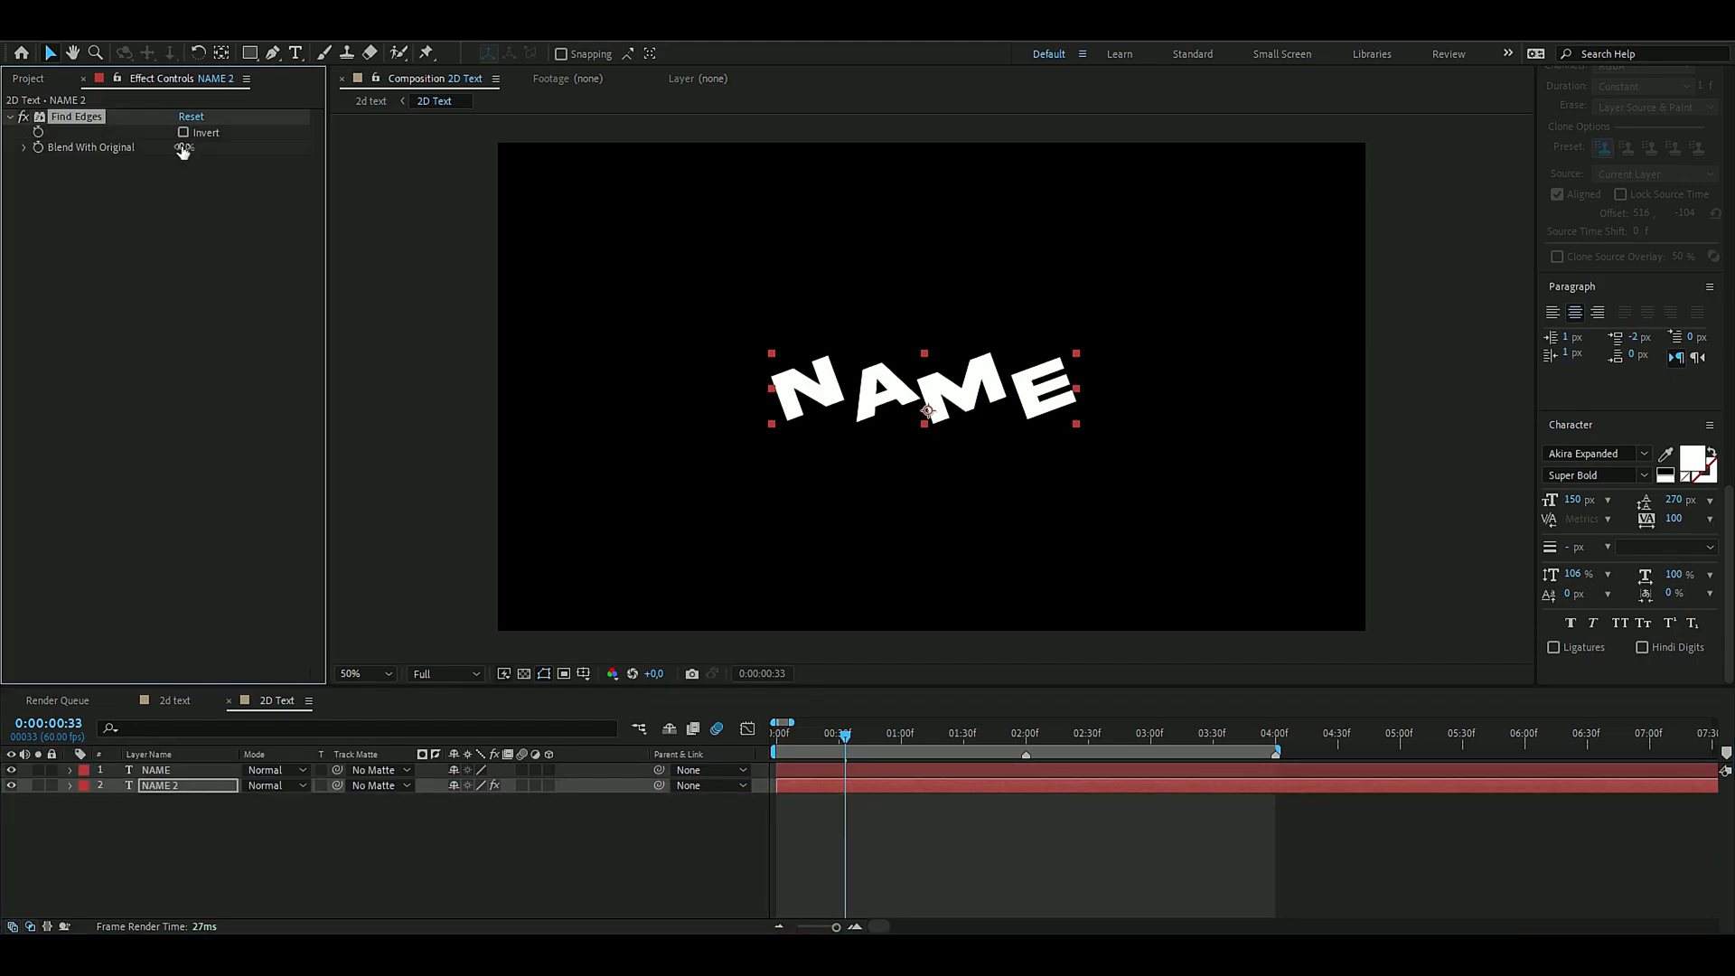
left_click(184, 132)
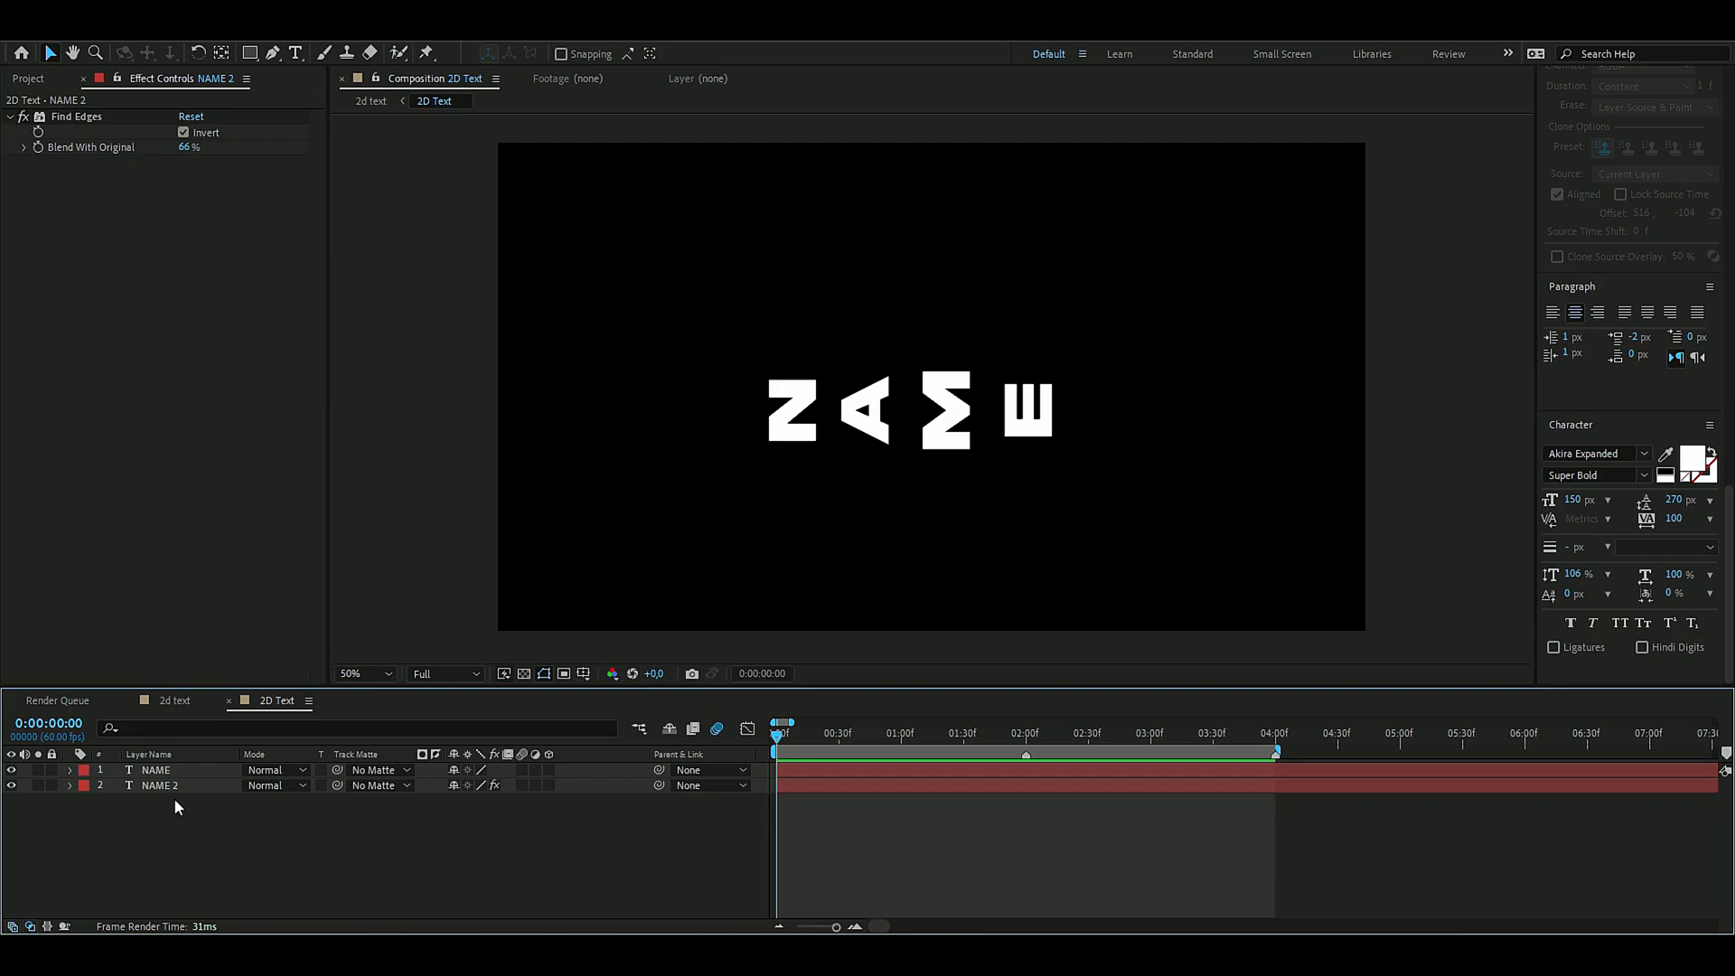
key("ctrl+alt+y")
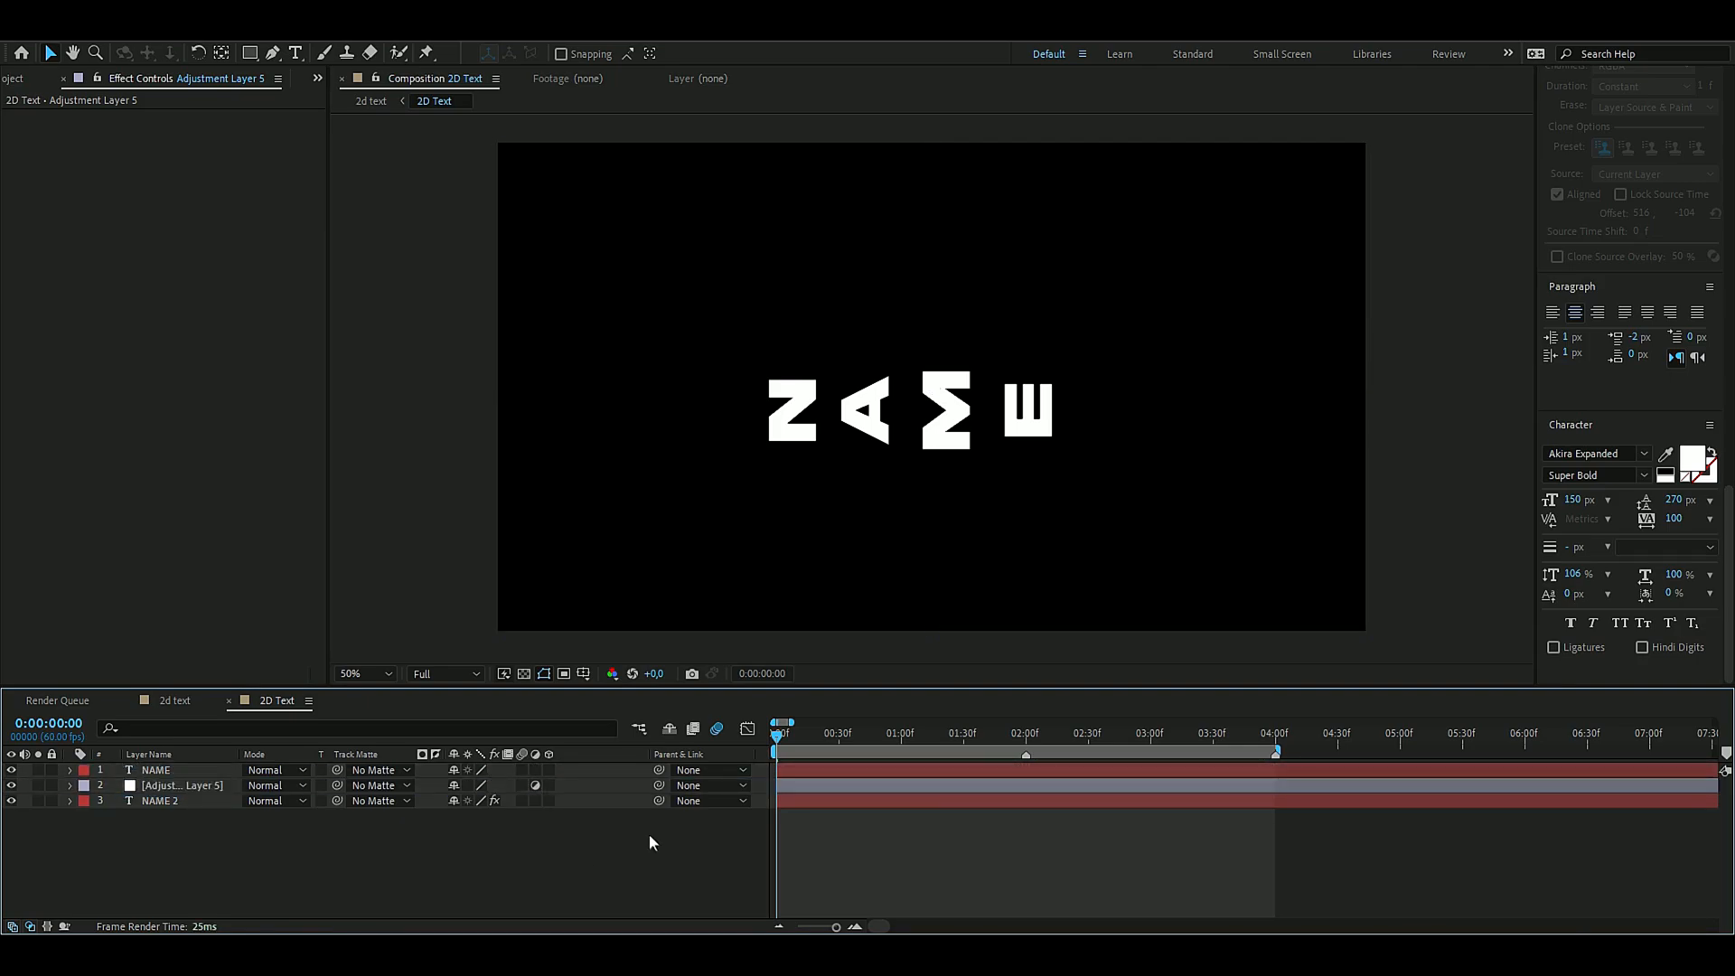
- Apply a Transform effect with Scale 115 on the adjustment layer for a grey offset edge
left_click(177, 786)
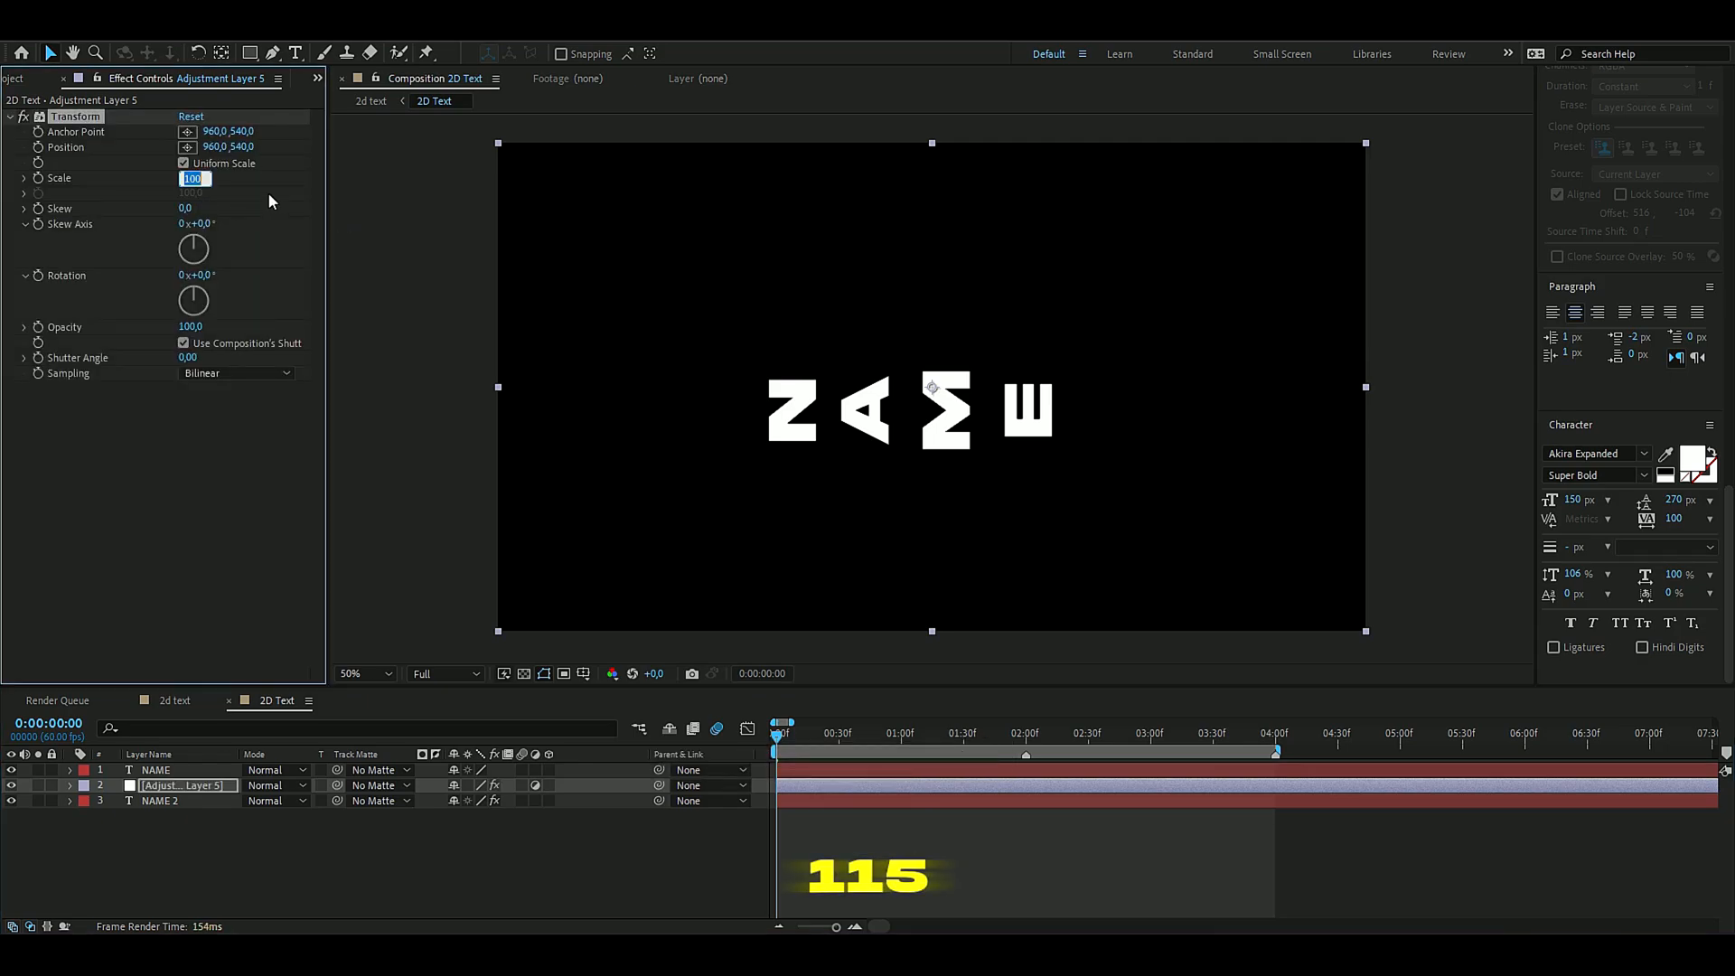
type("115,")
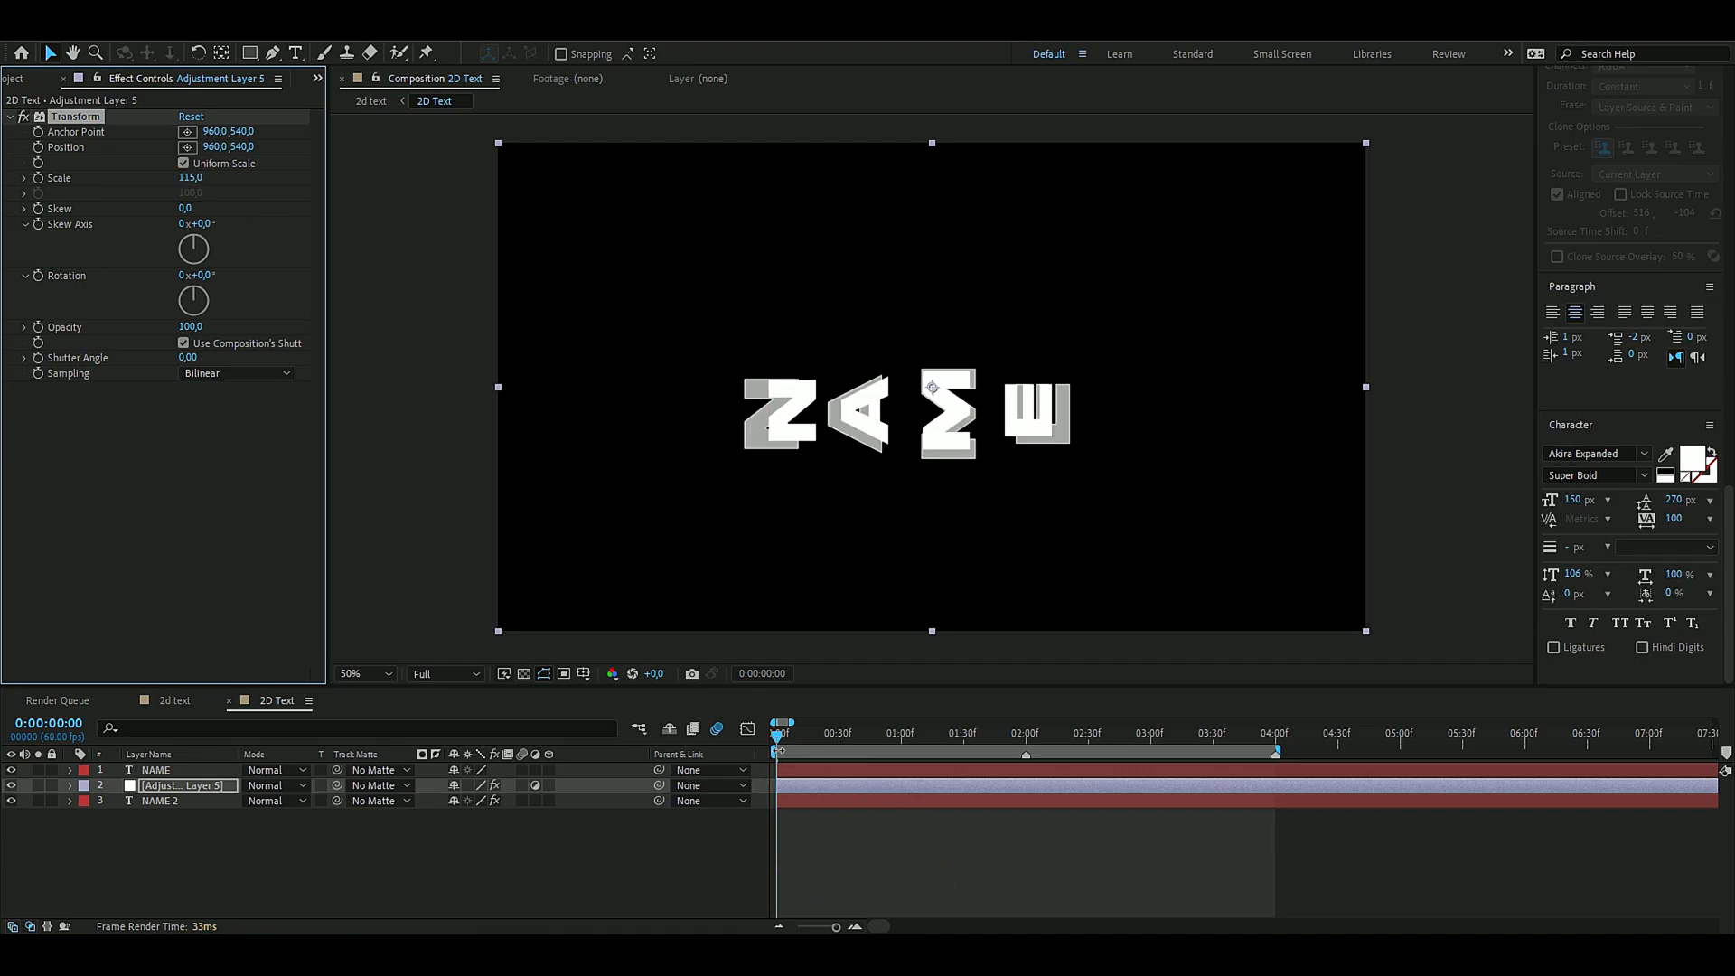
left_click(871, 732)
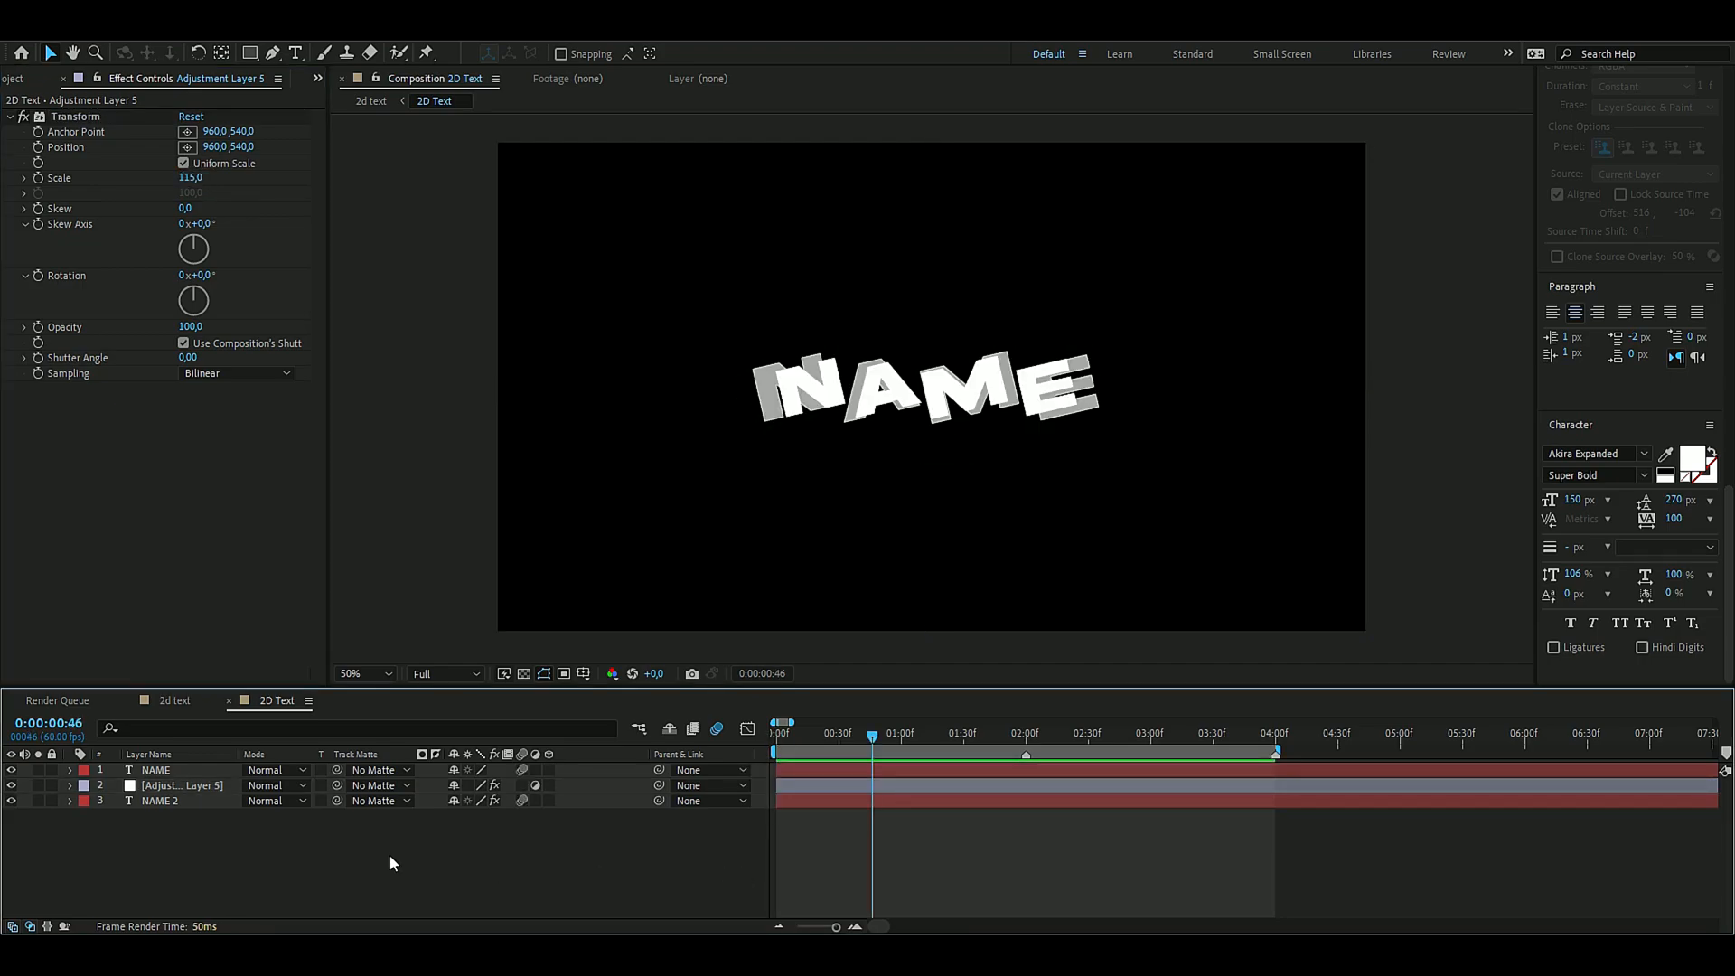
- Add a top adjustment layer and apply Colorama to it
key("ctrl+alt+y")
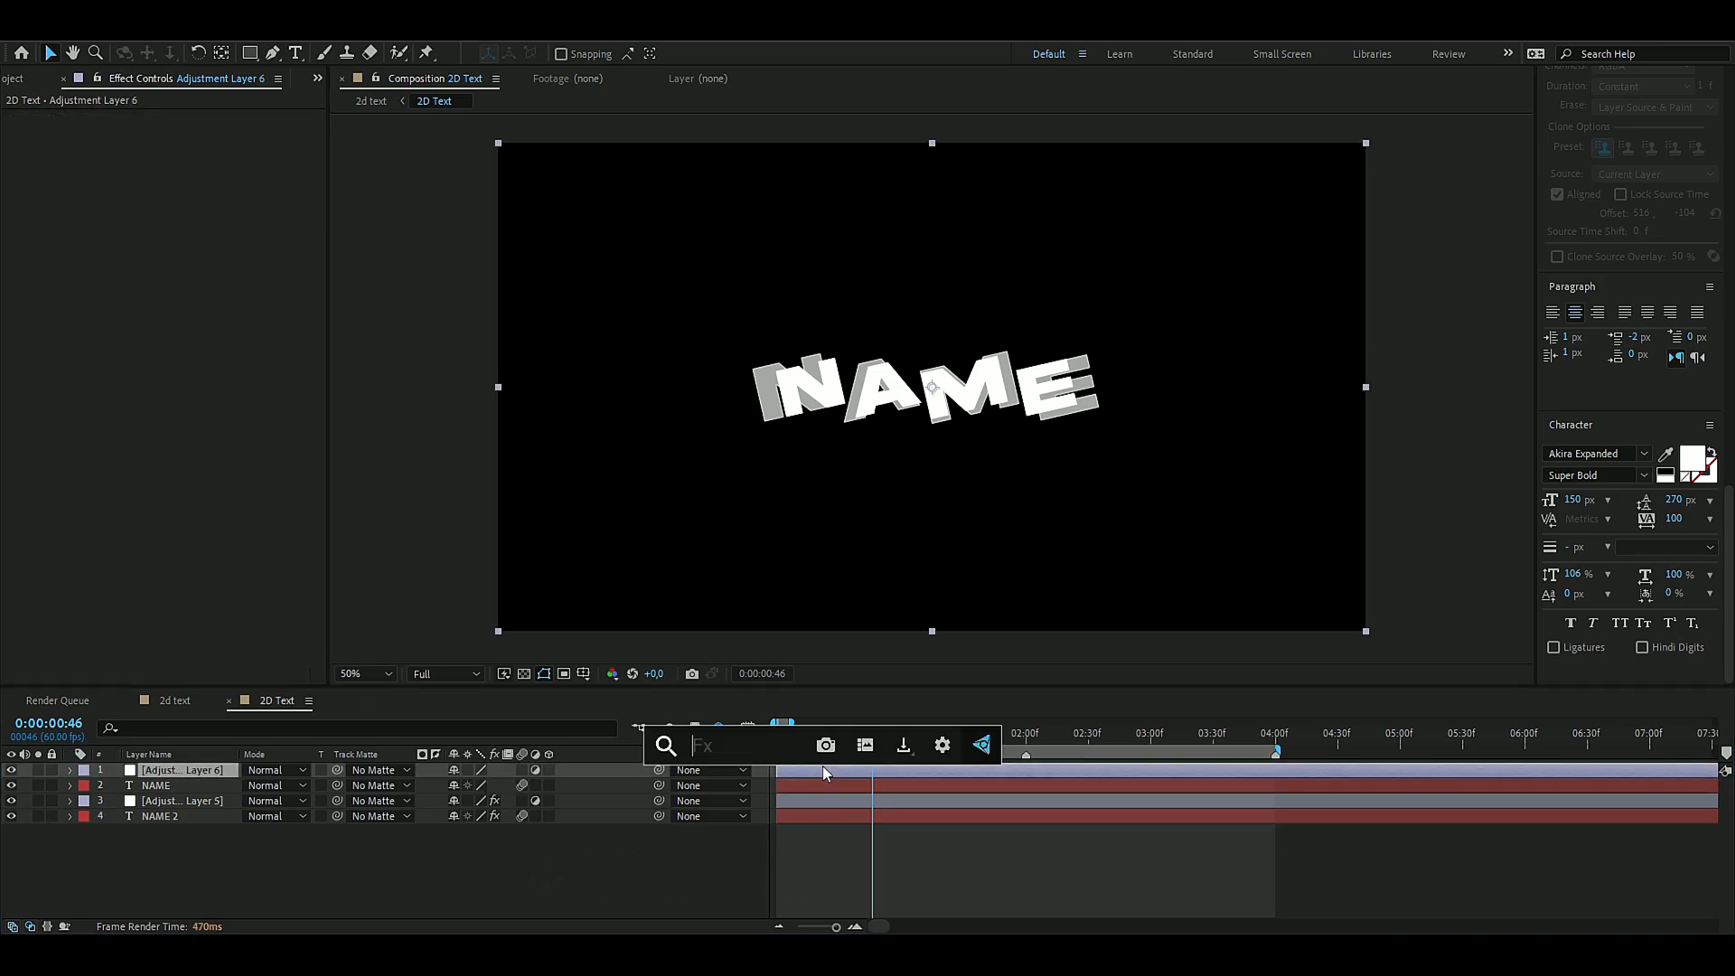
type("color")
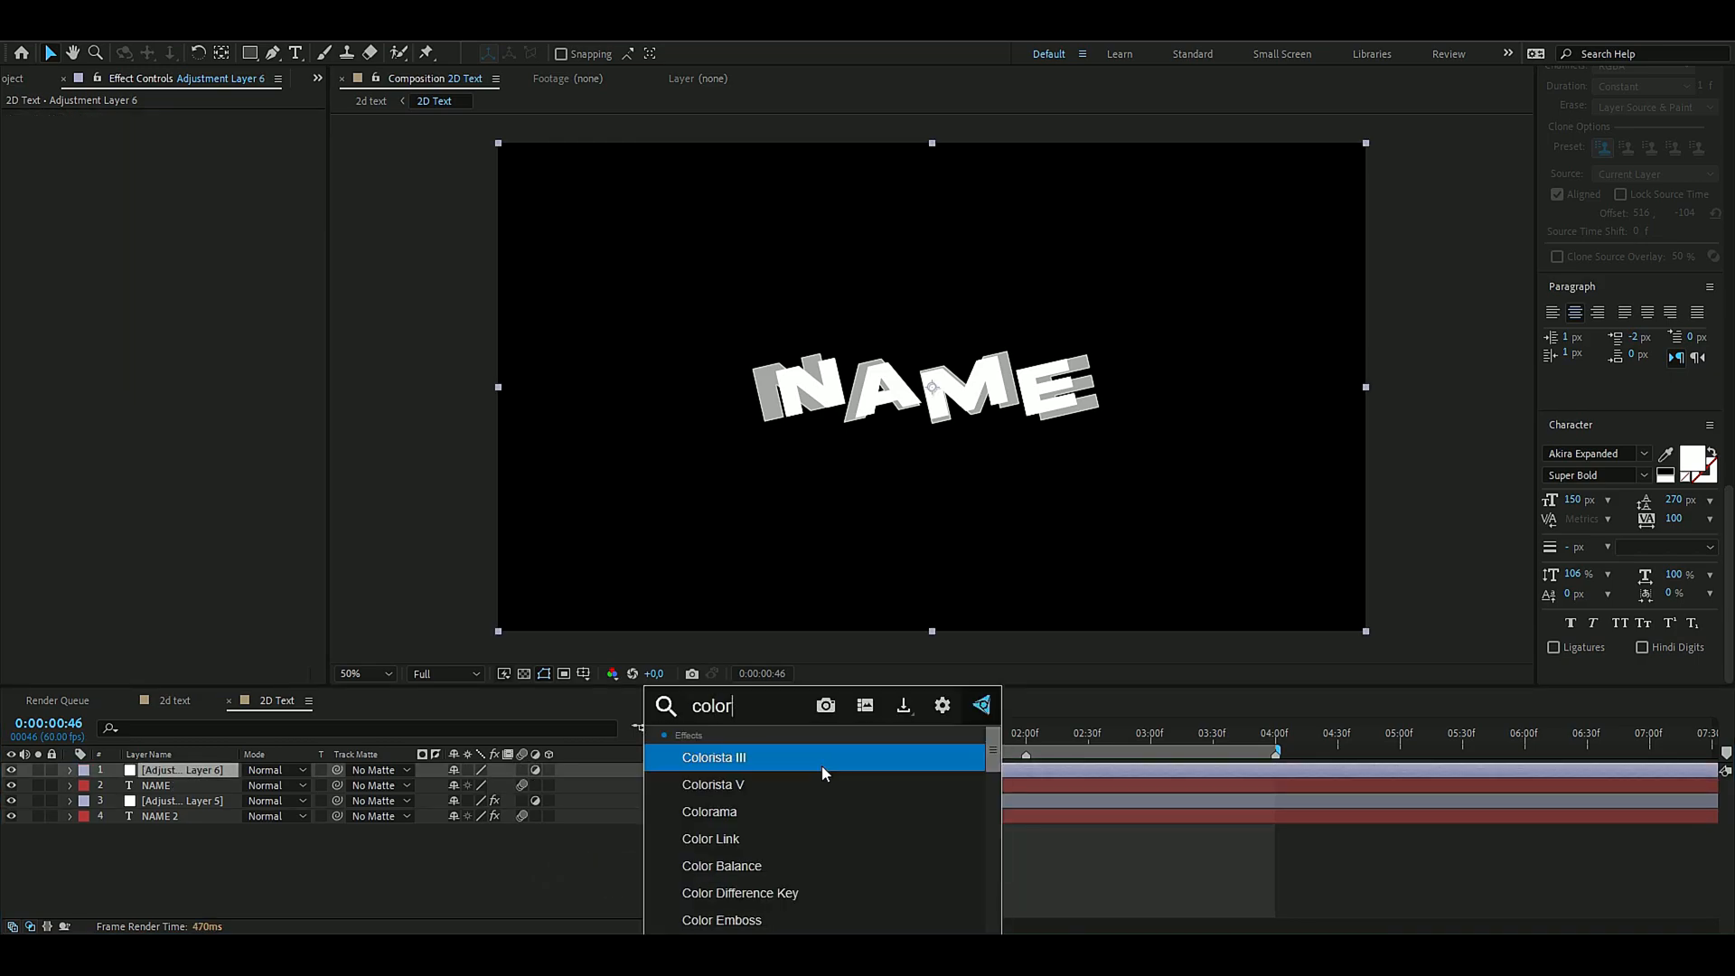
double_click(709, 811)
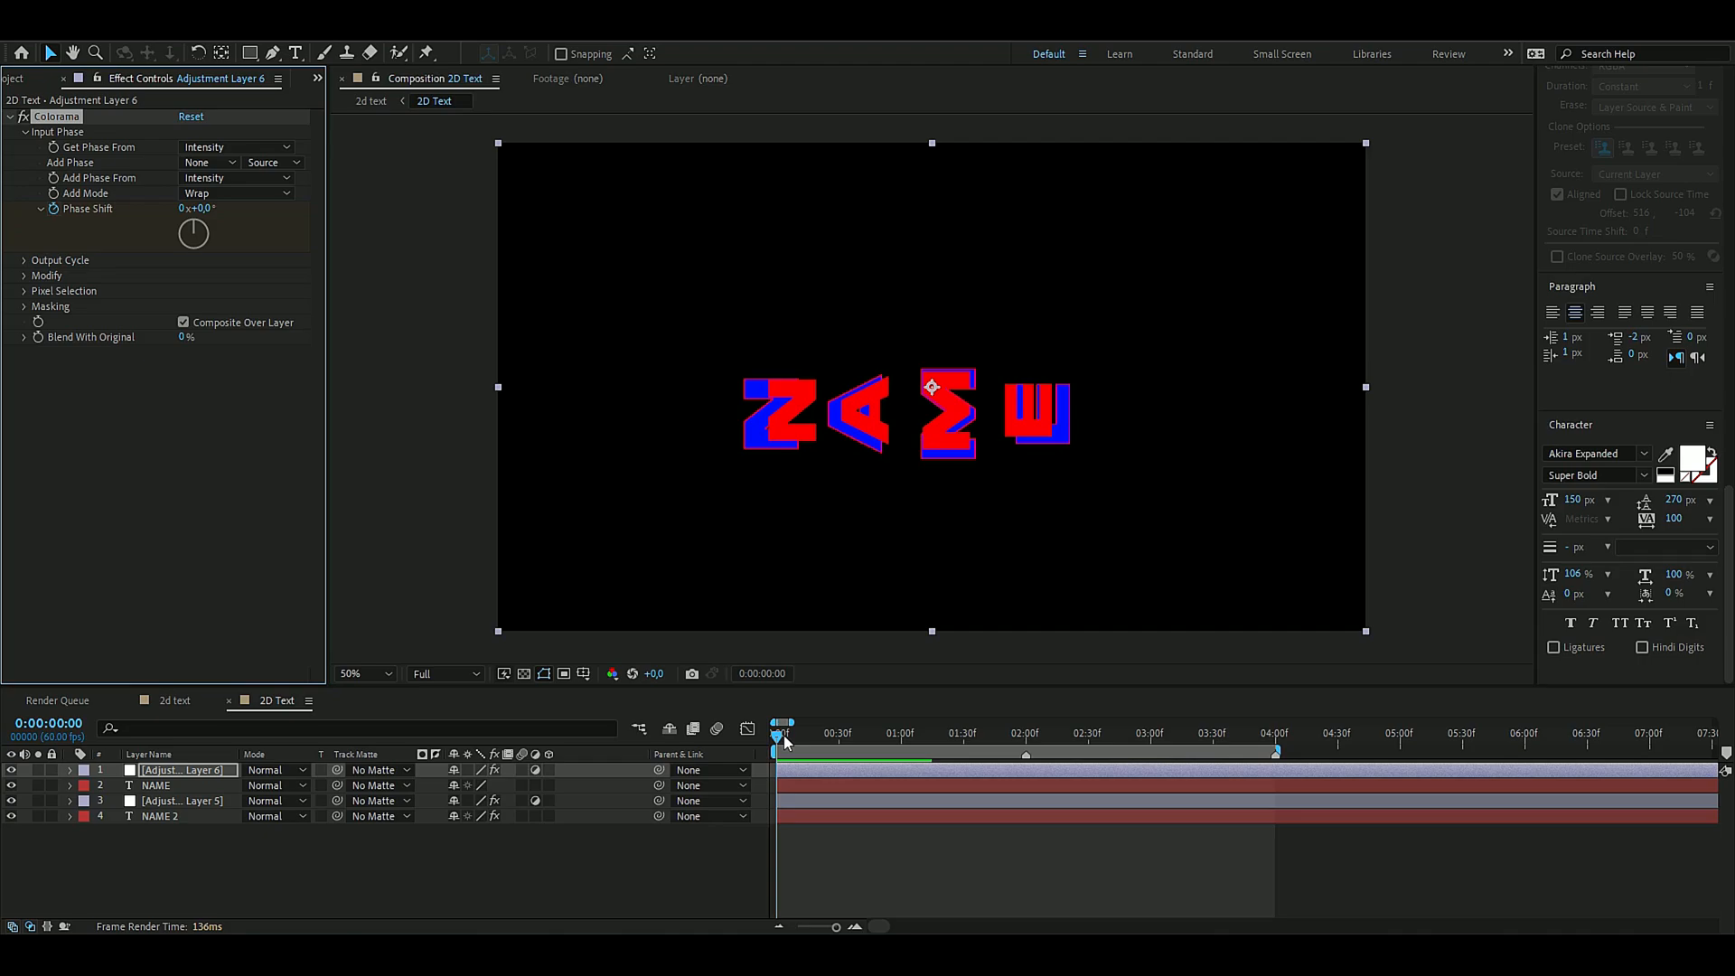
left_click(1274, 732)
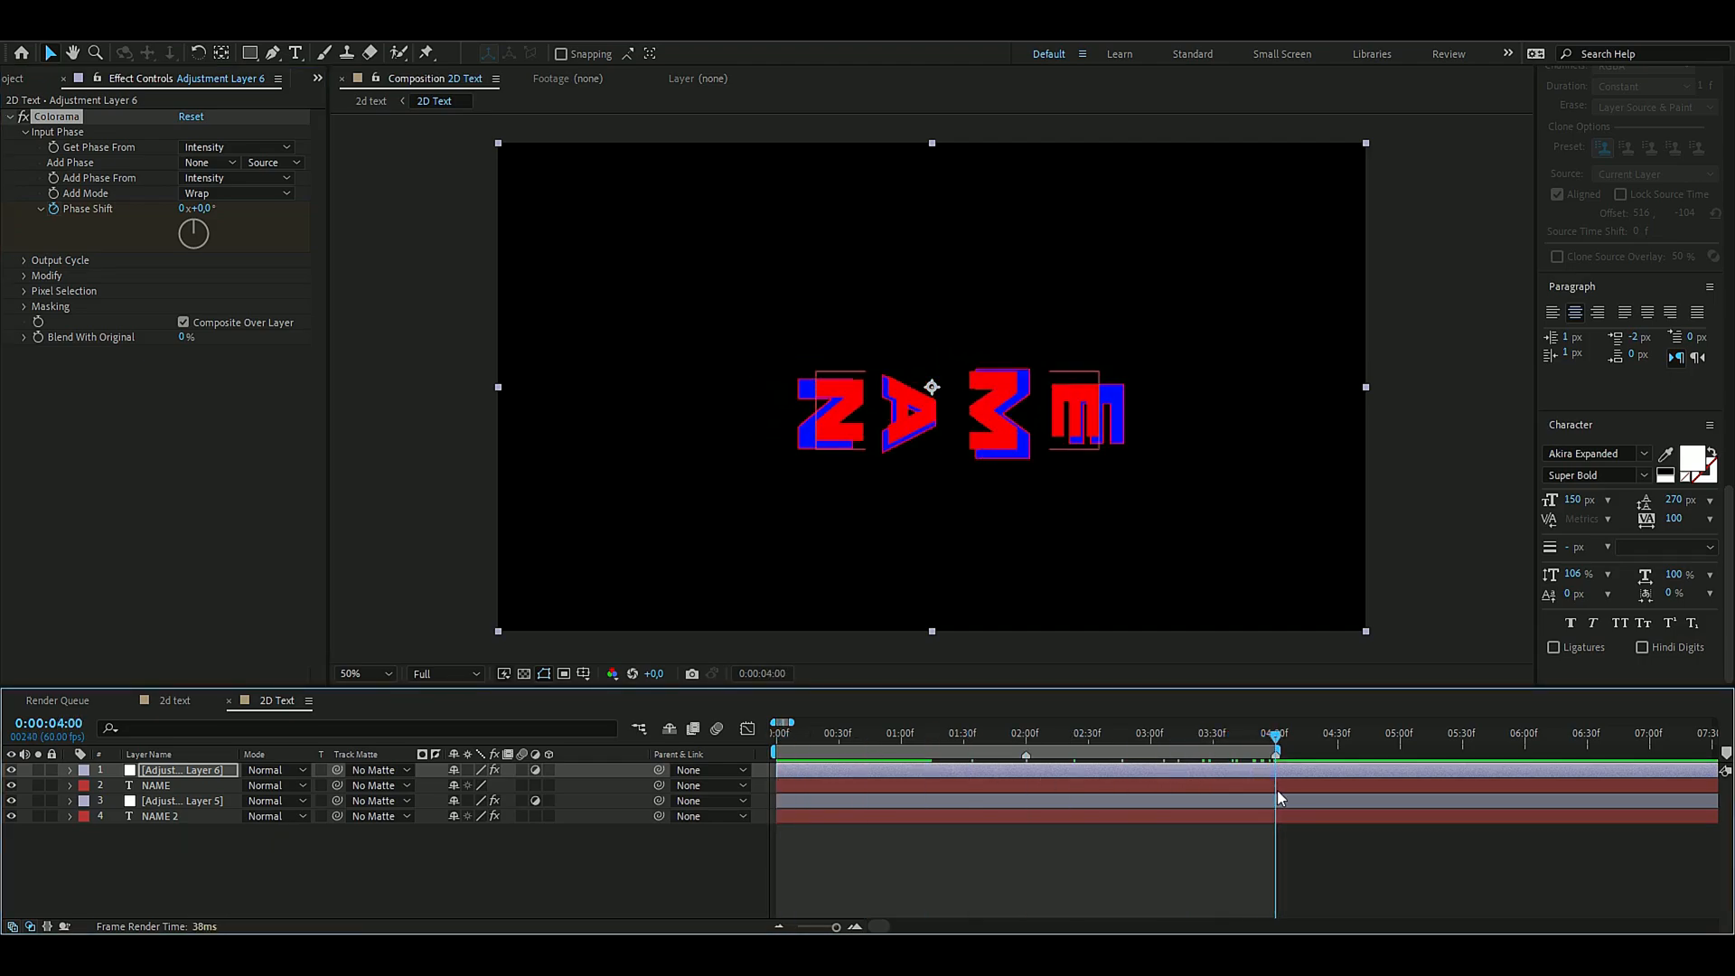
- Keyframe Colorama Phase Shift from 0 to 4 seconds so NAME cycles through colours
left_click_drag(193, 233, 209, 228)
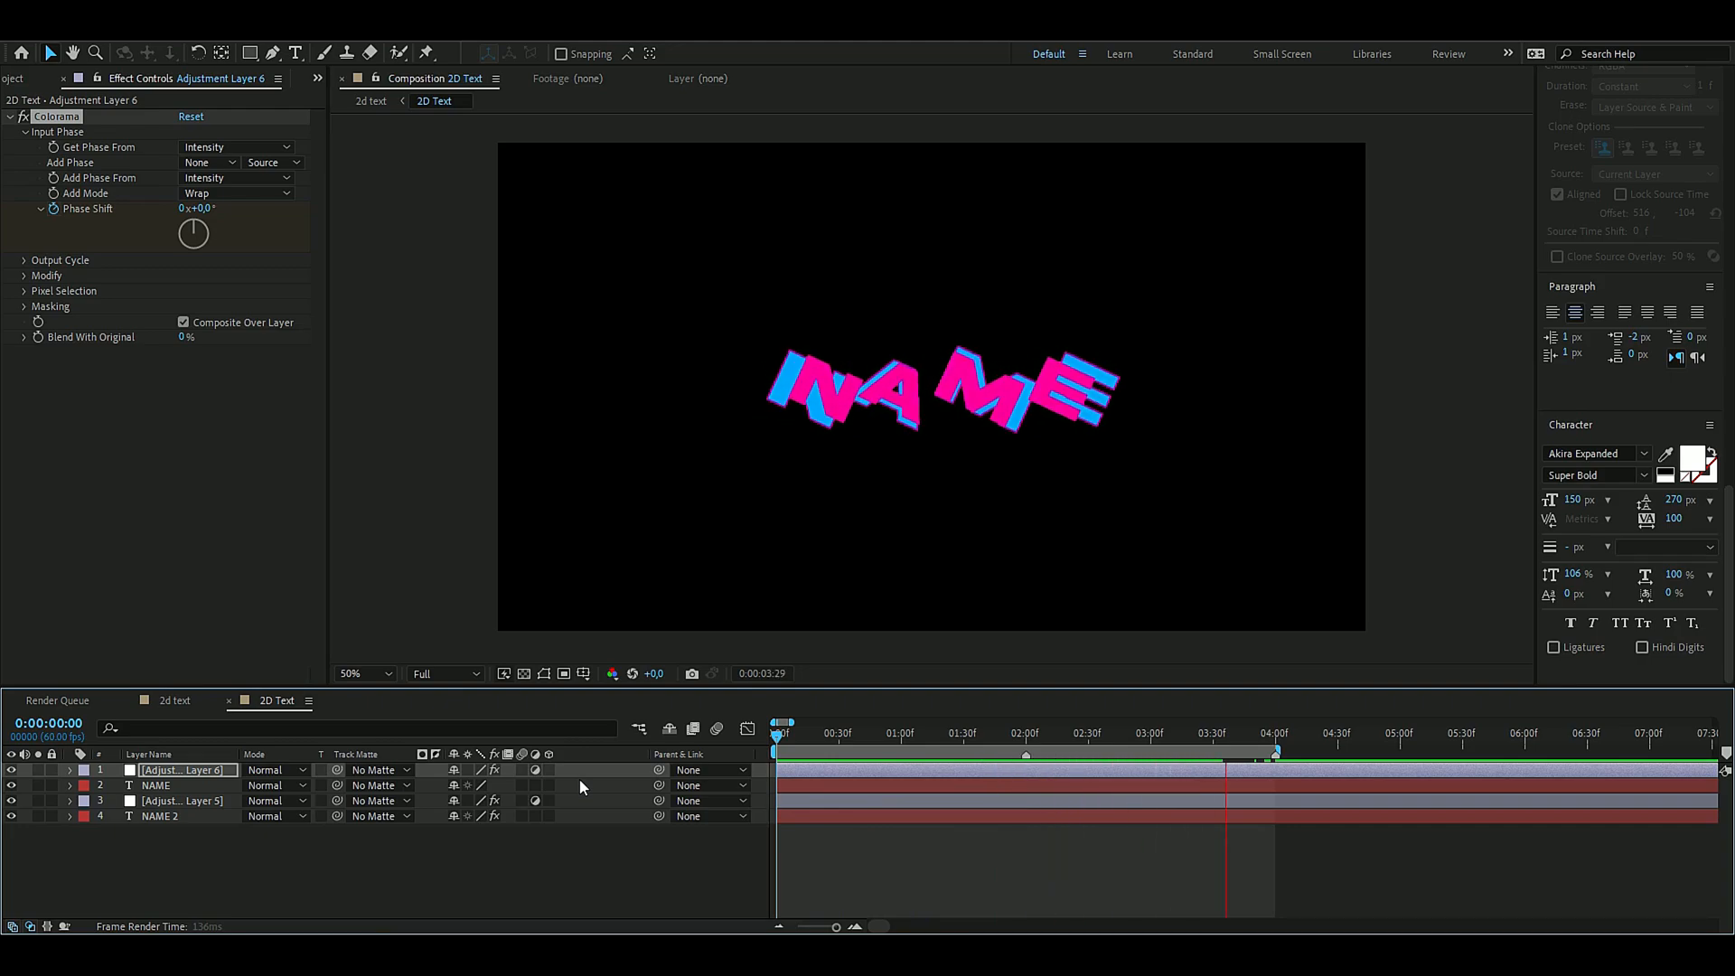
left_click(781, 732)
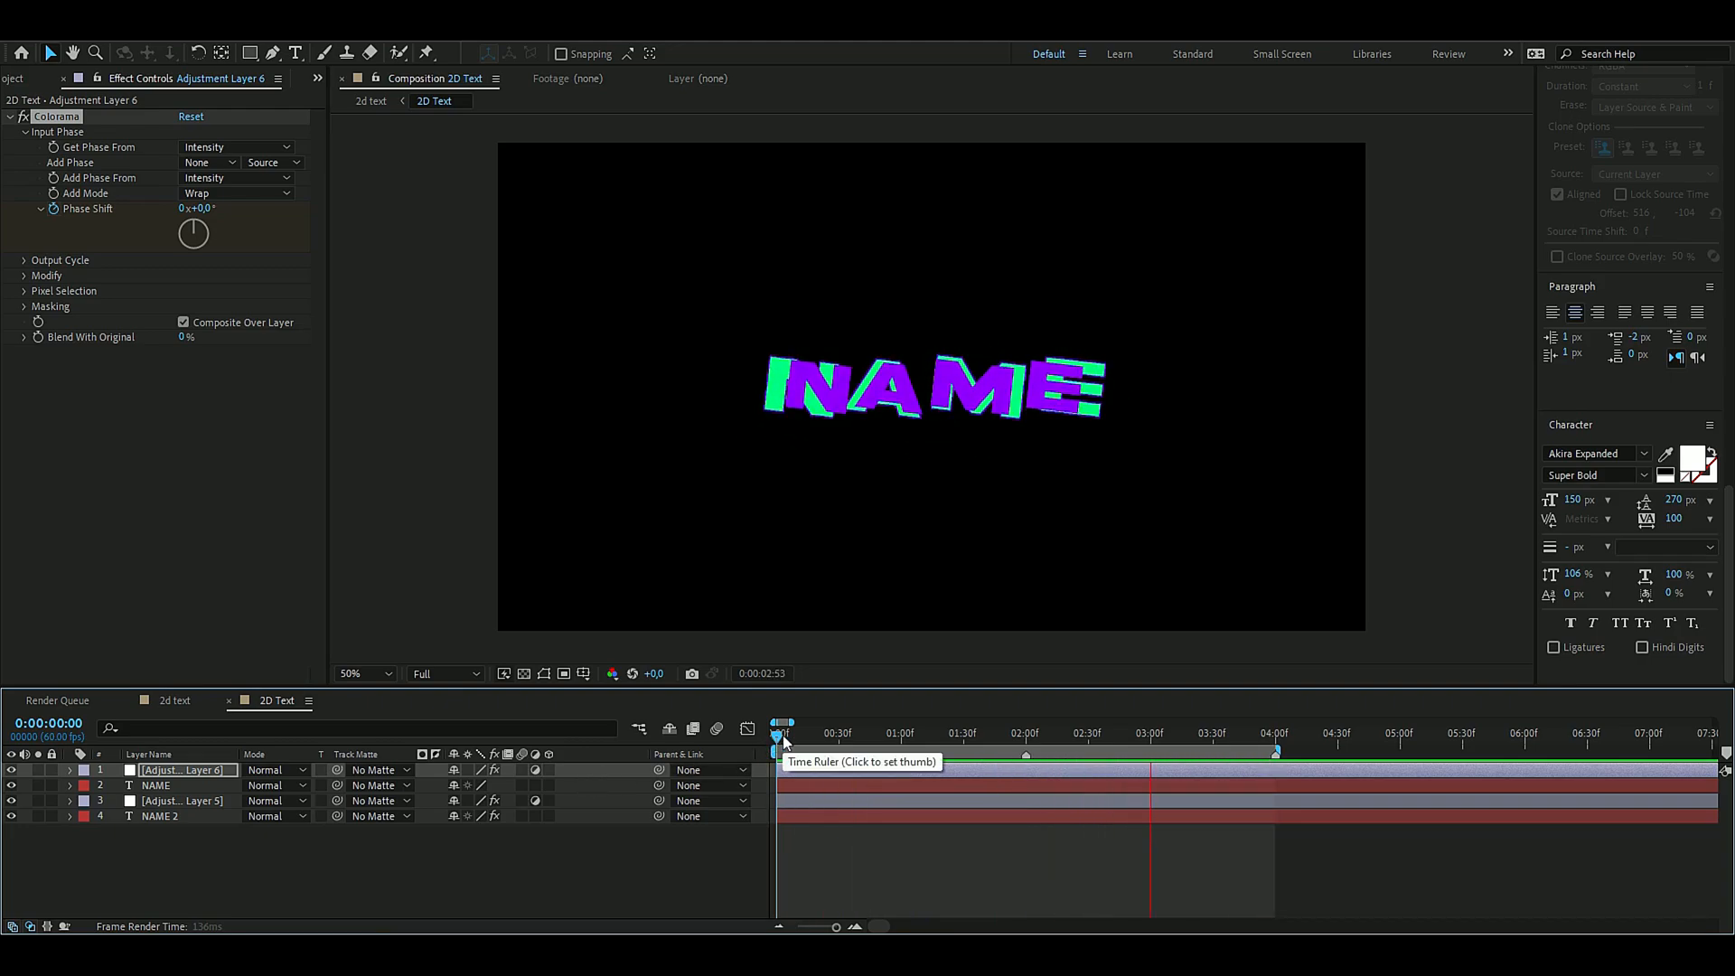
left_click(927, 722)
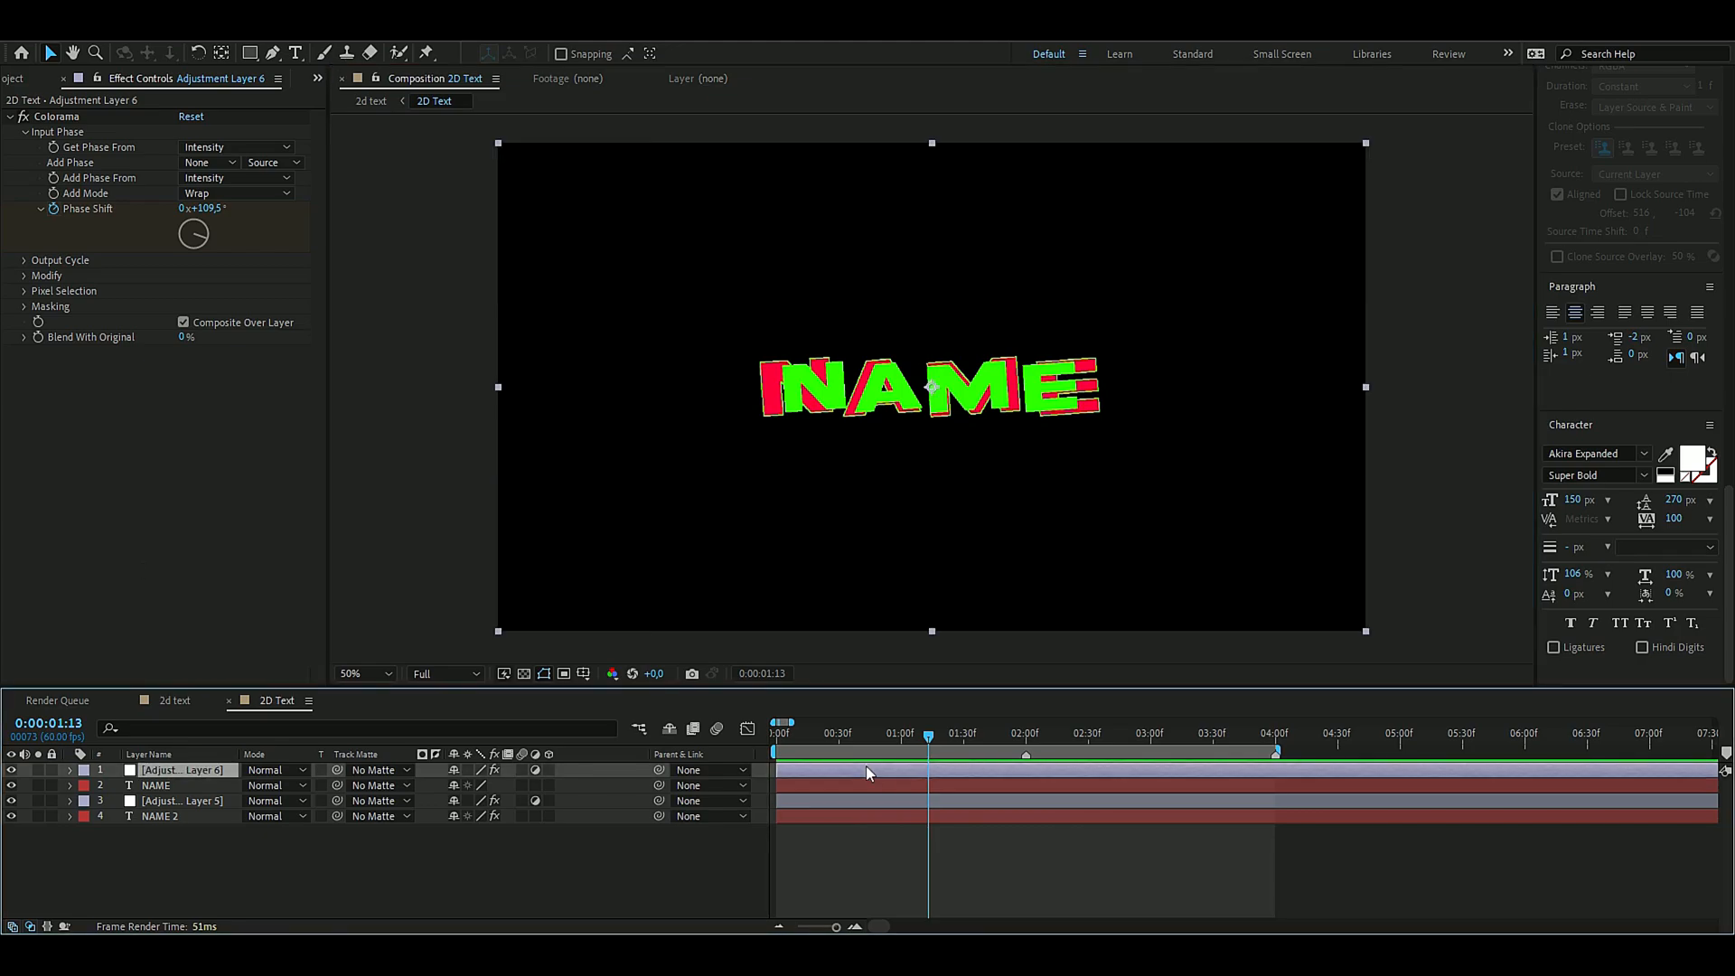
type("glow")
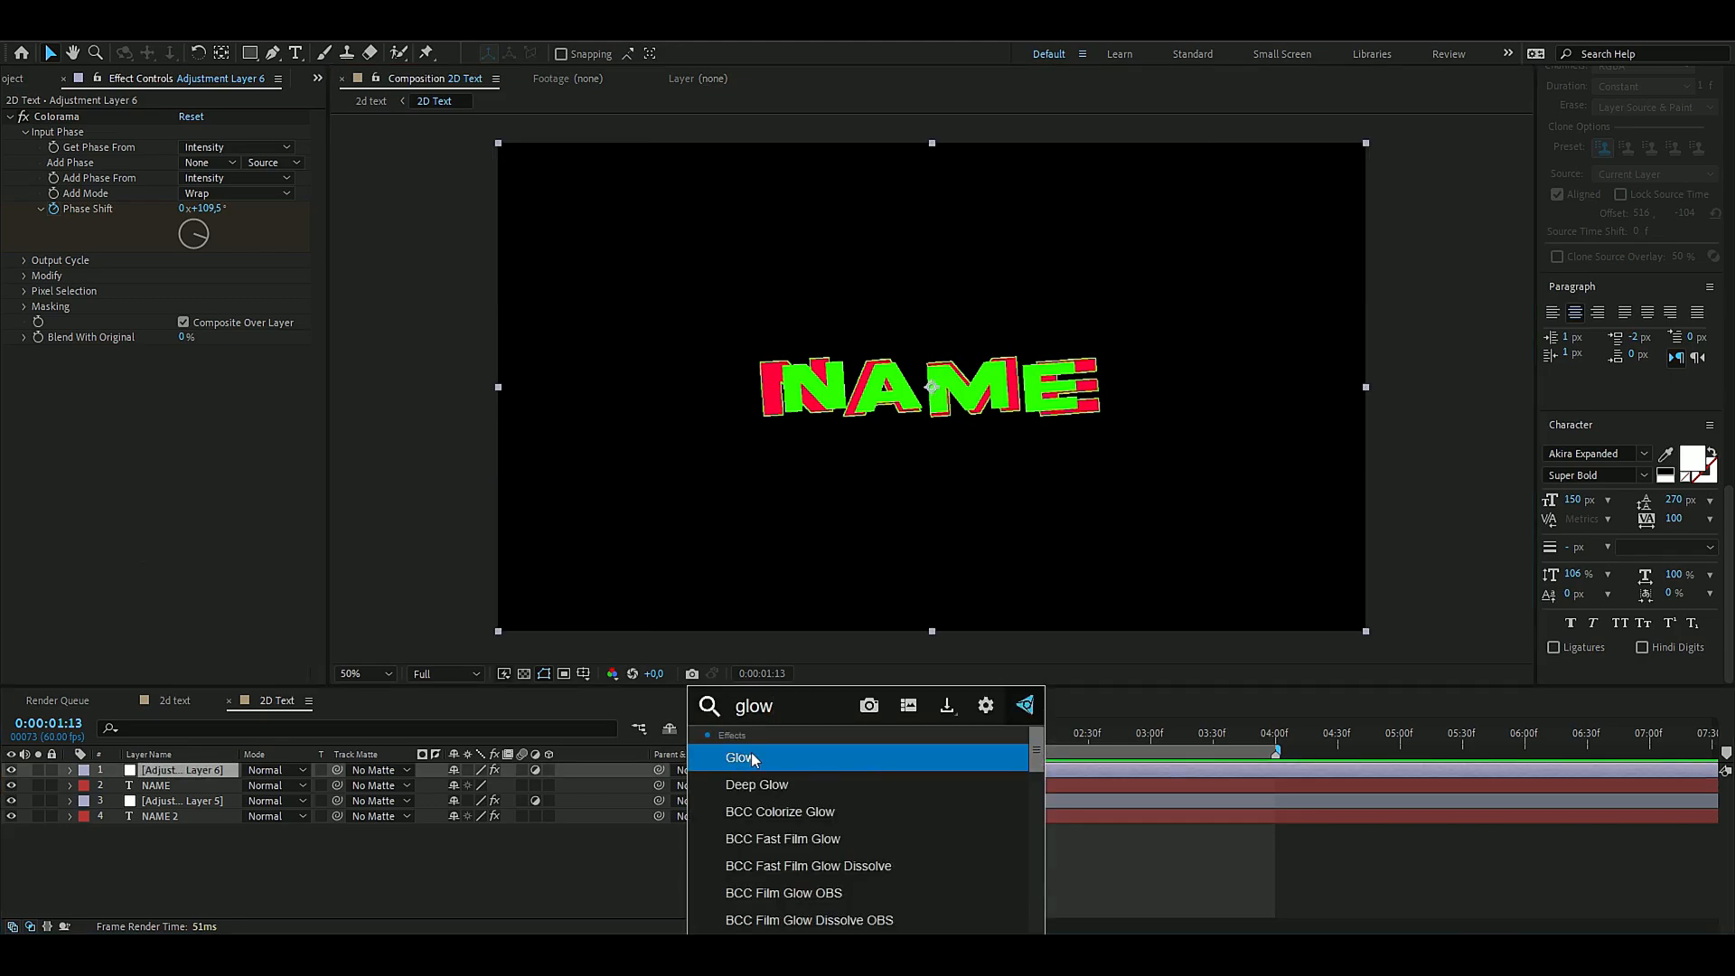
- Apply Glow and set Glow 2 threshold 50.6%, radius 310
double_click(737, 757)
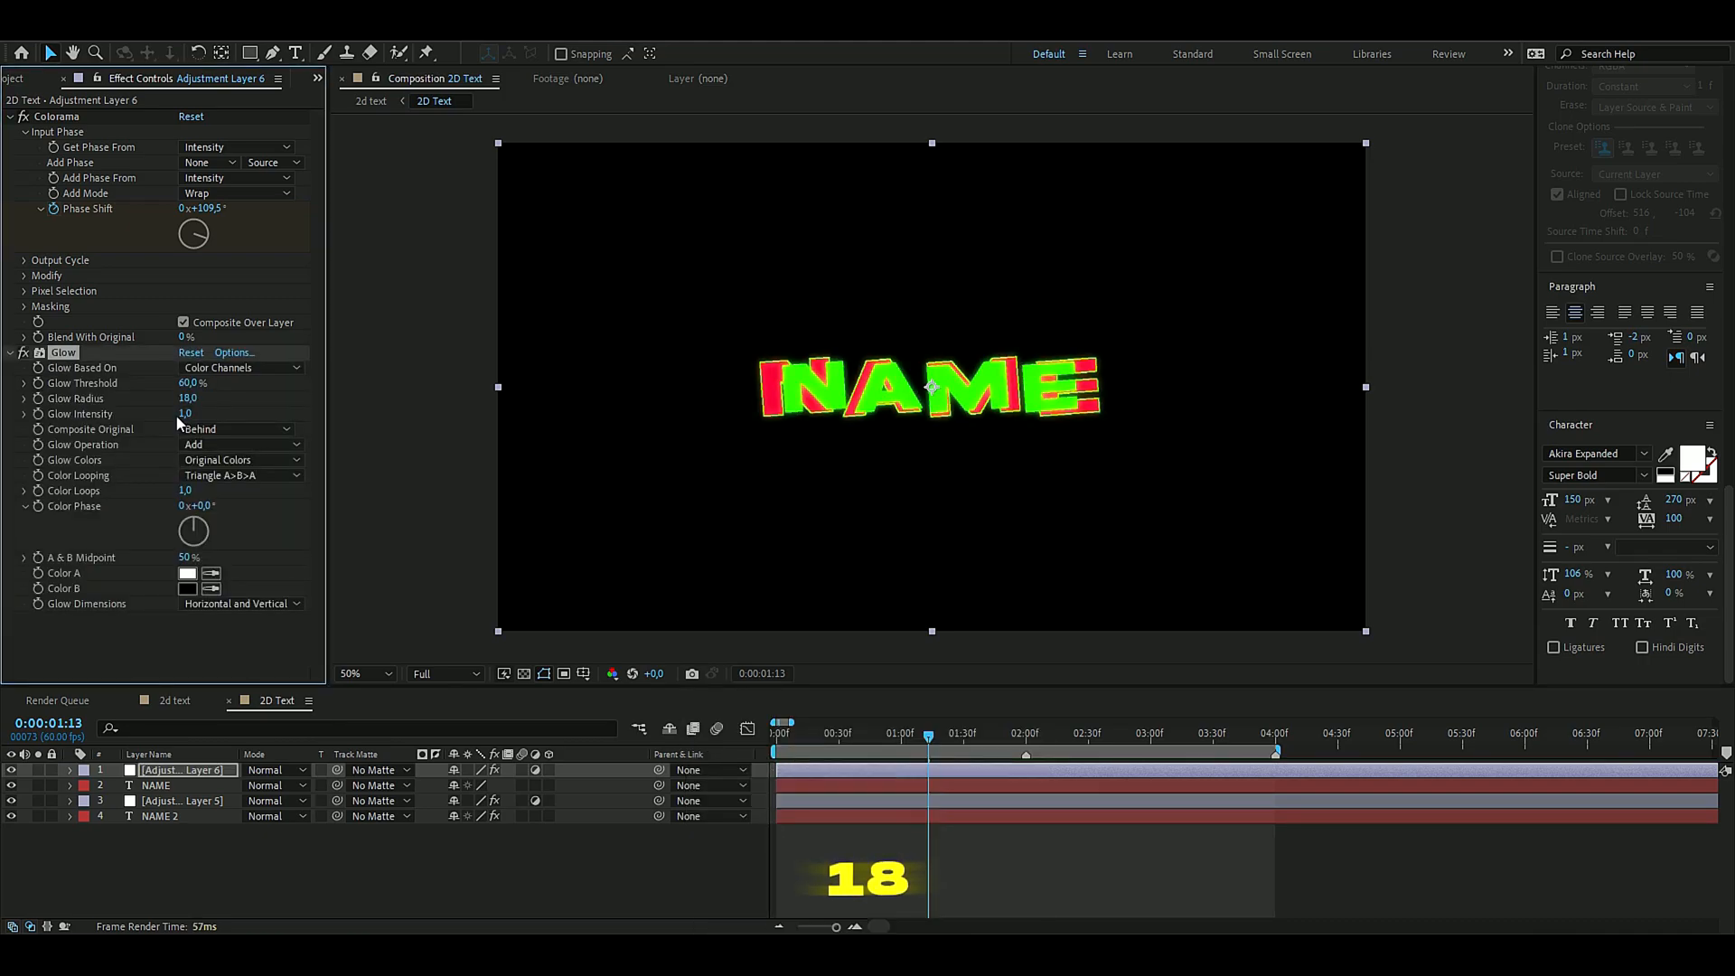
left_click(185, 412)
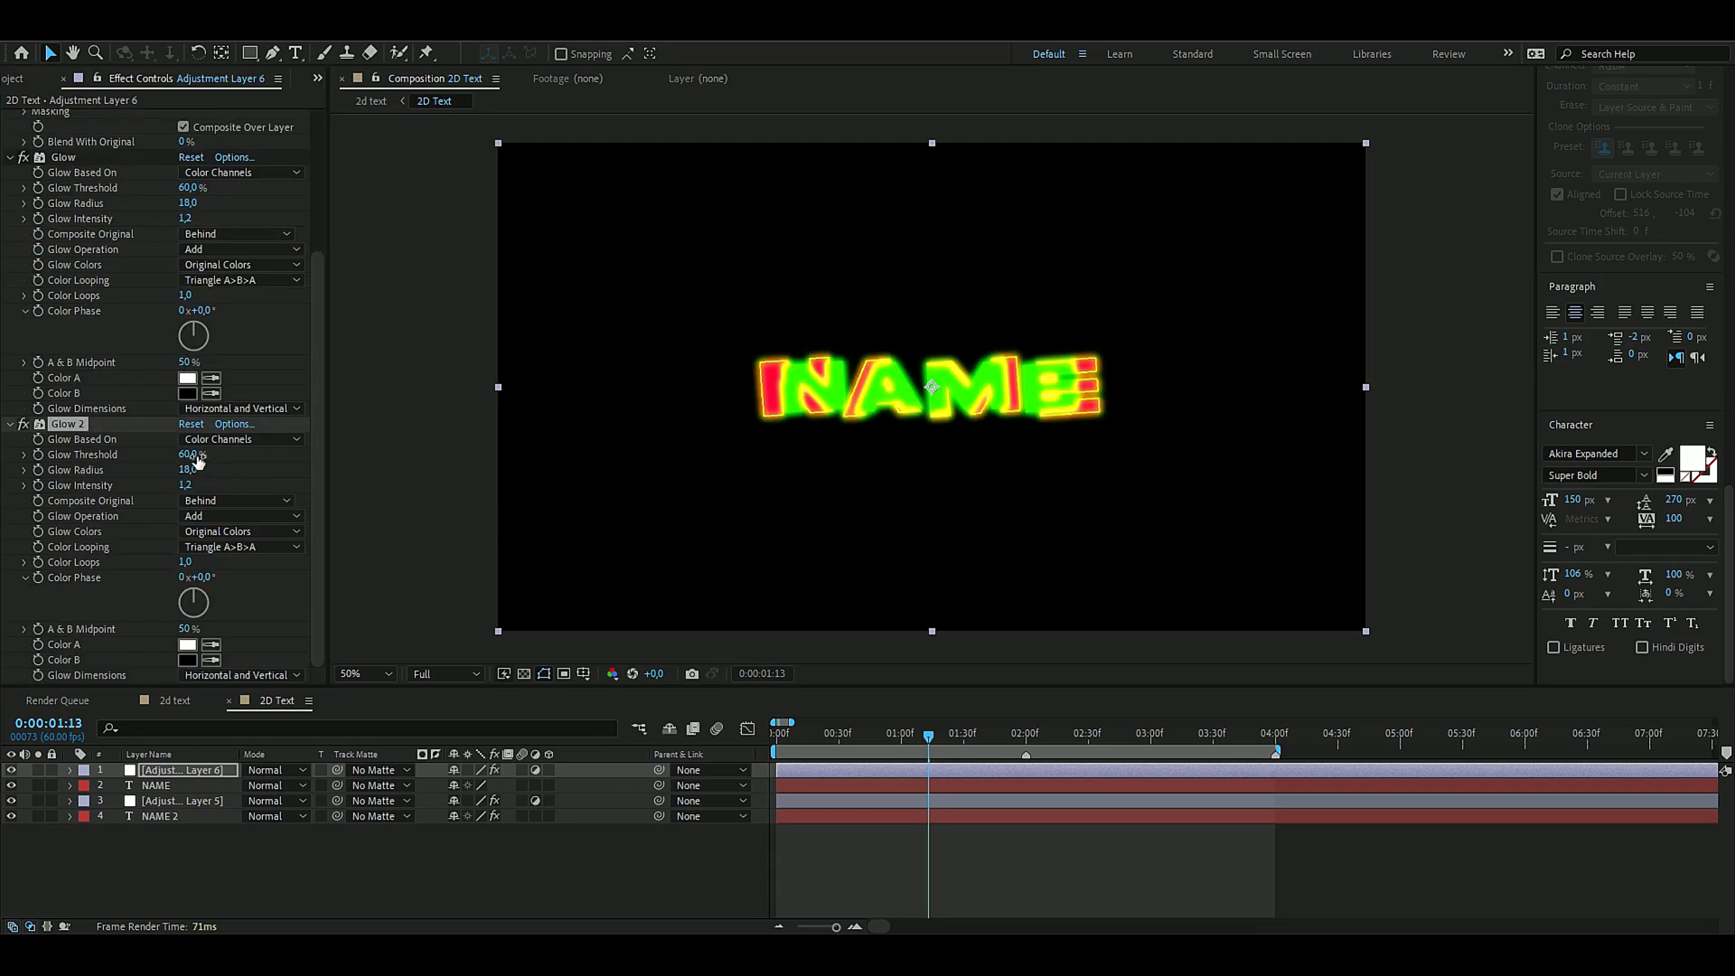
left_click(189, 454)
type("50,6")
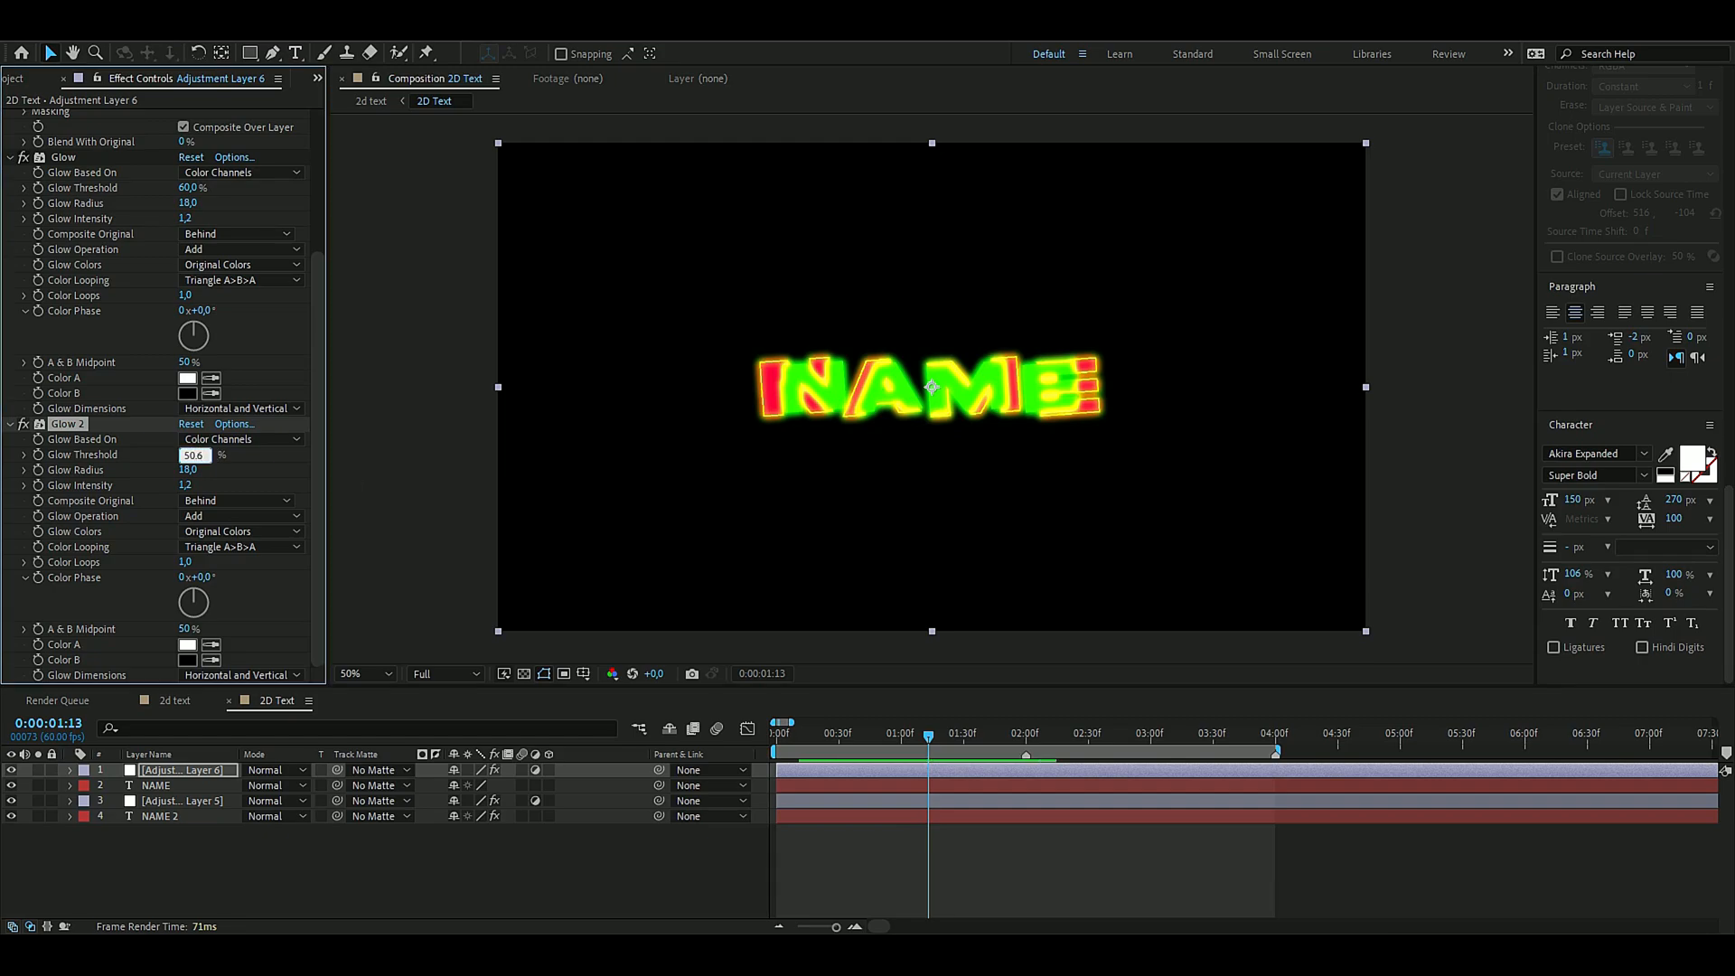
left_click(193, 470)
type("31")
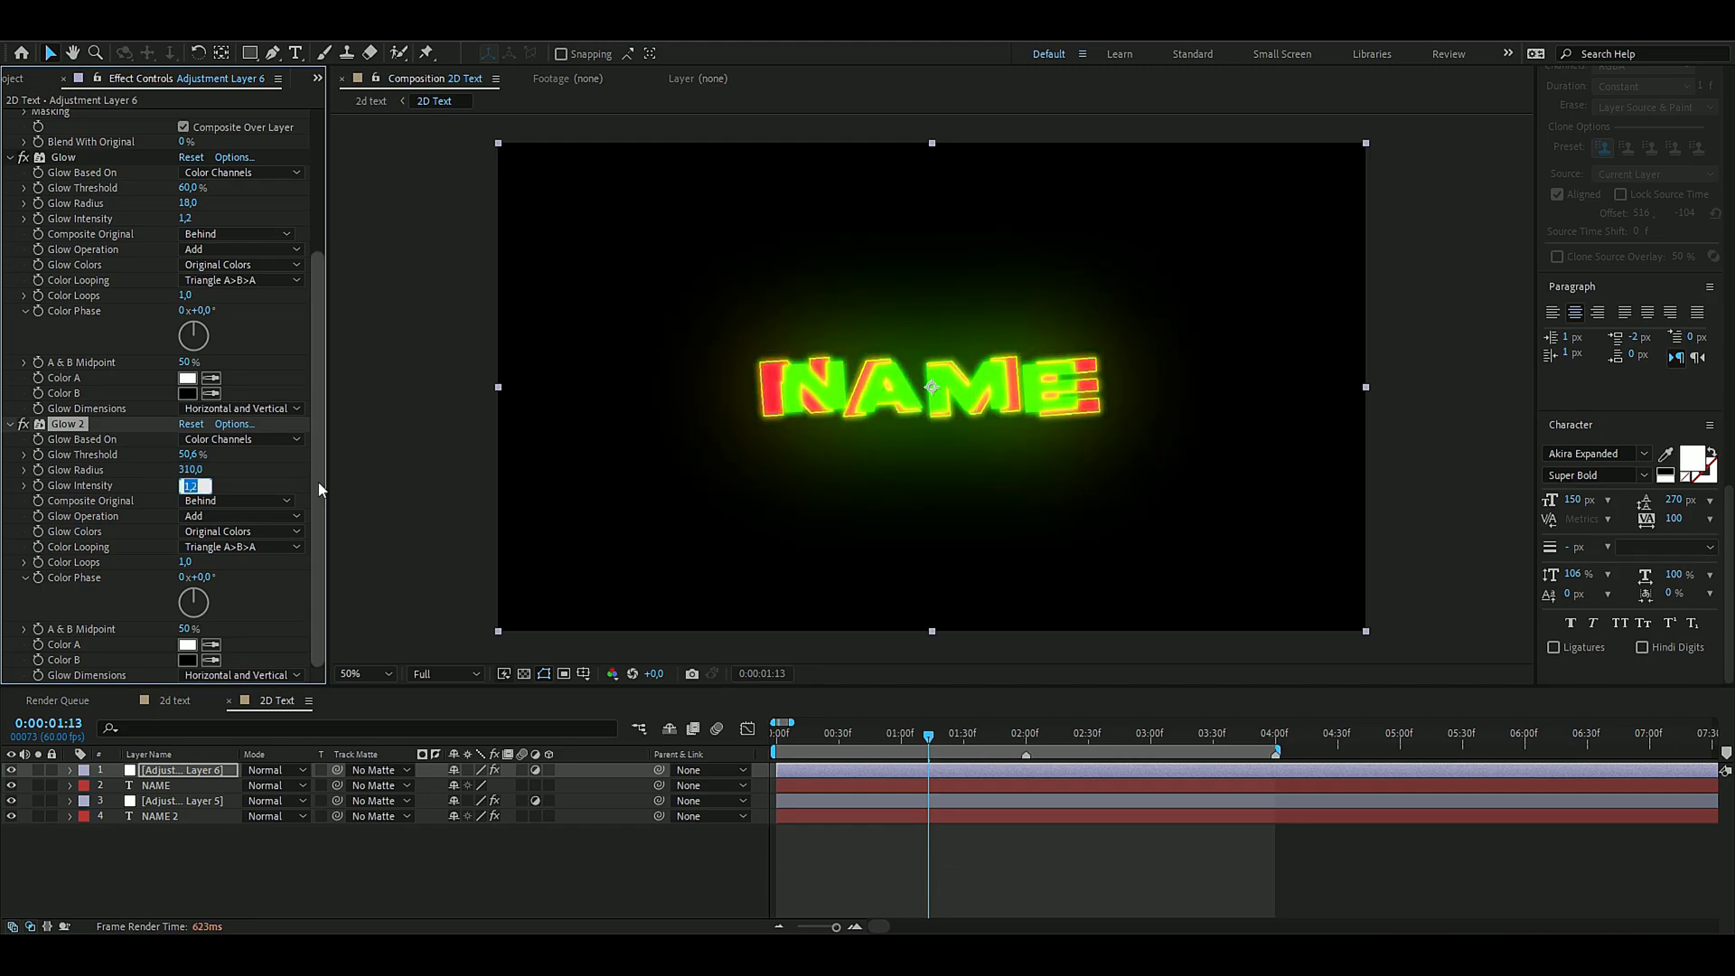
- Set Glow 2 intensity 0.5 and add Glow 3 with threshold 100%, radius 340, intensity 0.3
type("0")
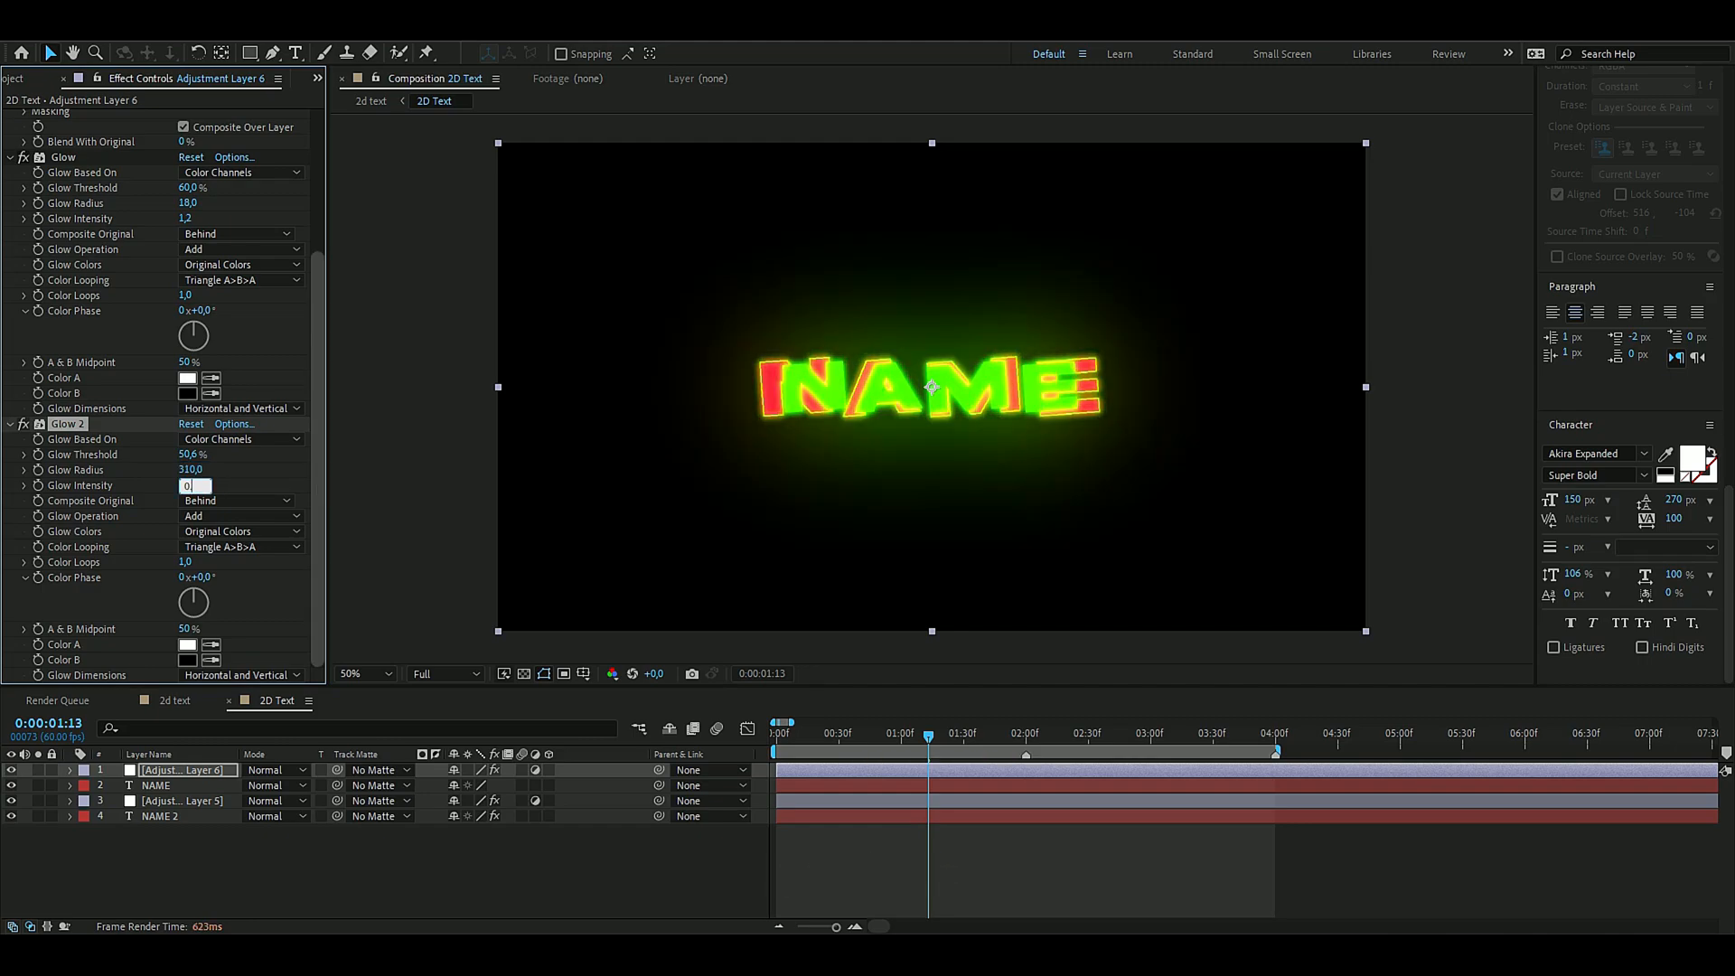
type("0,5")
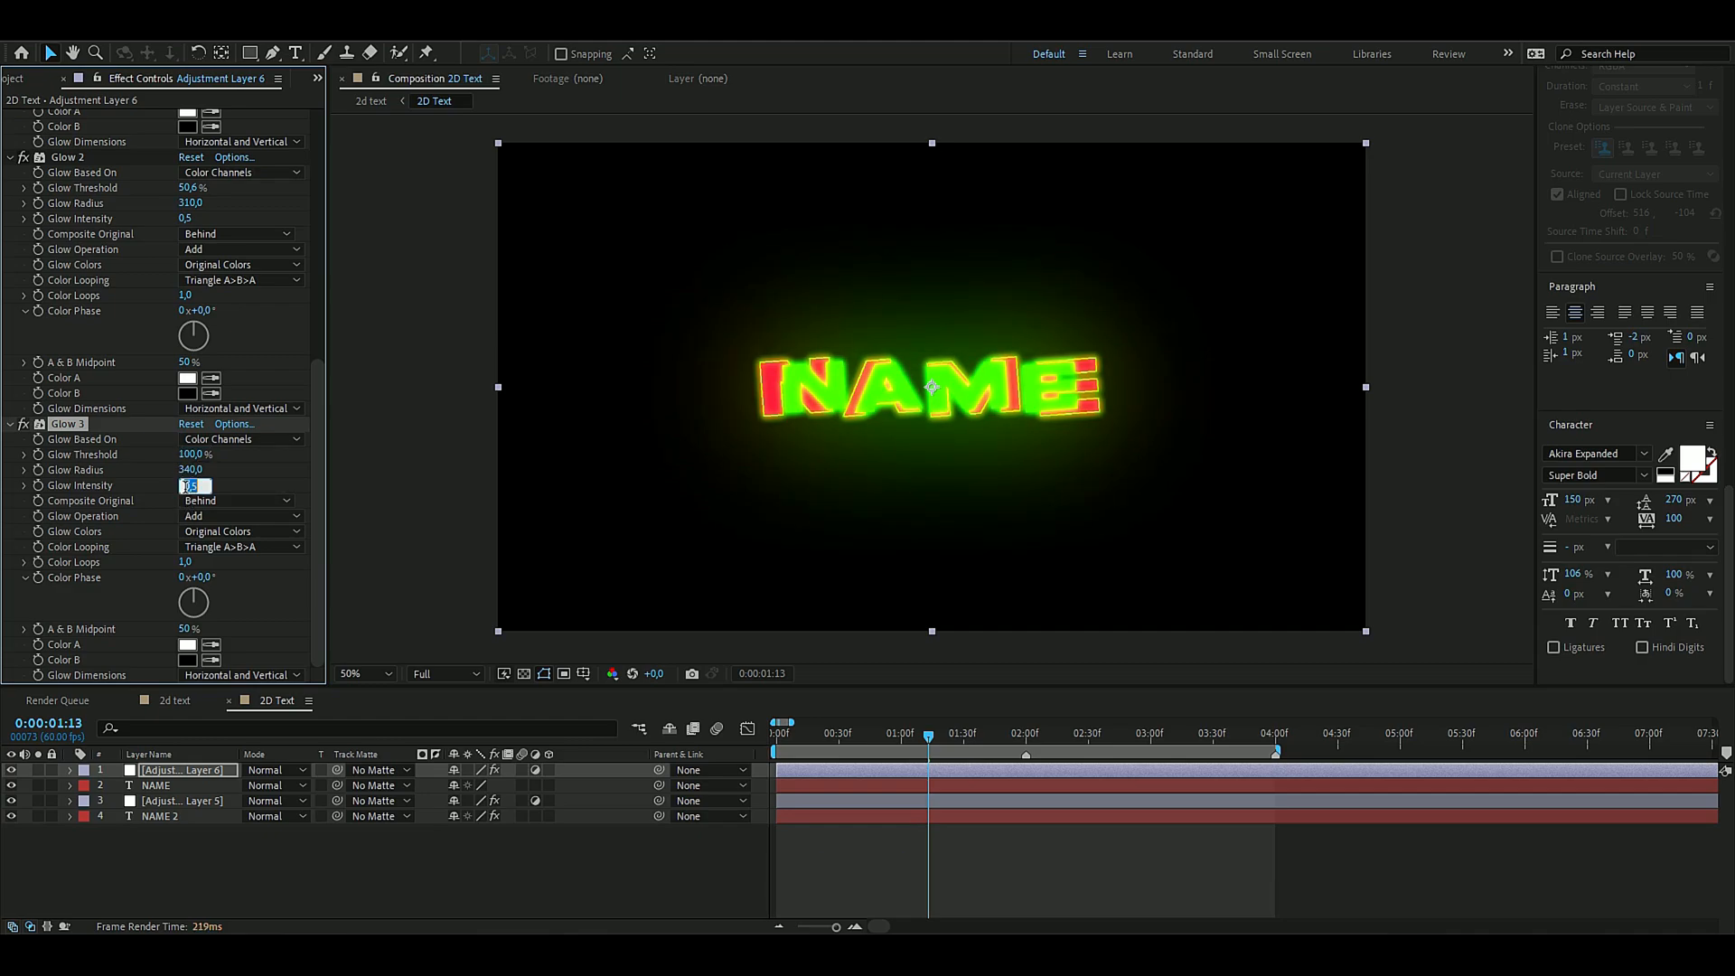
type("0.")
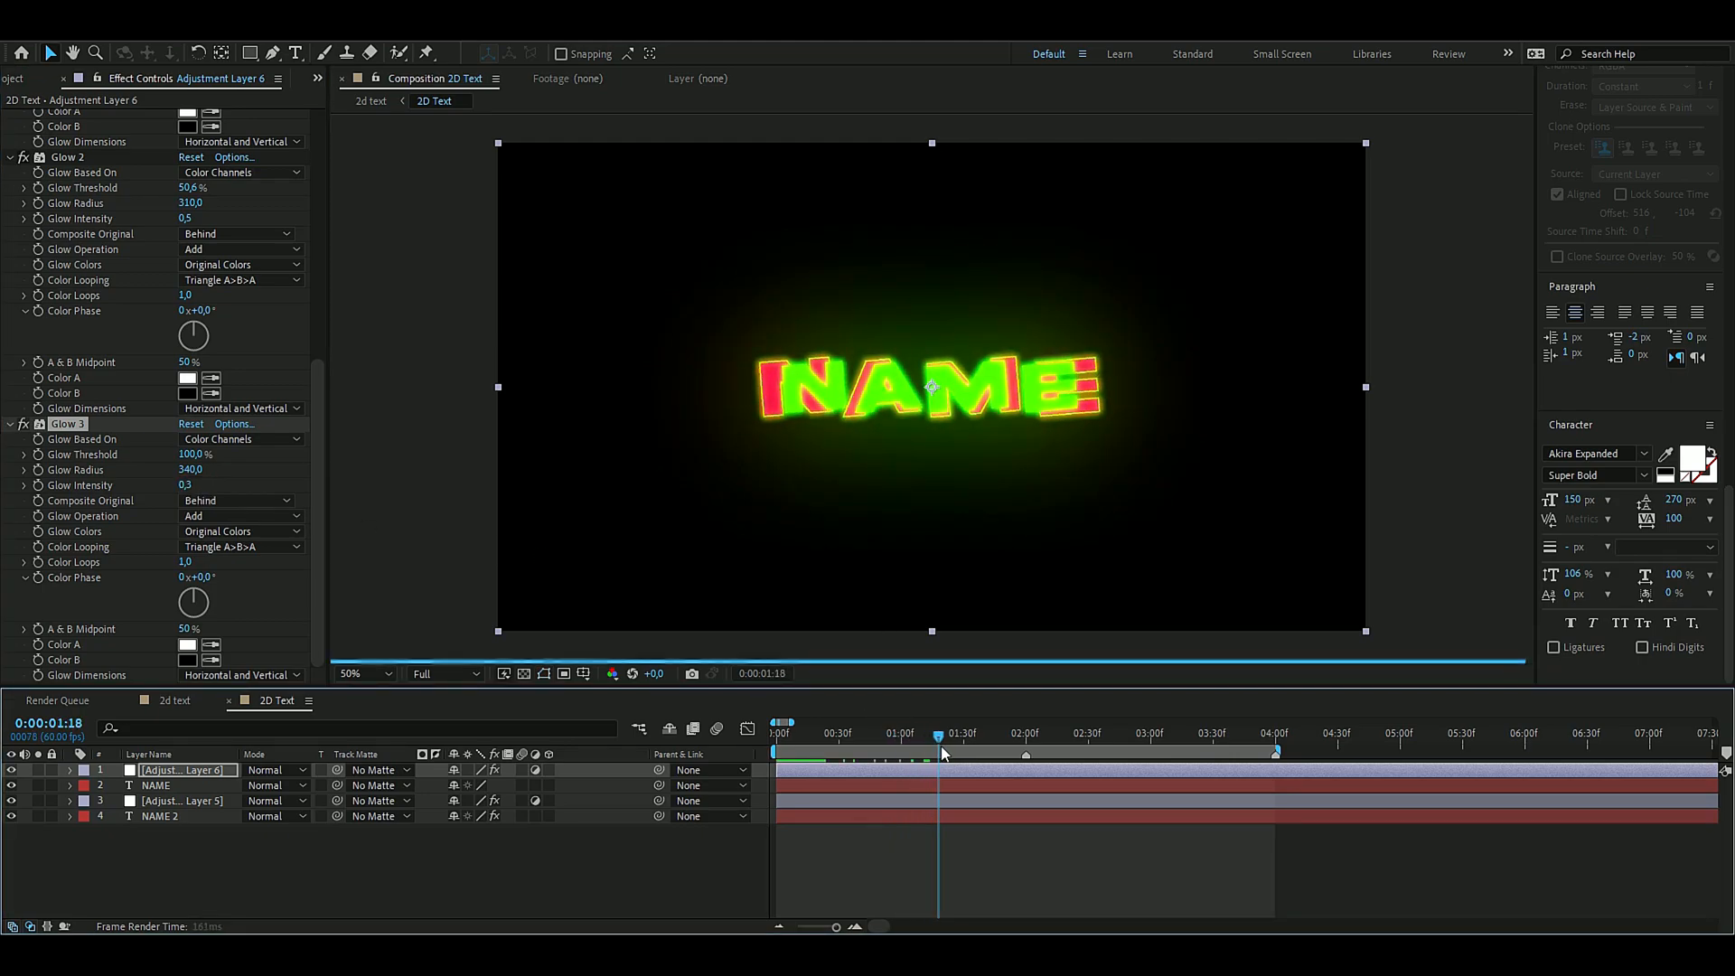
left_click(1105, 732)
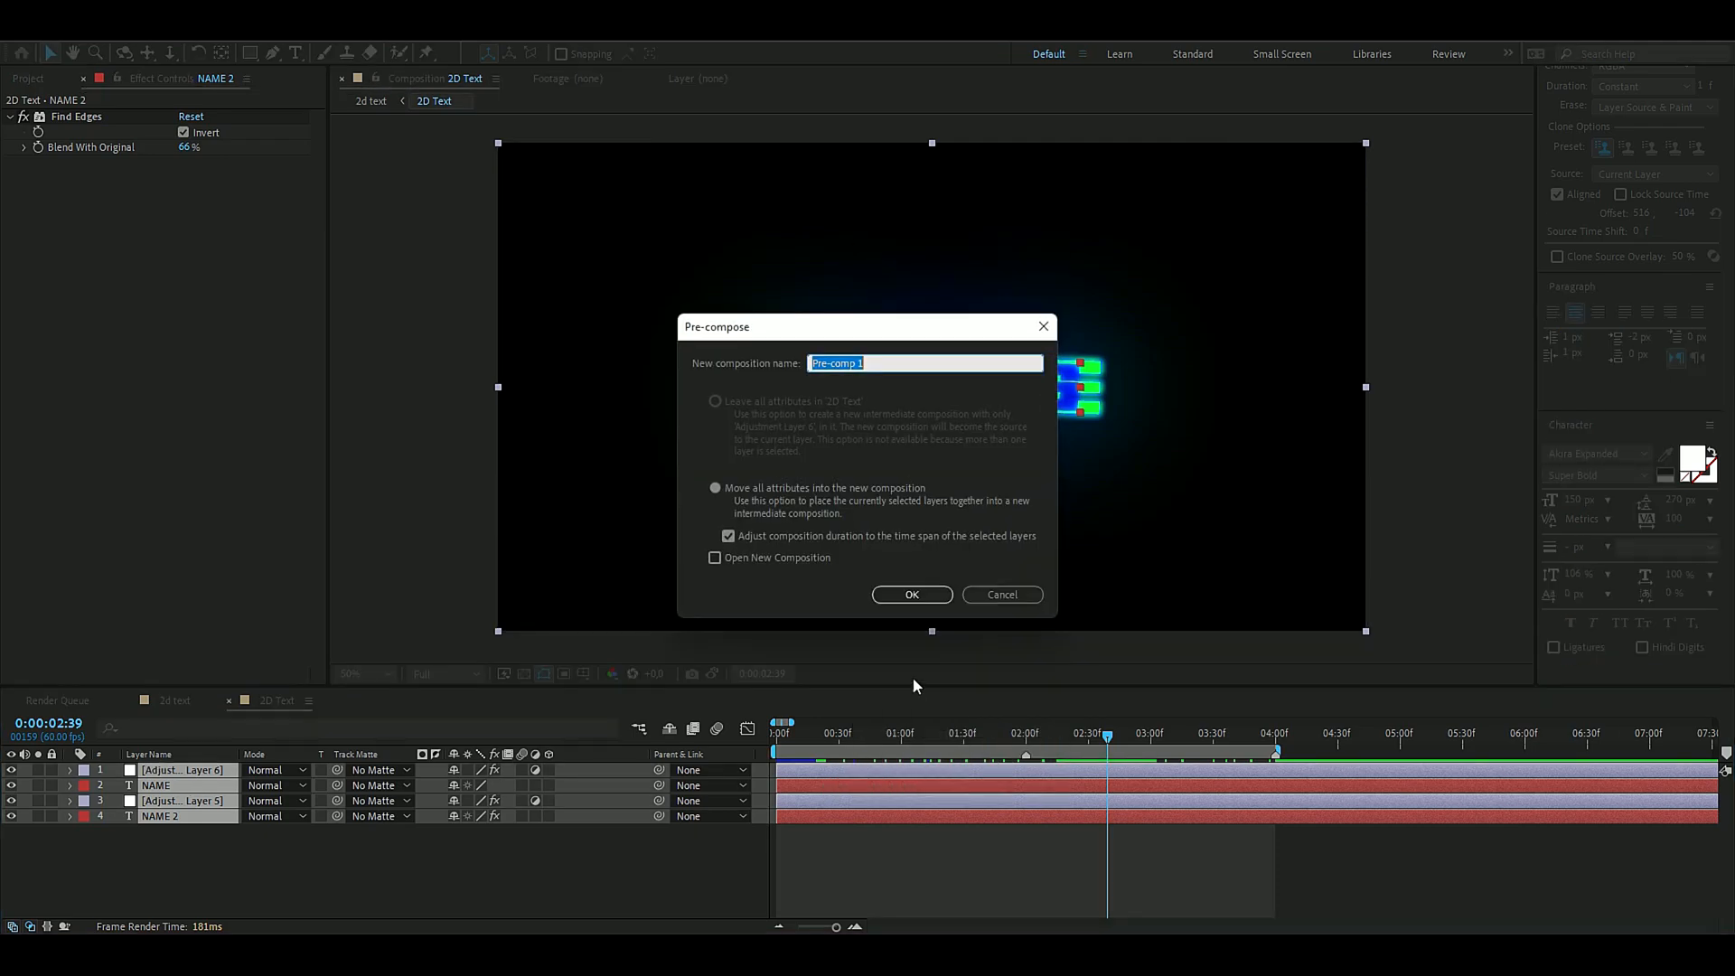
- Pre-compose all layers into a nested composition named text
type("tex")
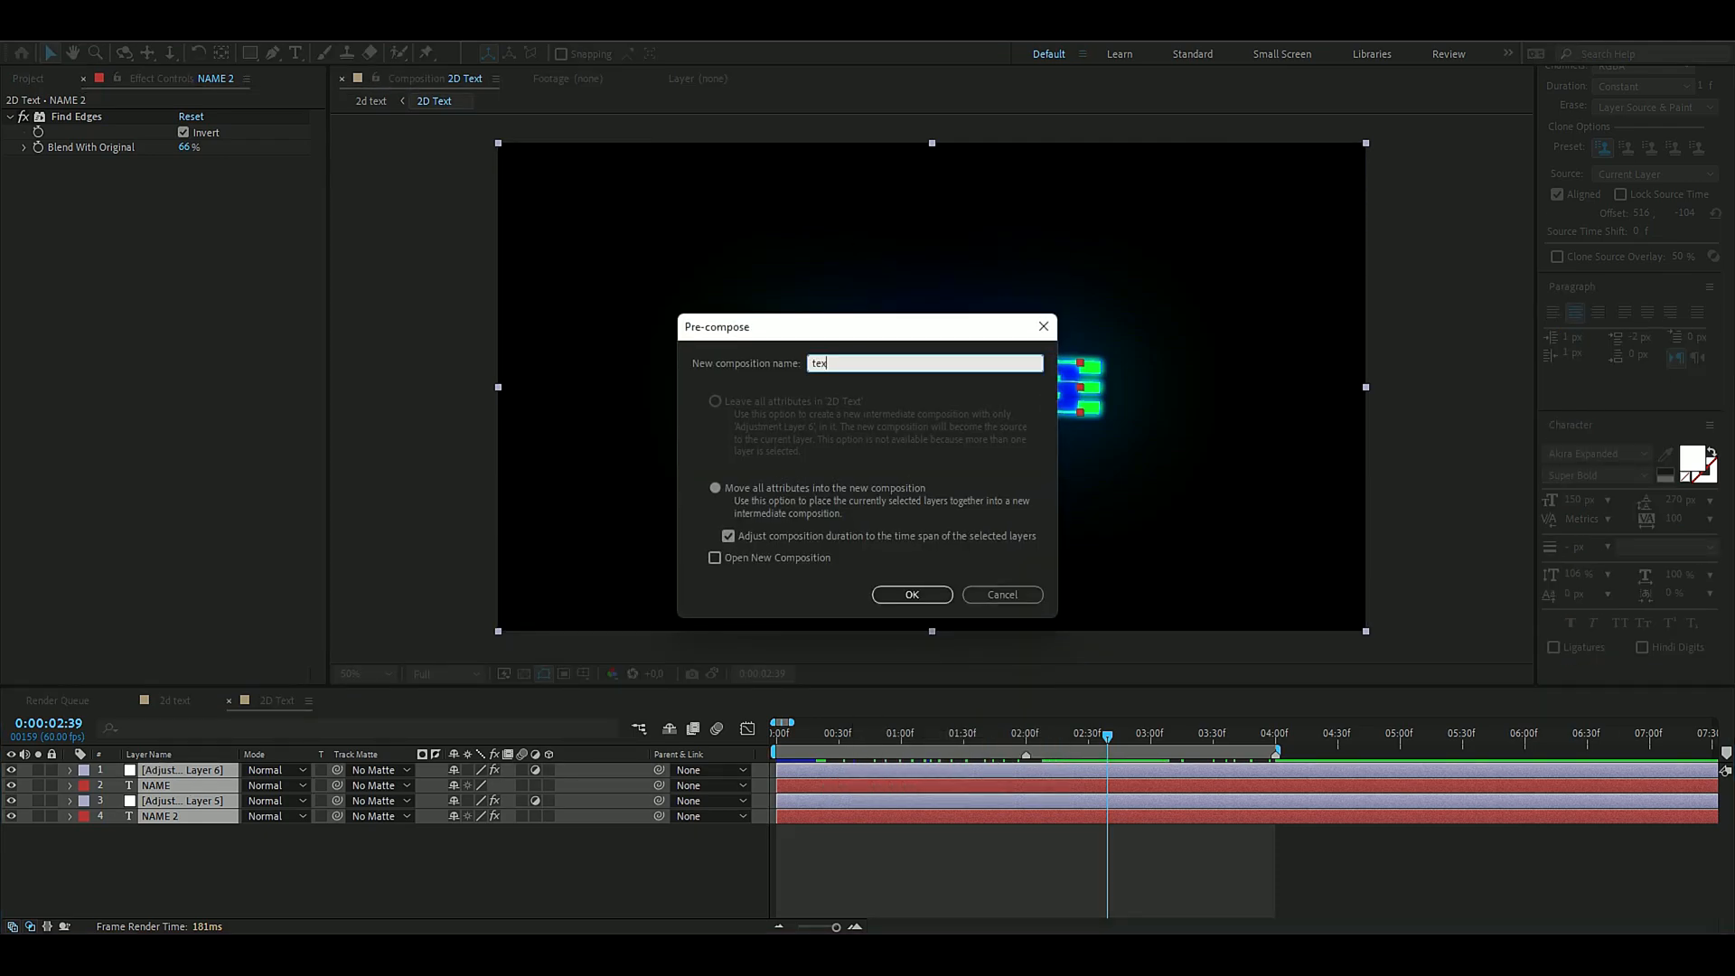
left_click(911, 595)
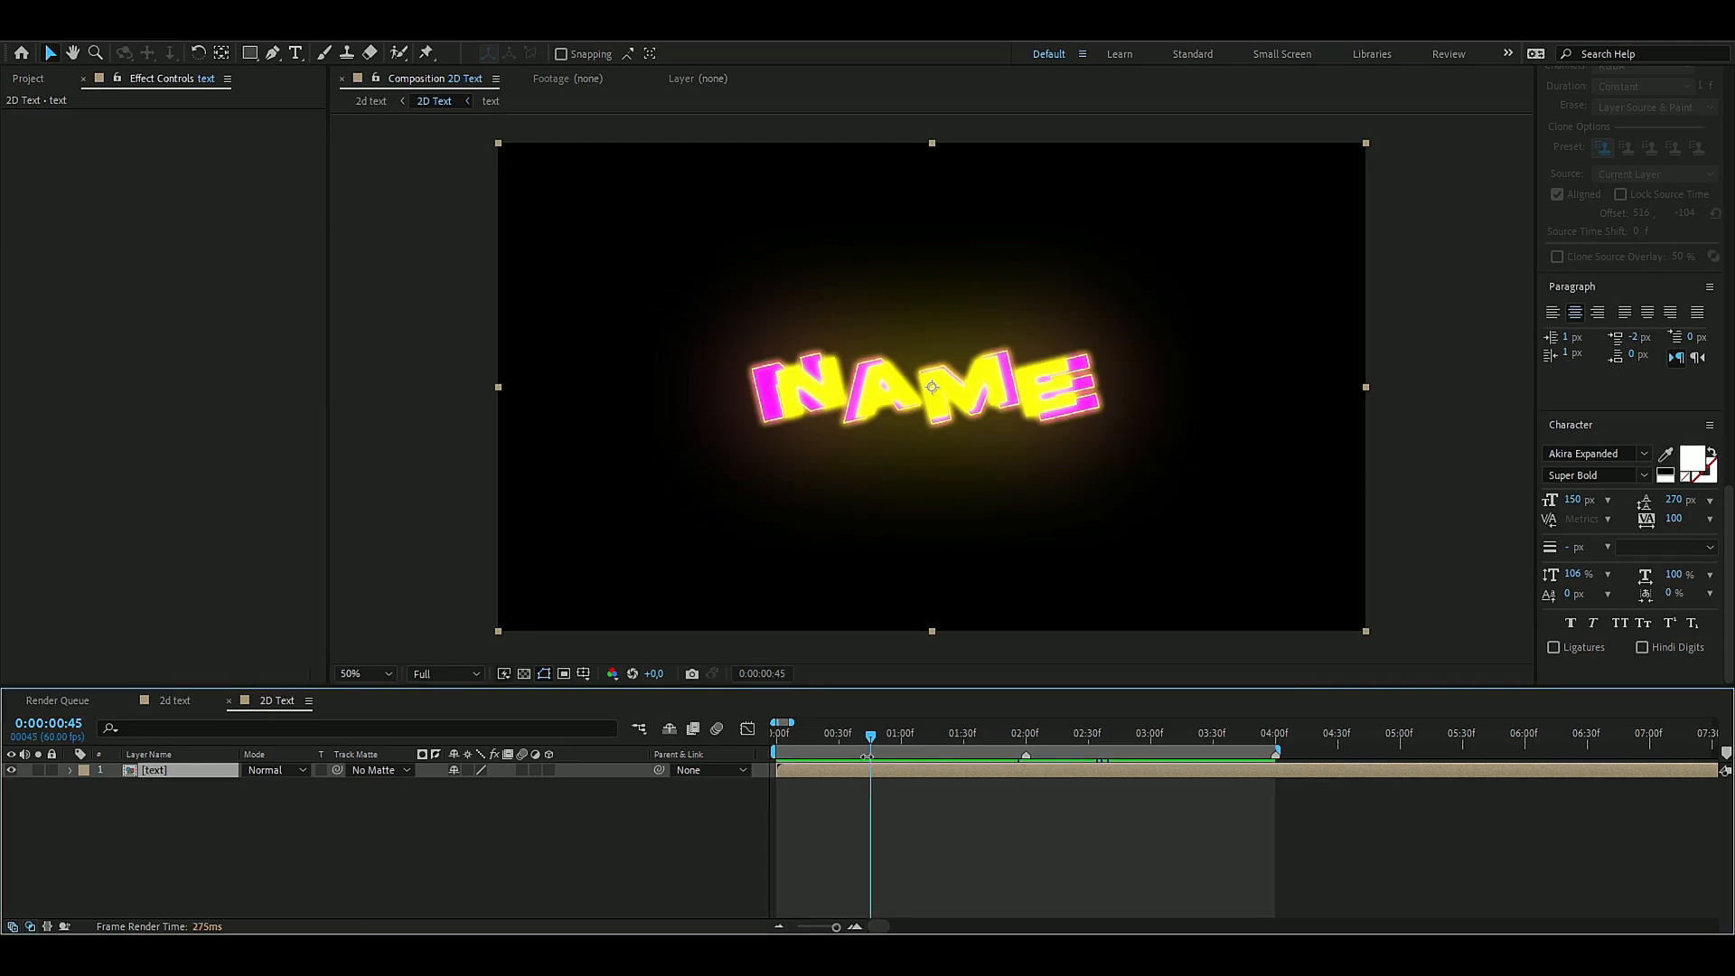
mouse_move(871, 754)
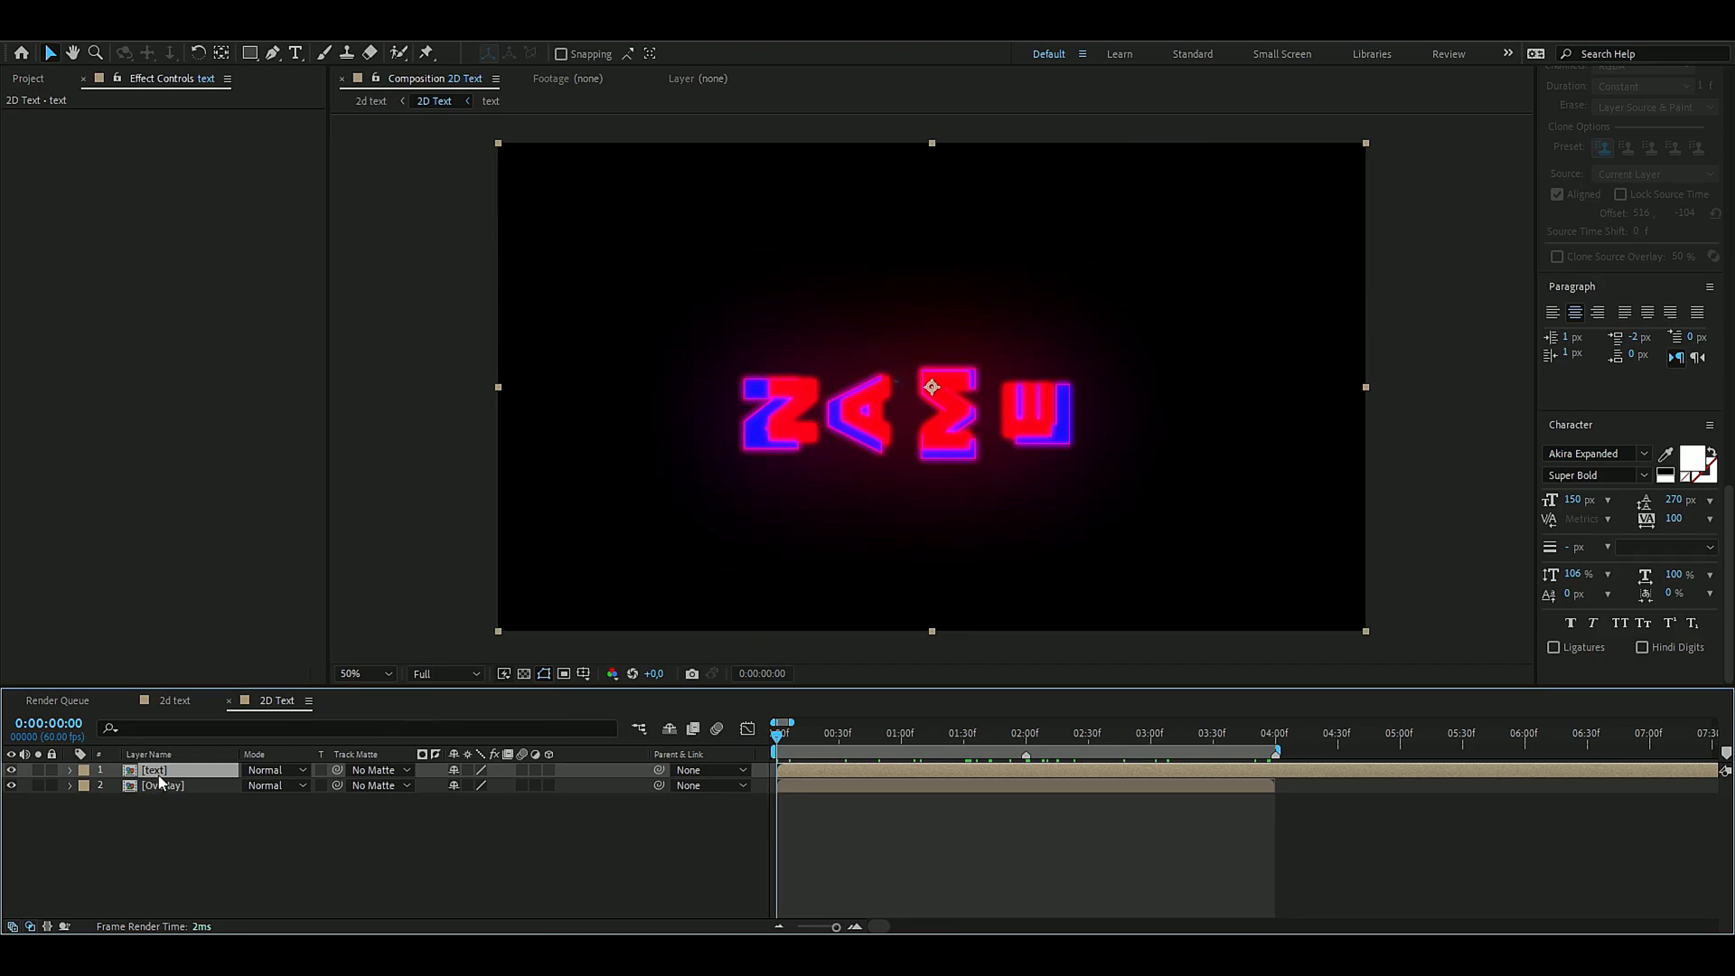
- Keyframe the text precomp's Scale from 0% to full size so NAME pops into view
key("s")
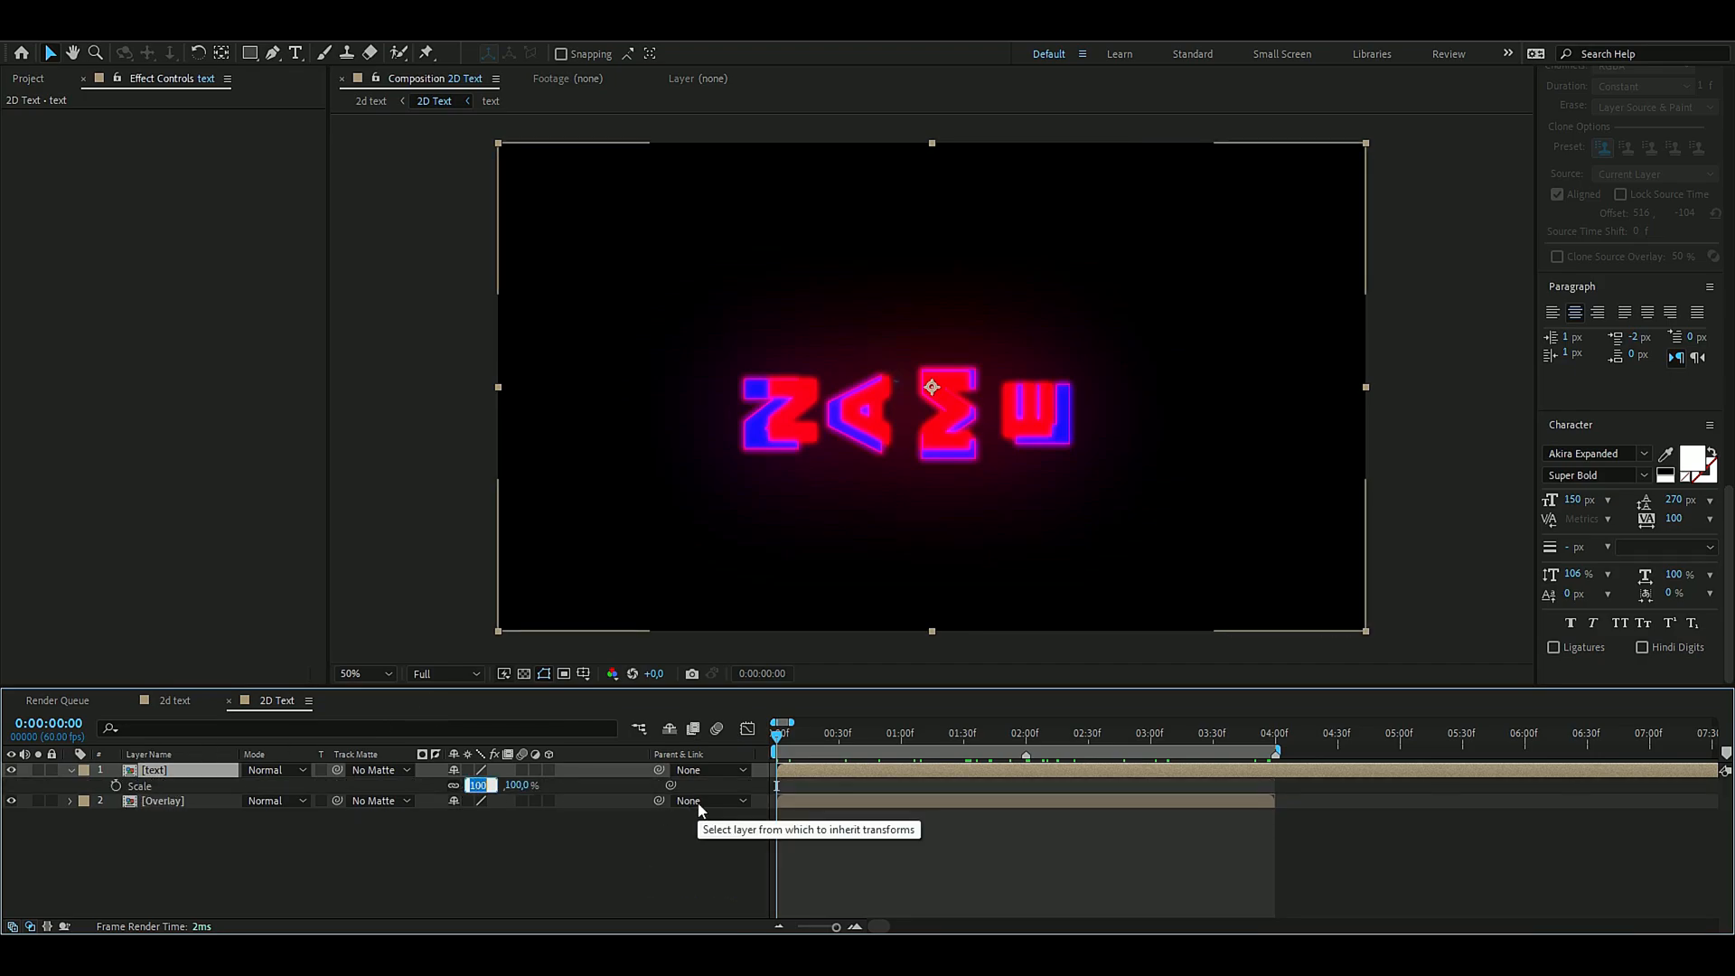
type("0")
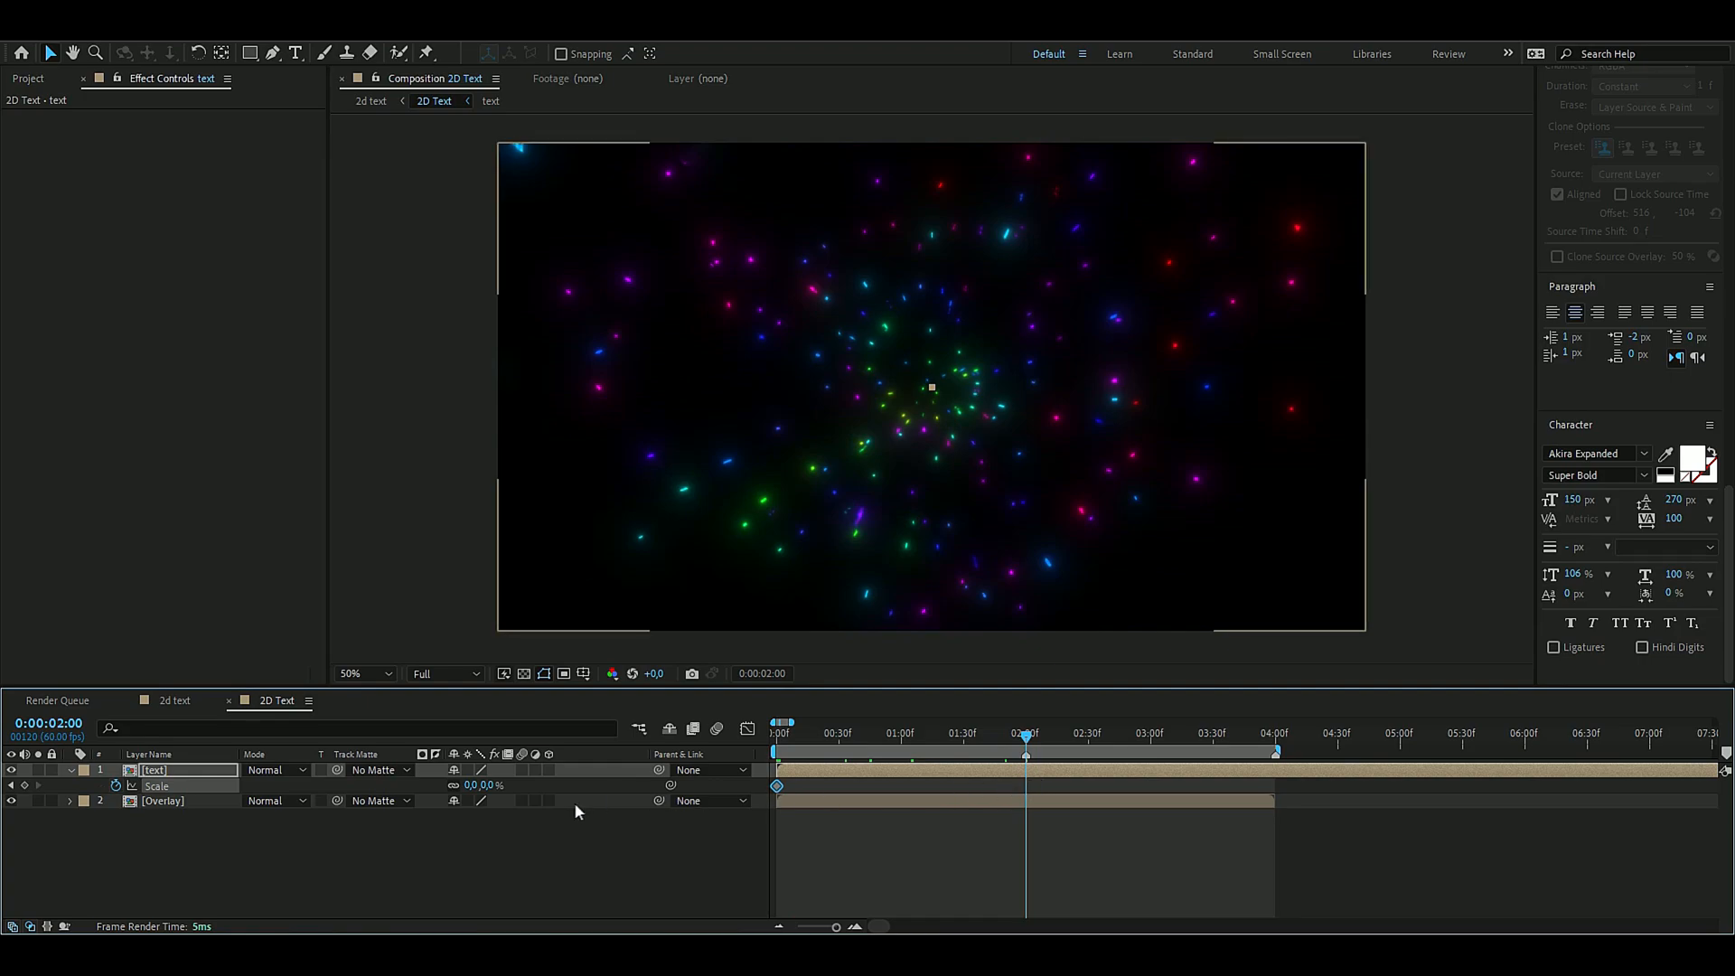
left_click(1275, 732)
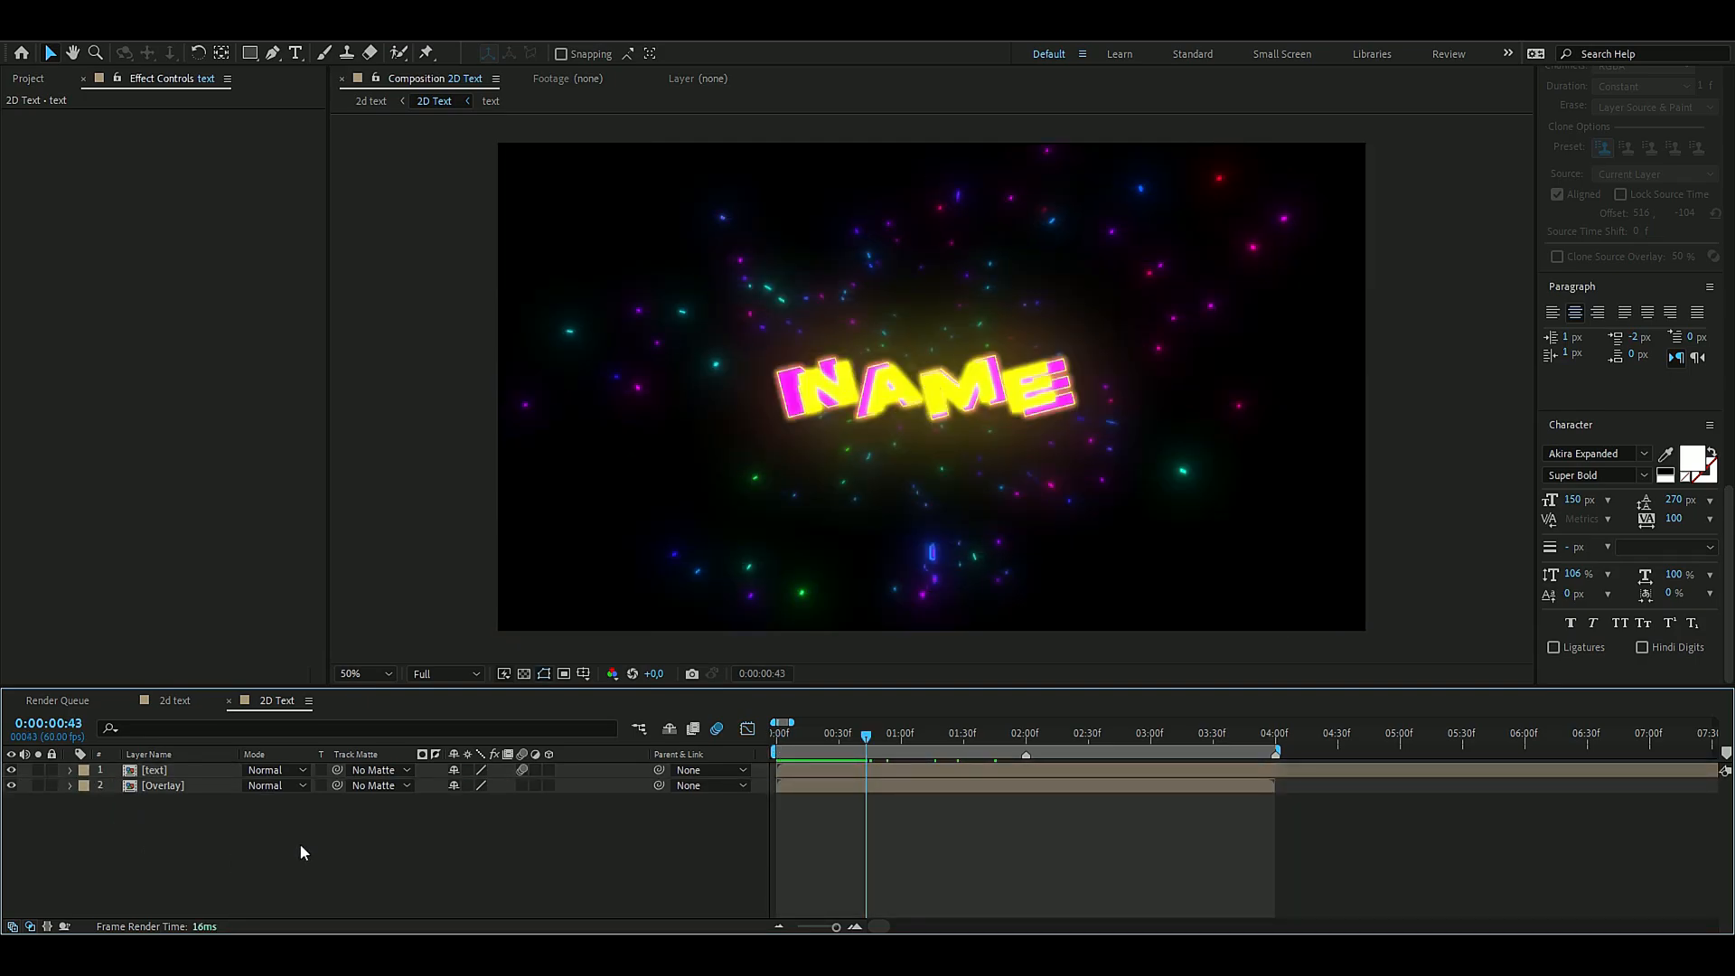
- Add a top adjustment layer with Turbulent Displace amount 50, size 100, and review playback
key("ctrl+alt+y")
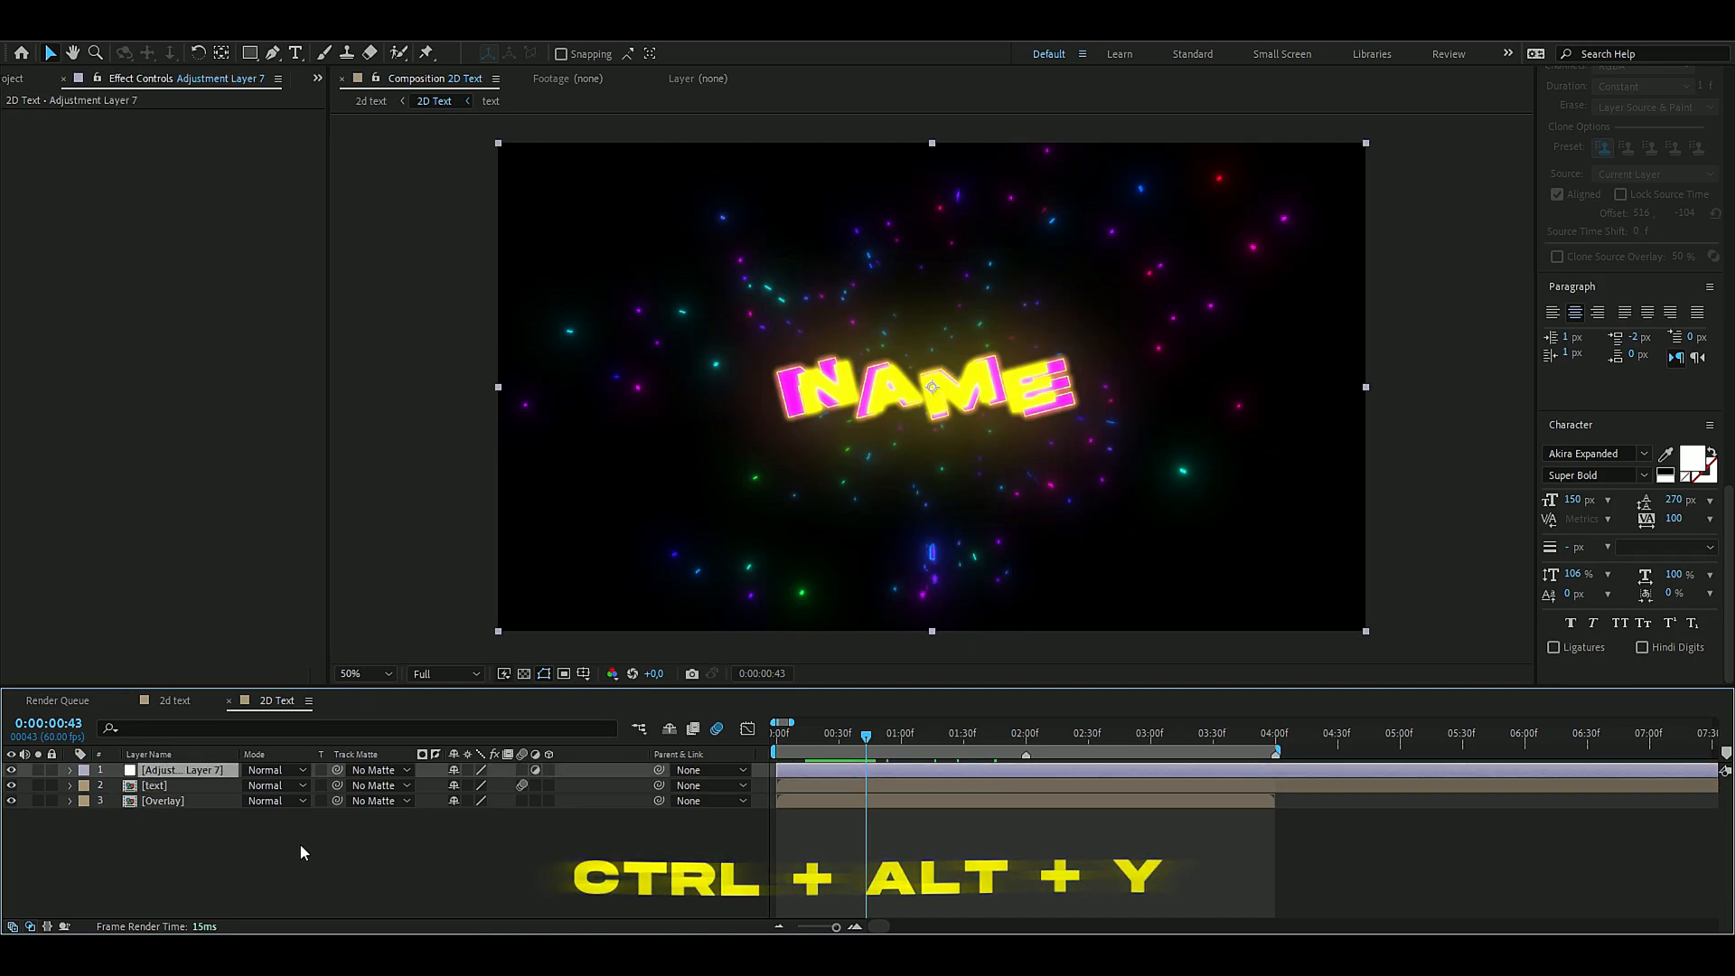
key("ctrl+alt+y")
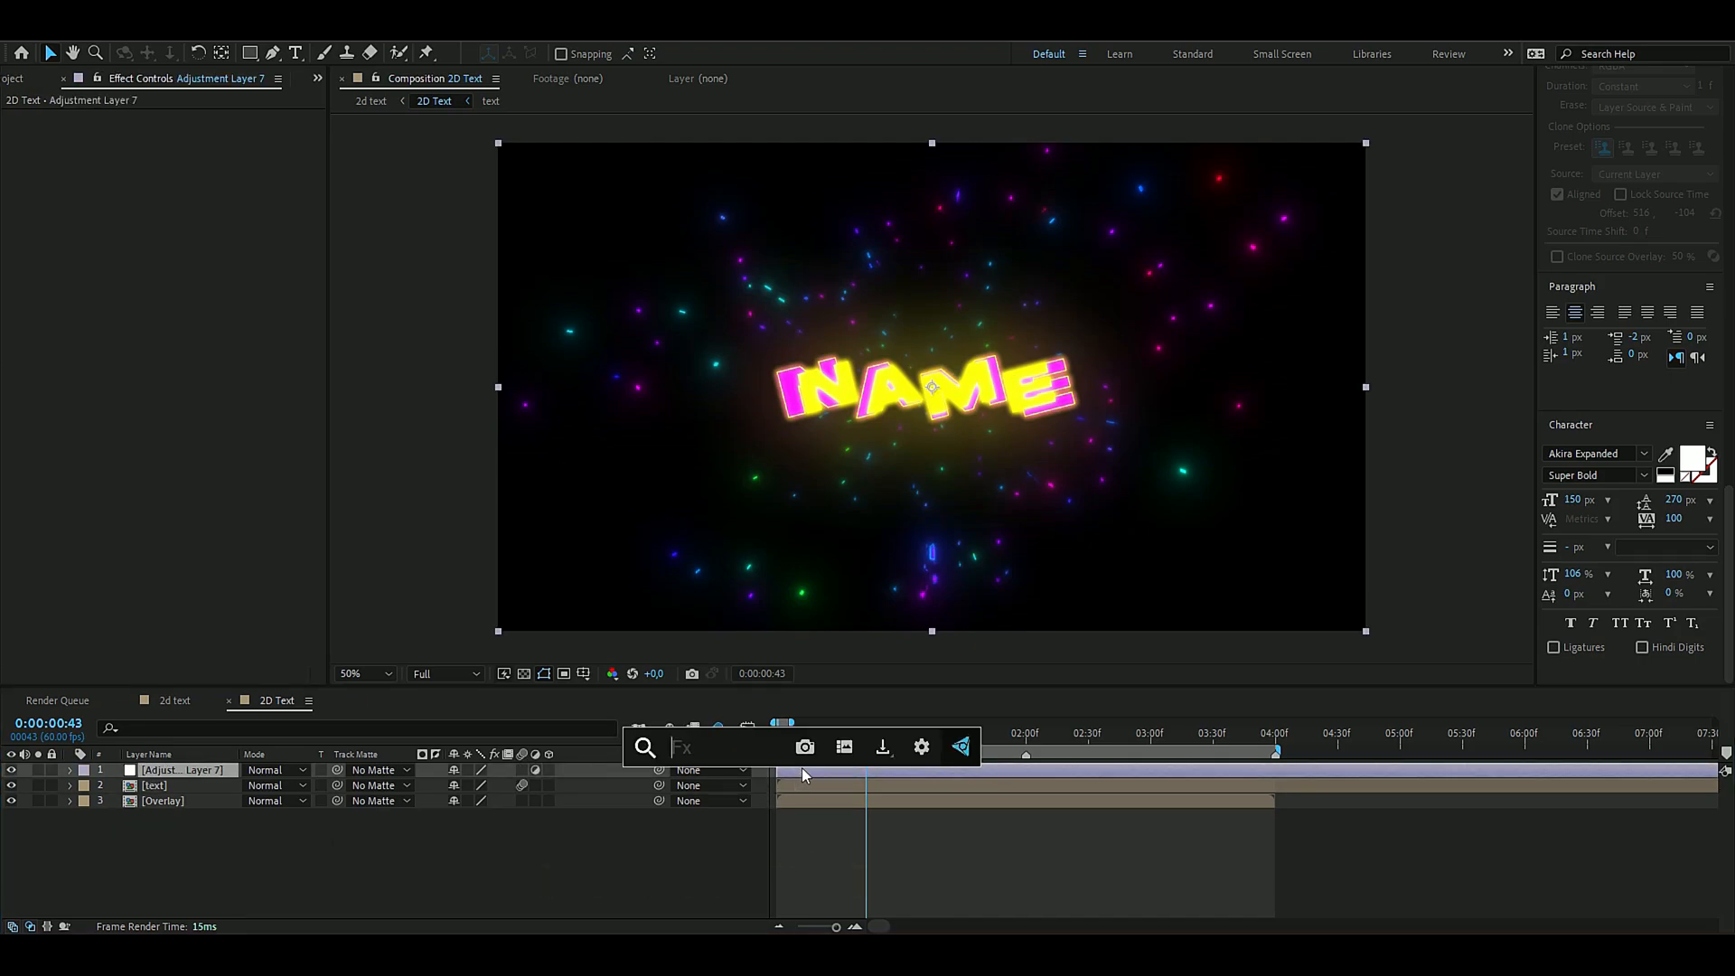
type("turb")
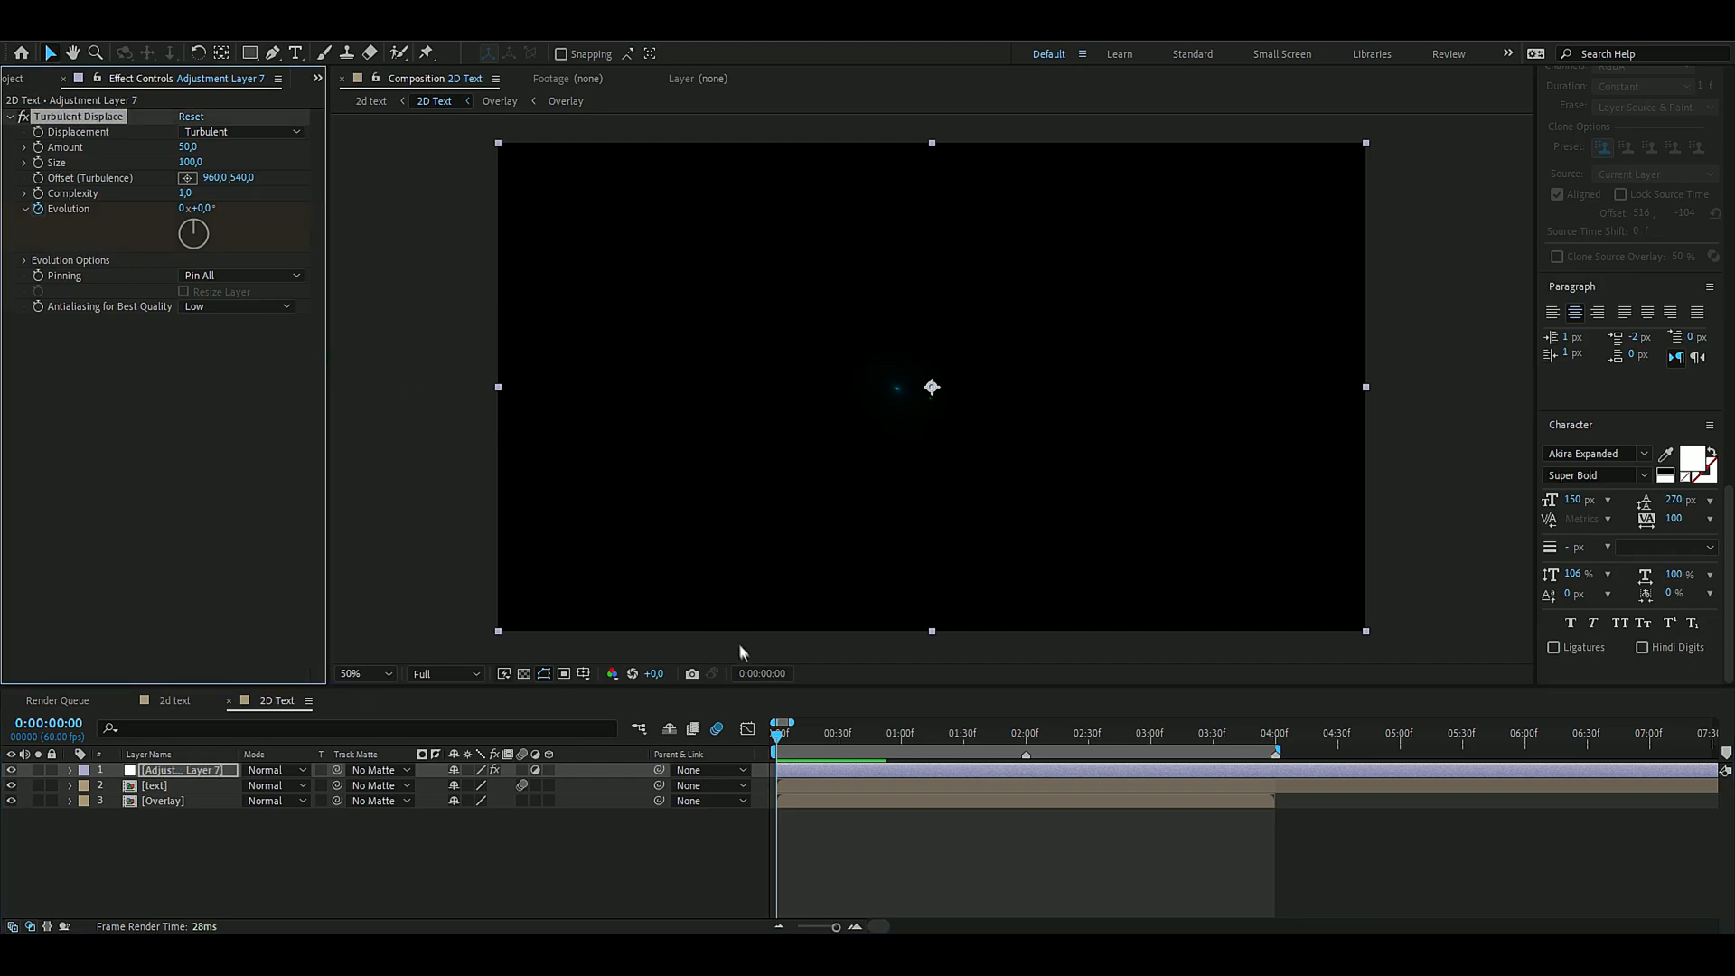
left_click(1245, 732)
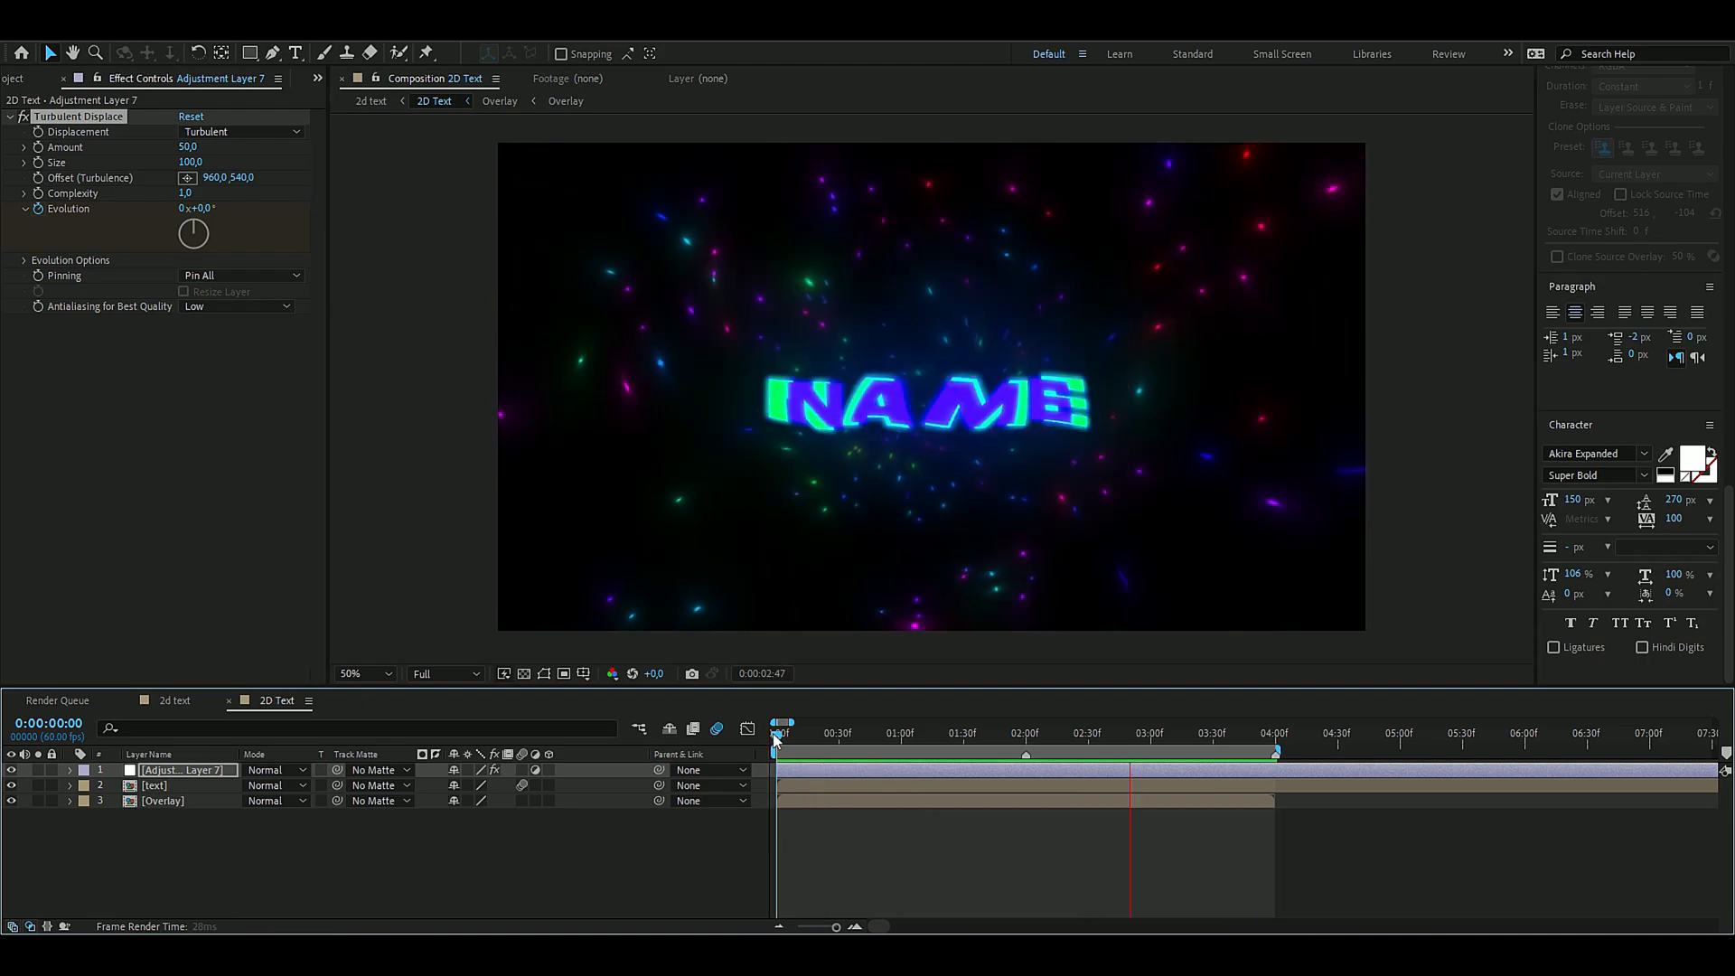
left_click(902, 732)
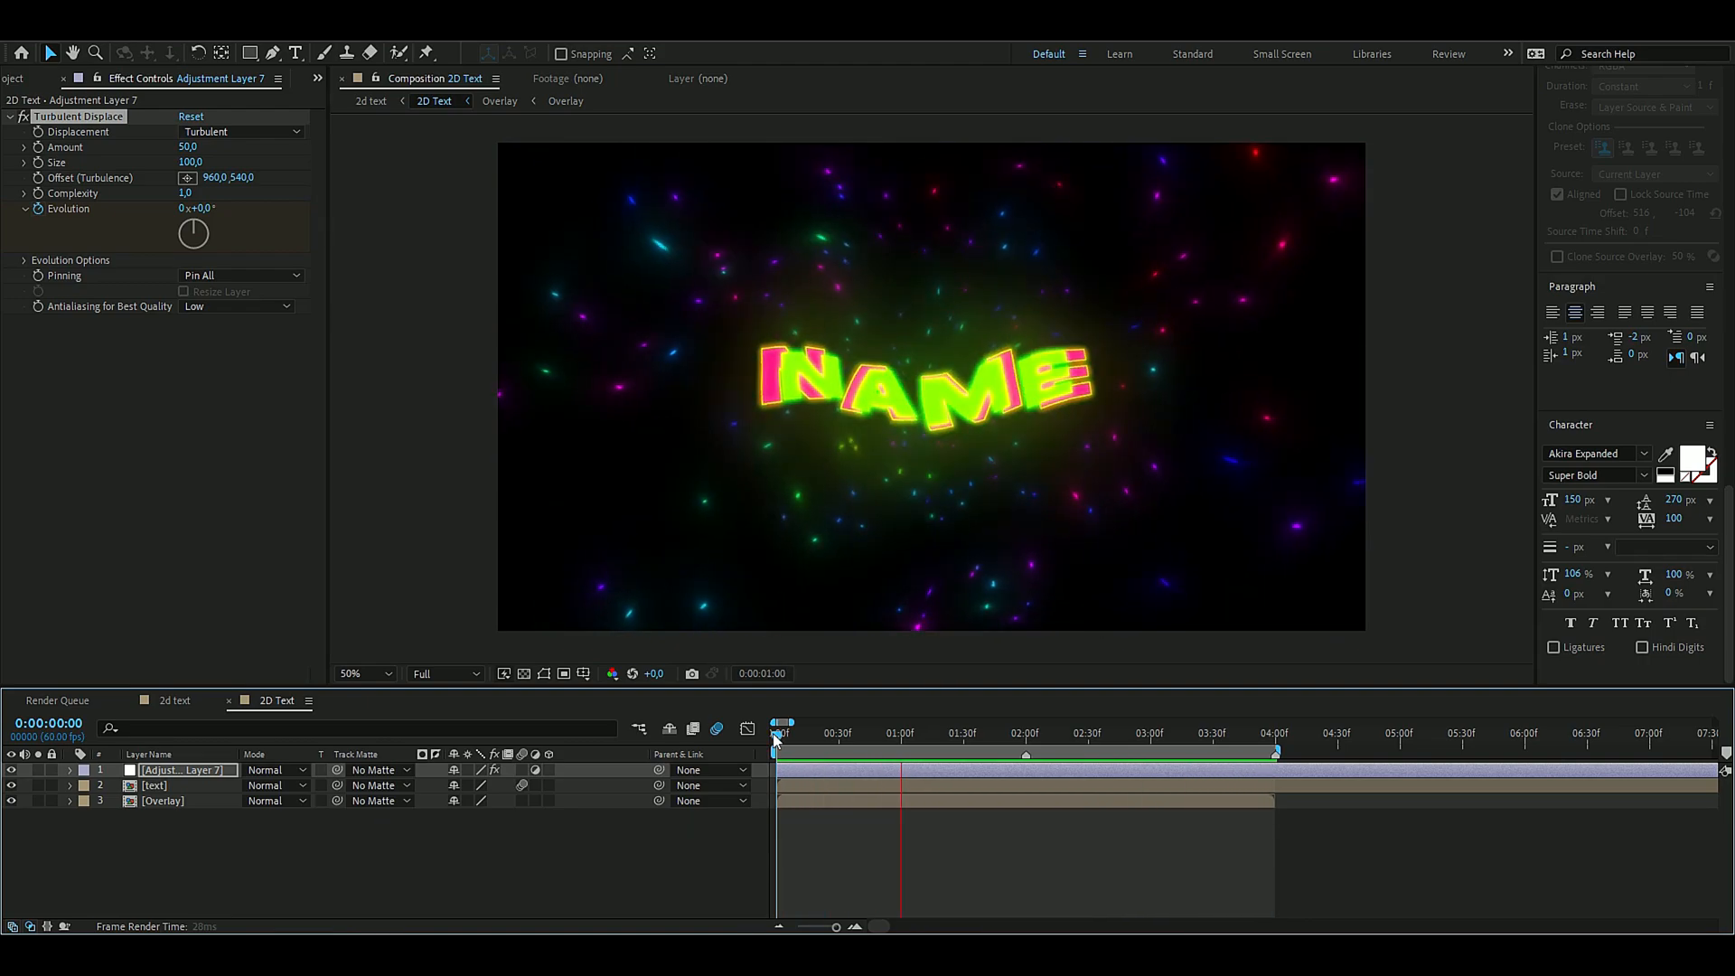
left_click(1146, 732)
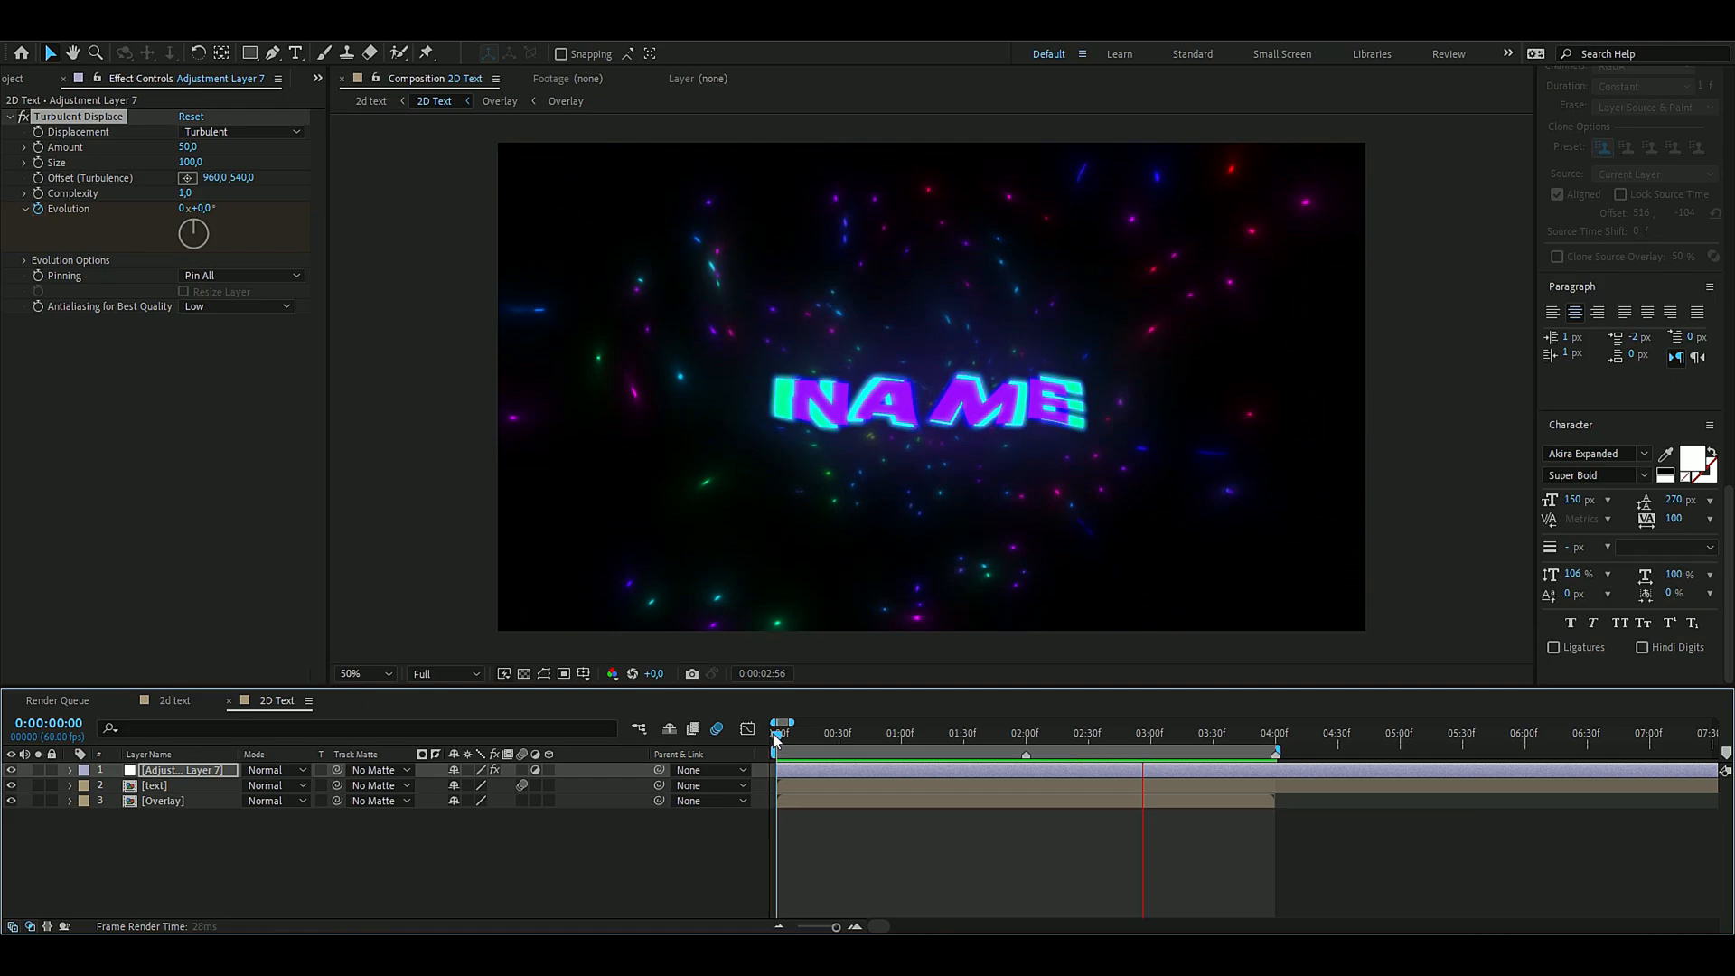
left_click(970, 732)
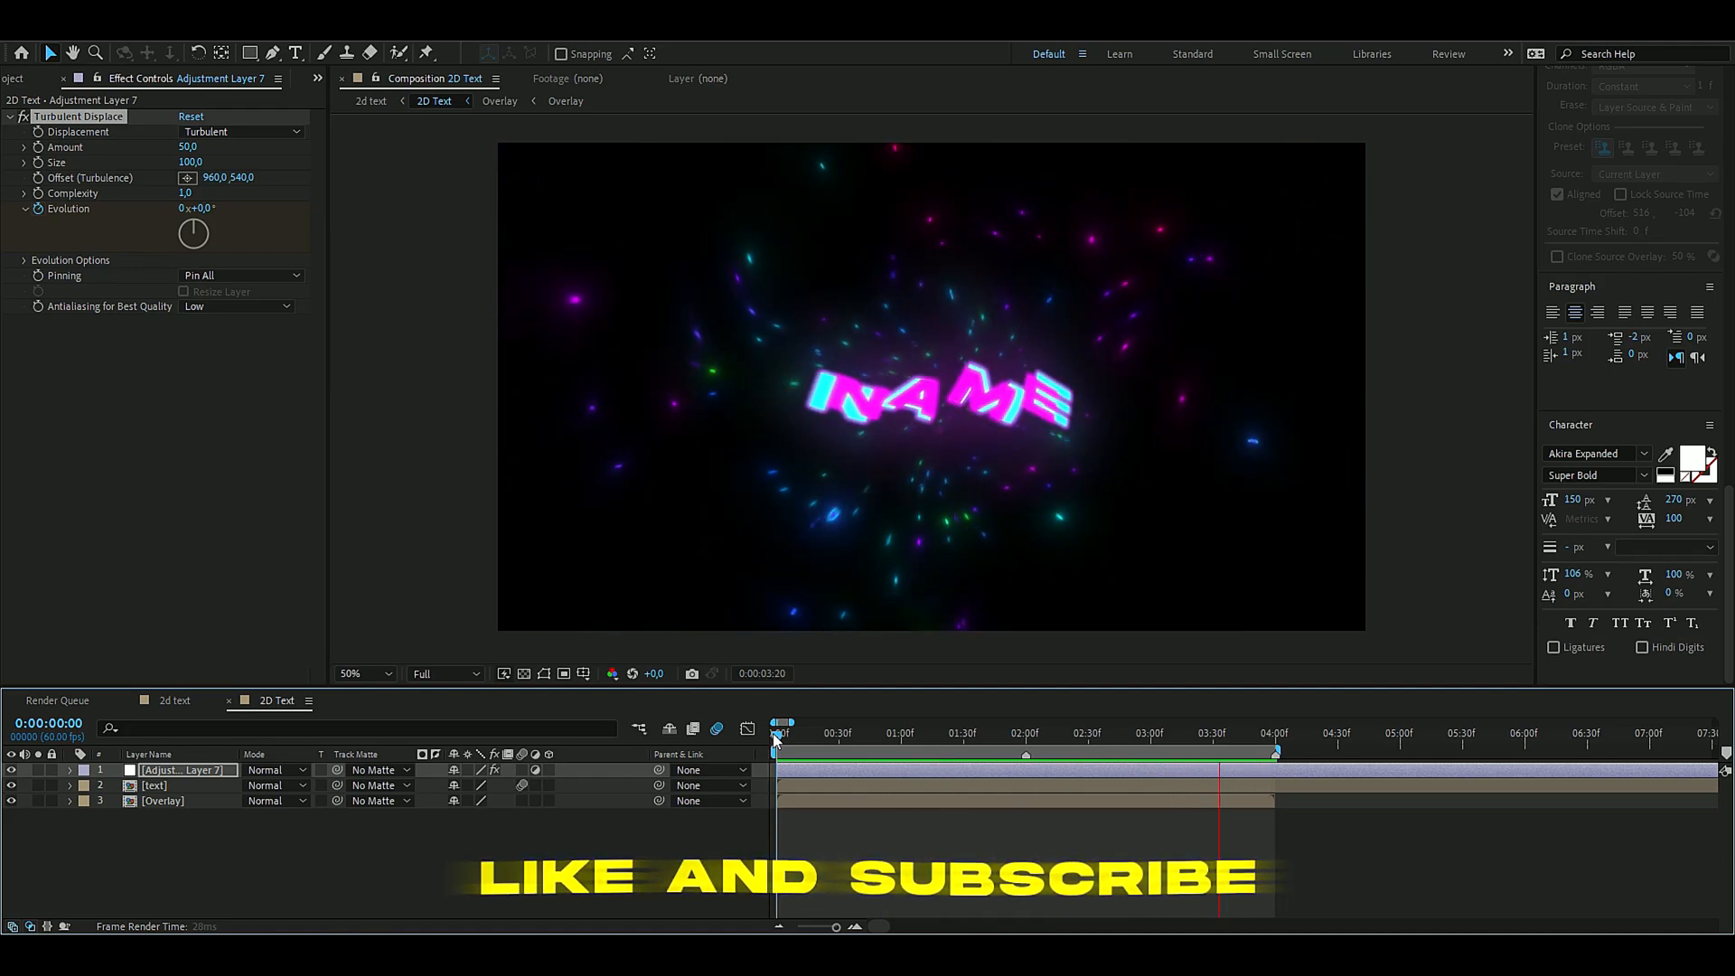
left_click(1059, 732)
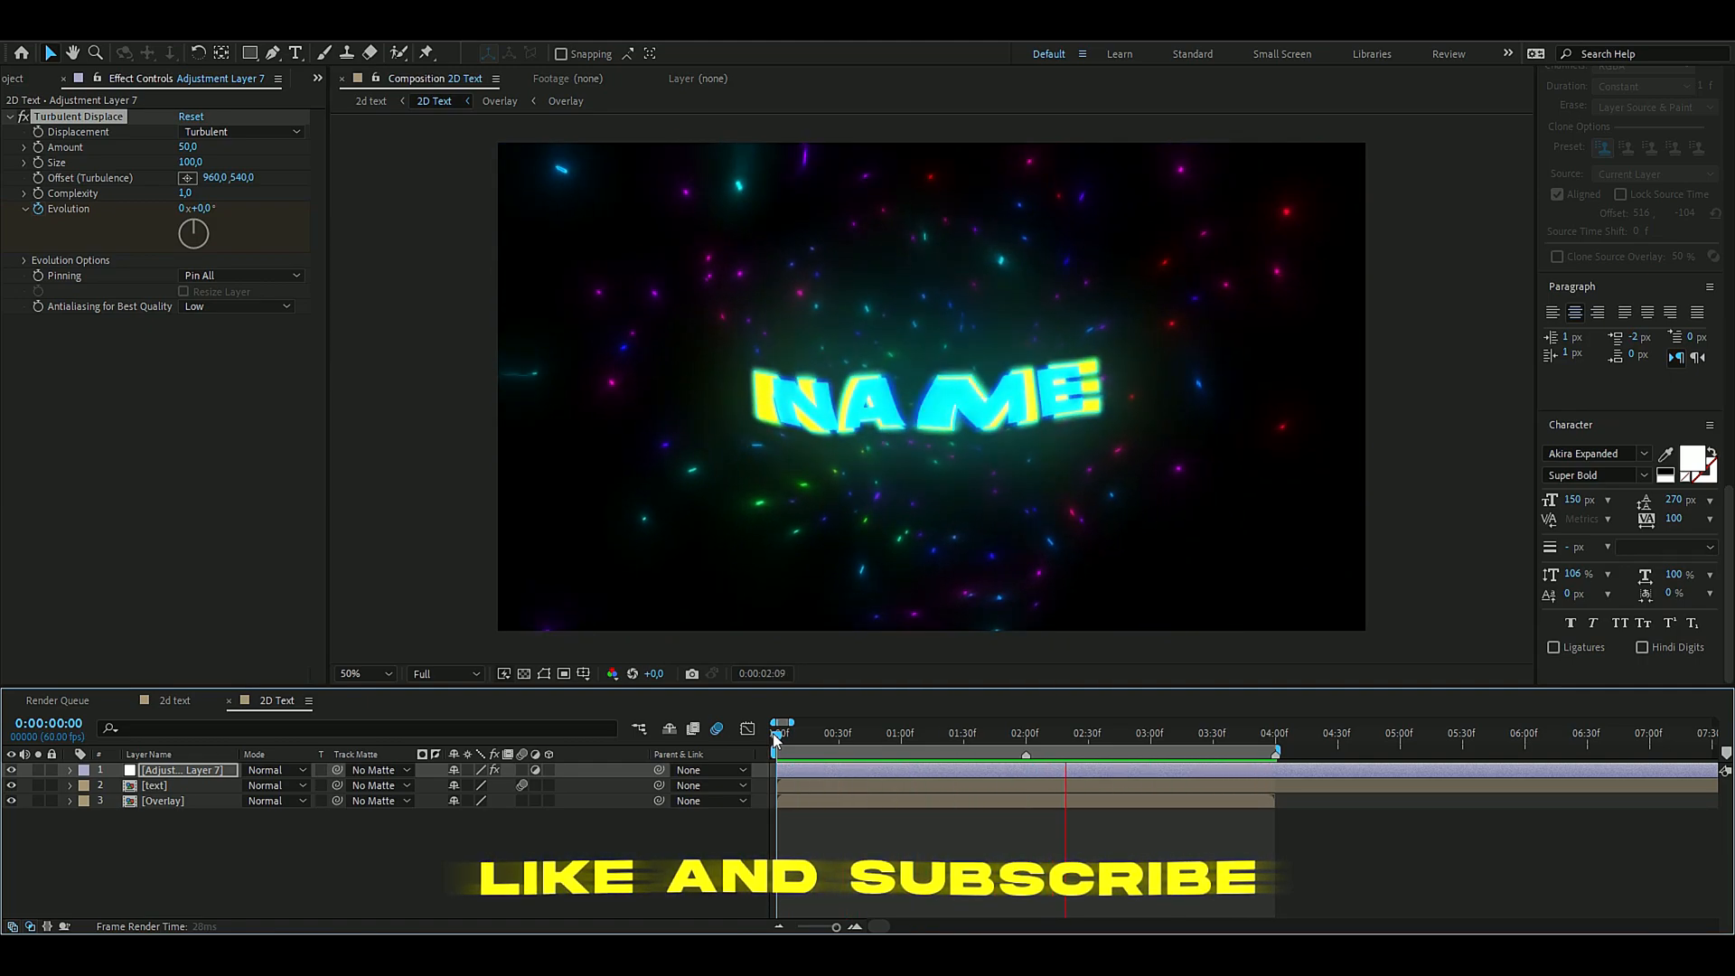
left_click(983, 732)
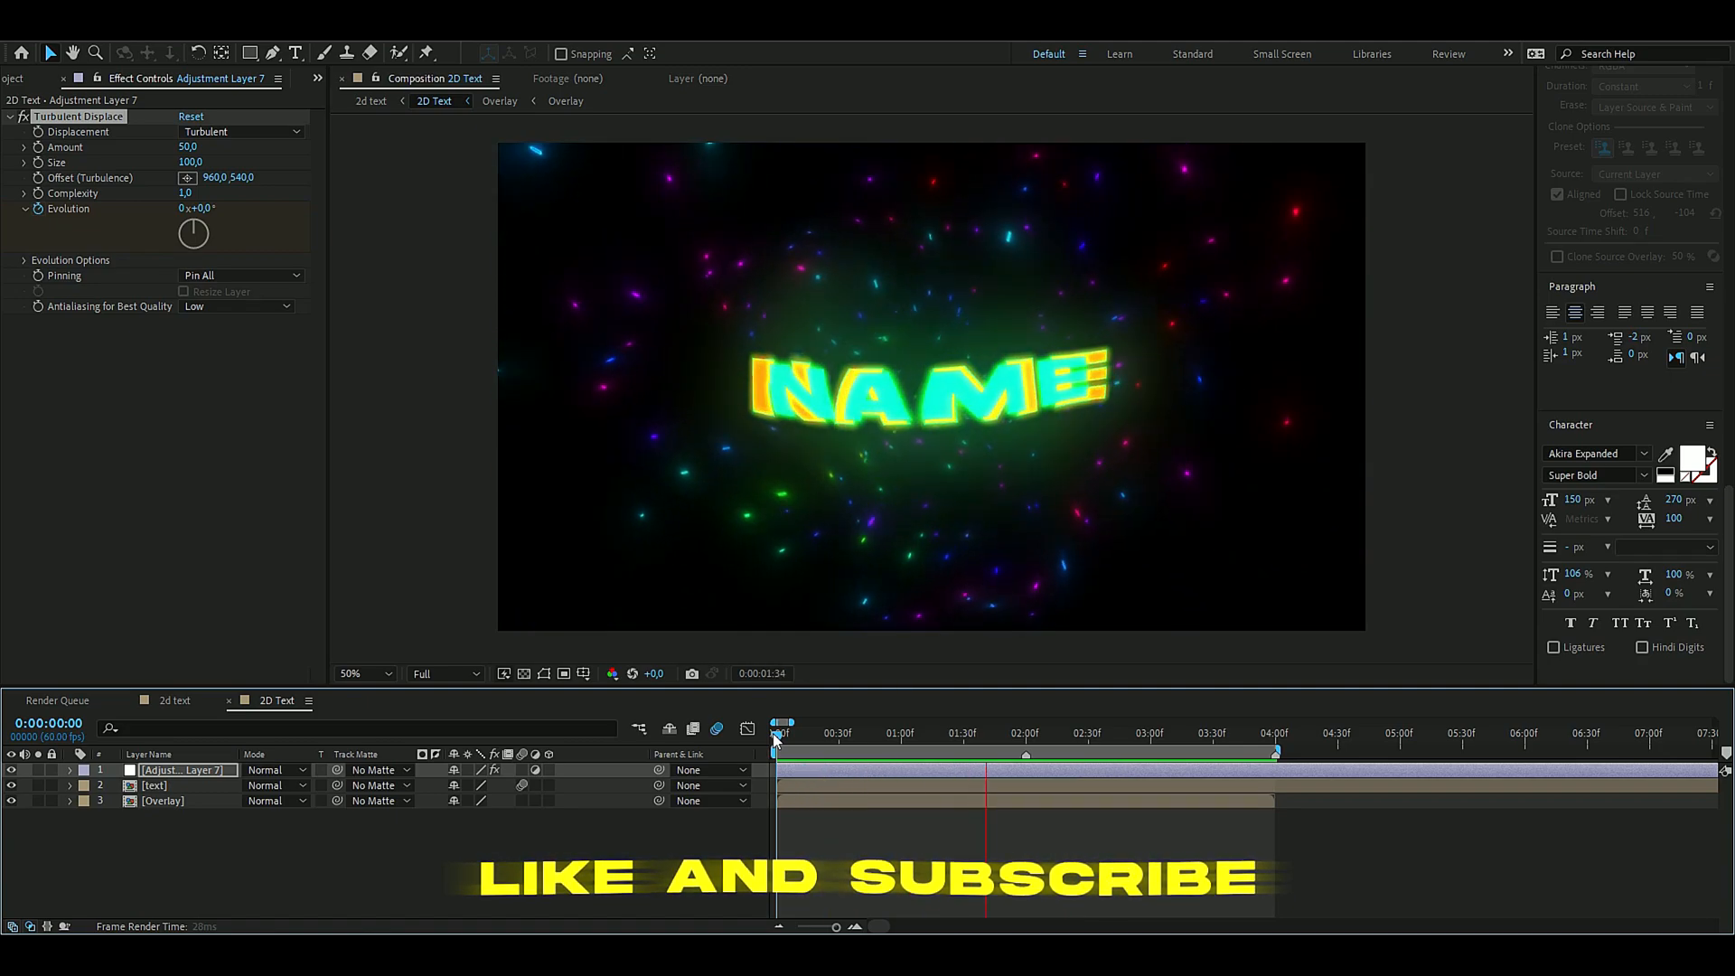
left_click_drag(782, 727, 1243, 726)
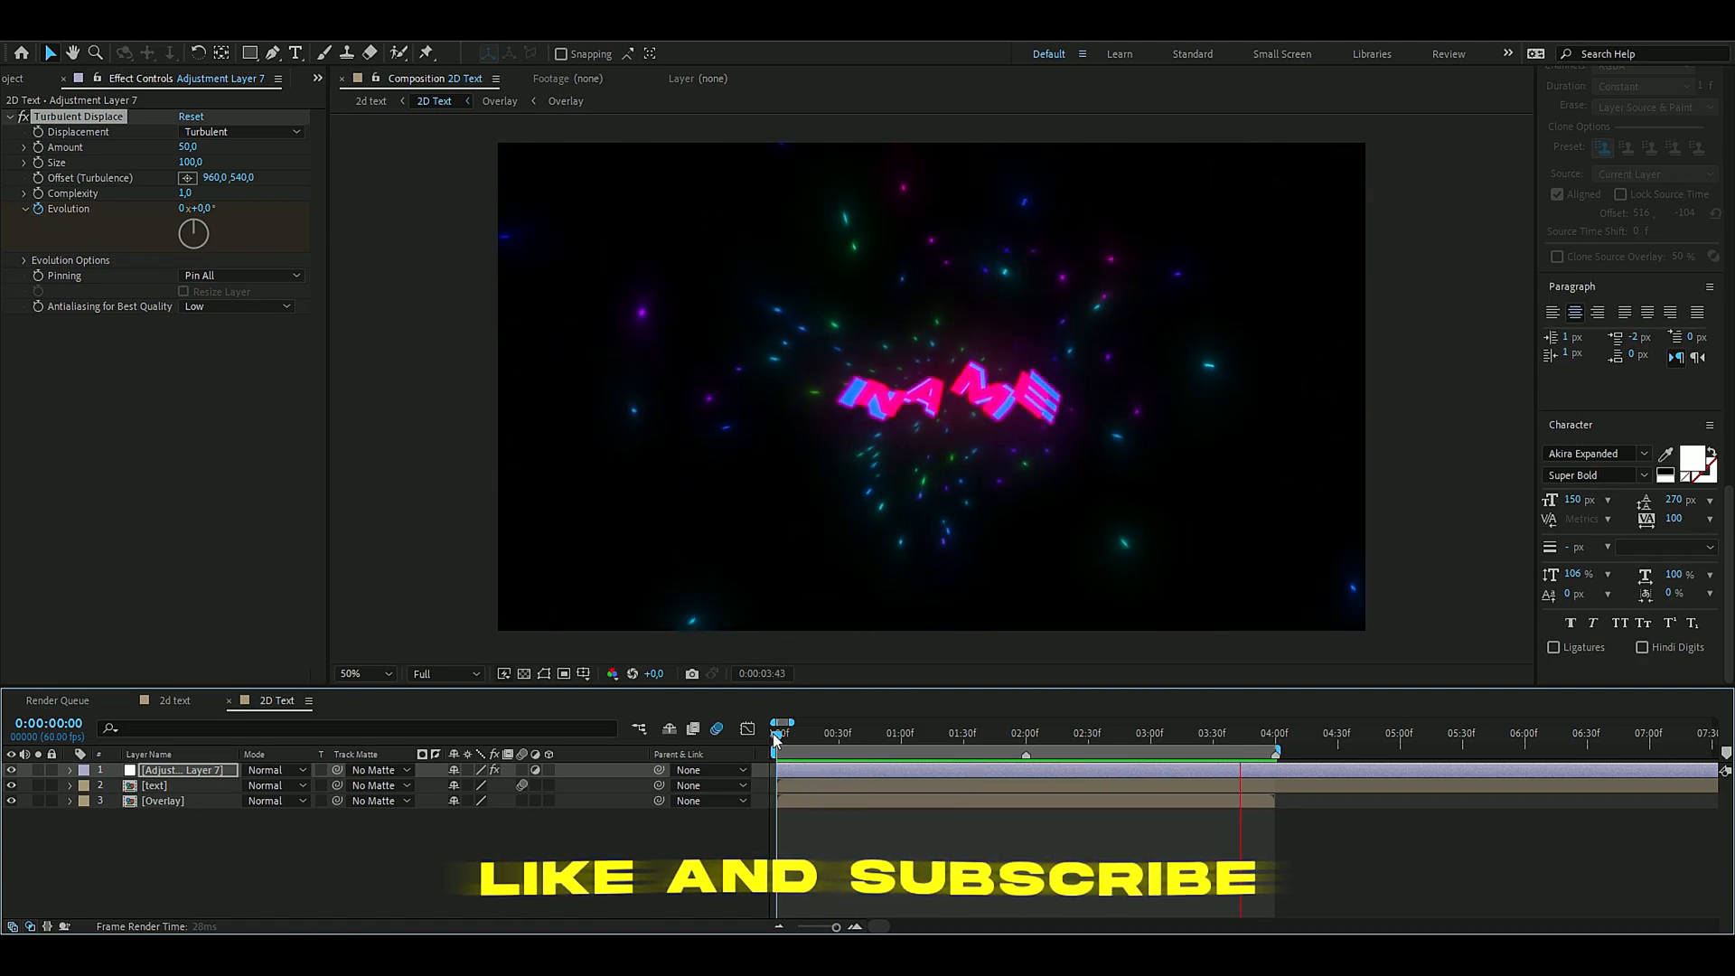